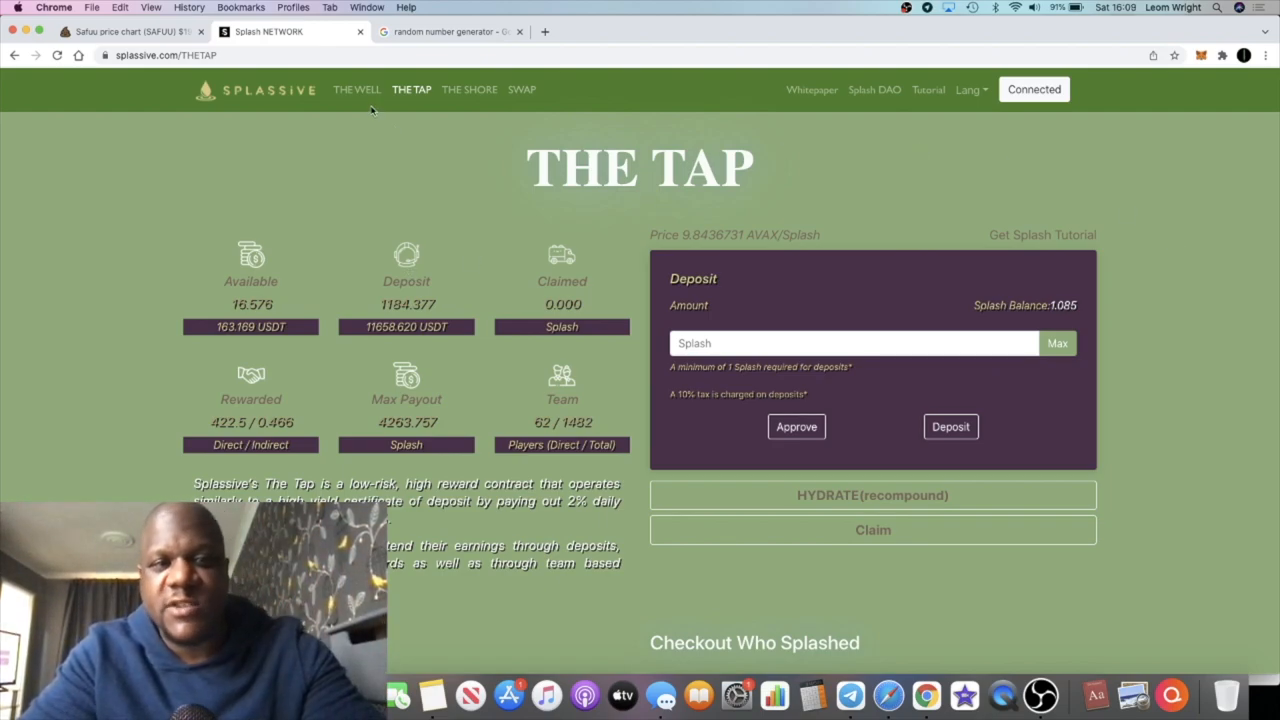
Step: View The Well page with the Splash price and the buy and sell Splash panels
left_click(356, 88)
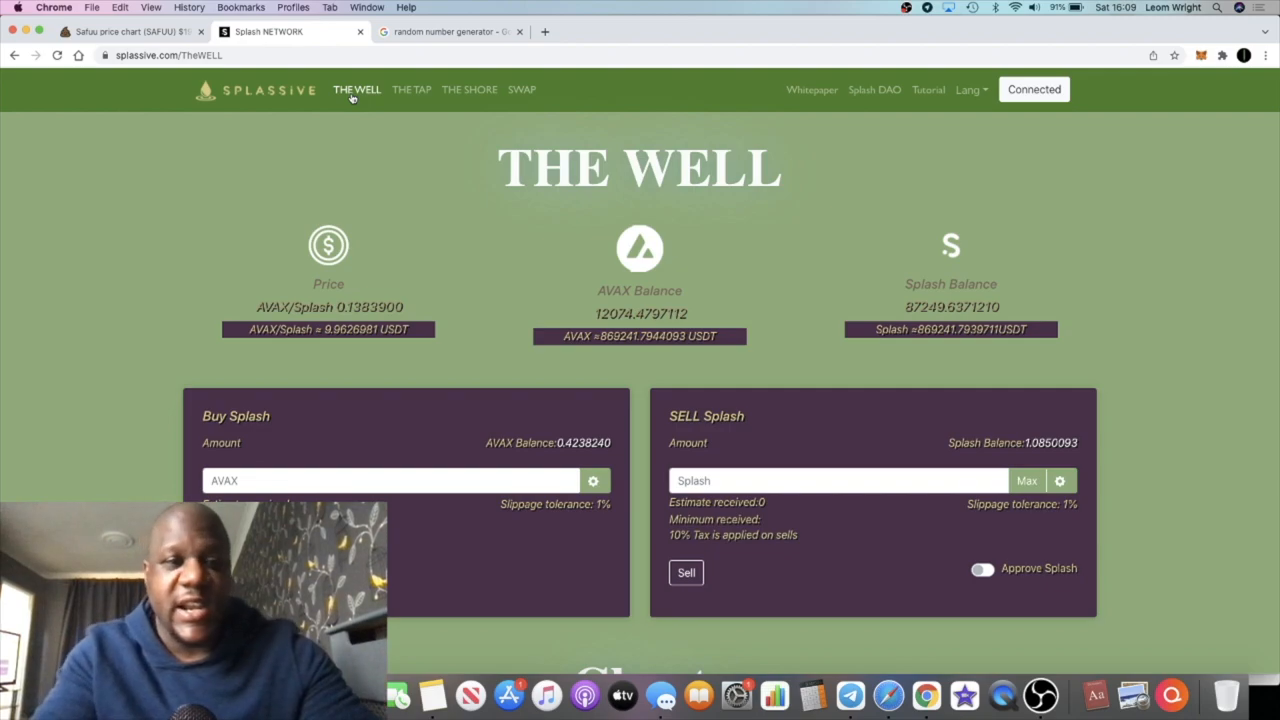
mouse_move(392, 378)
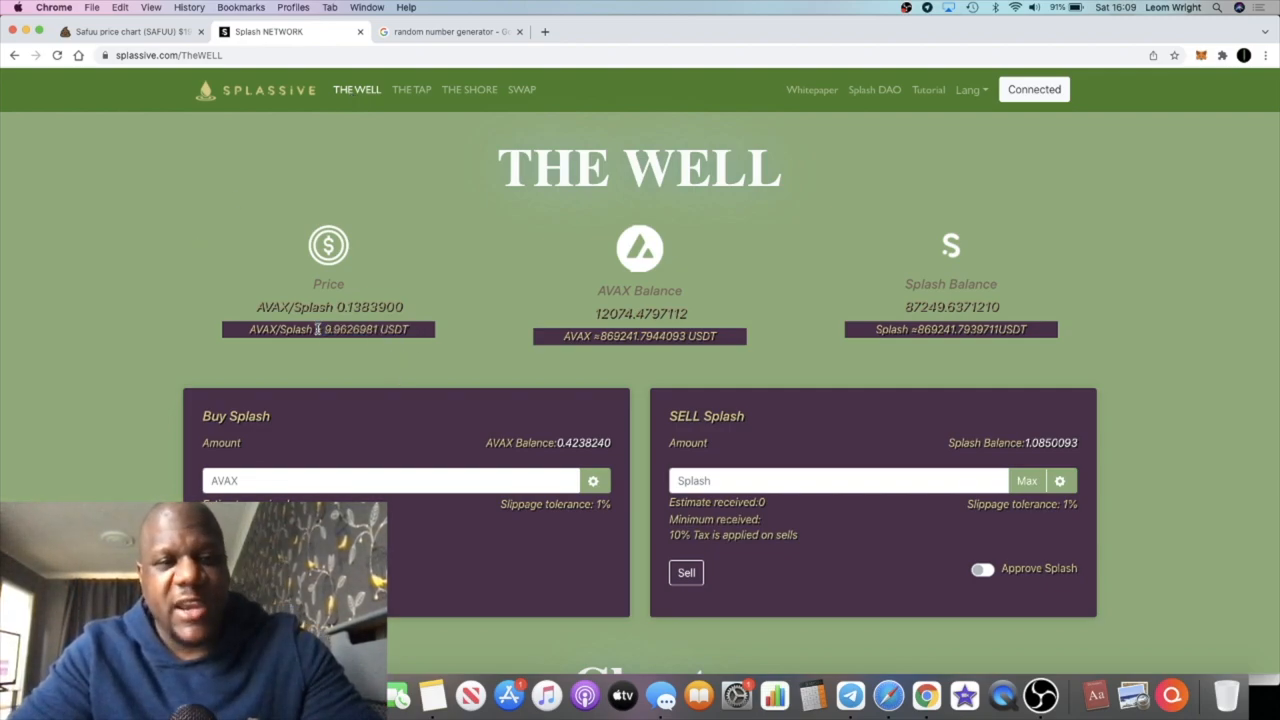
mouse_move(464, 292)
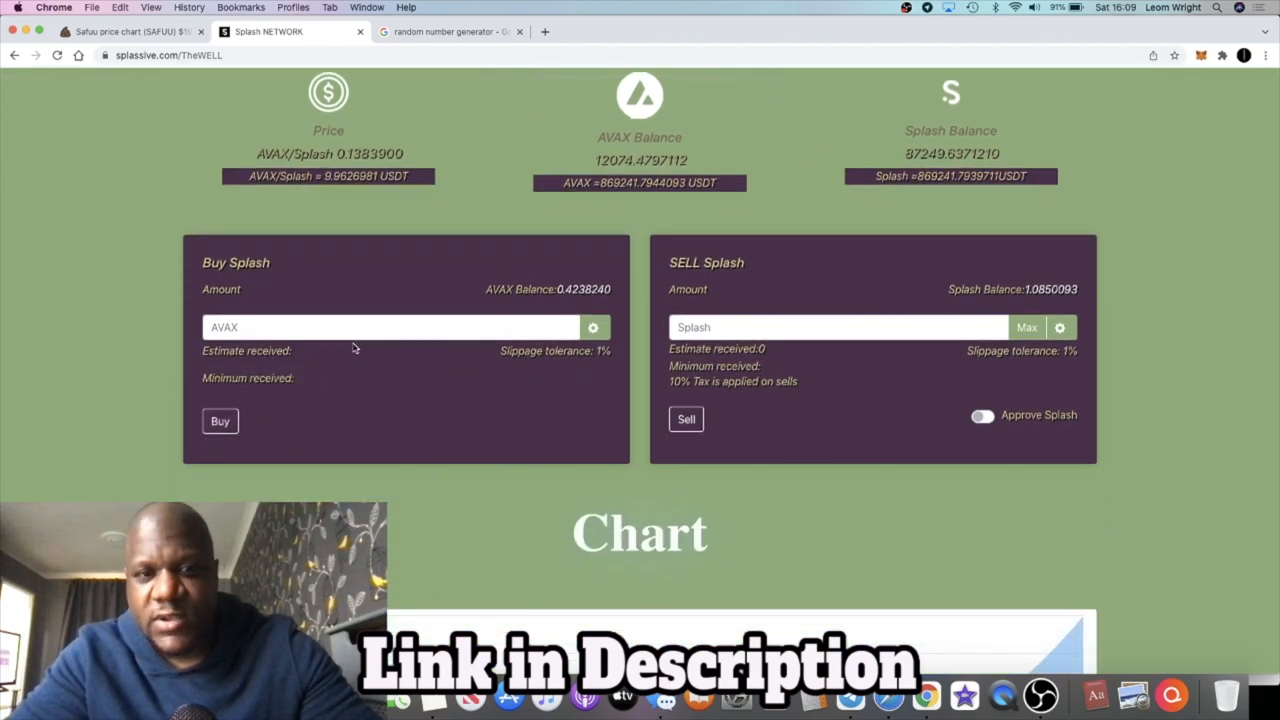
scroll("up", 3)
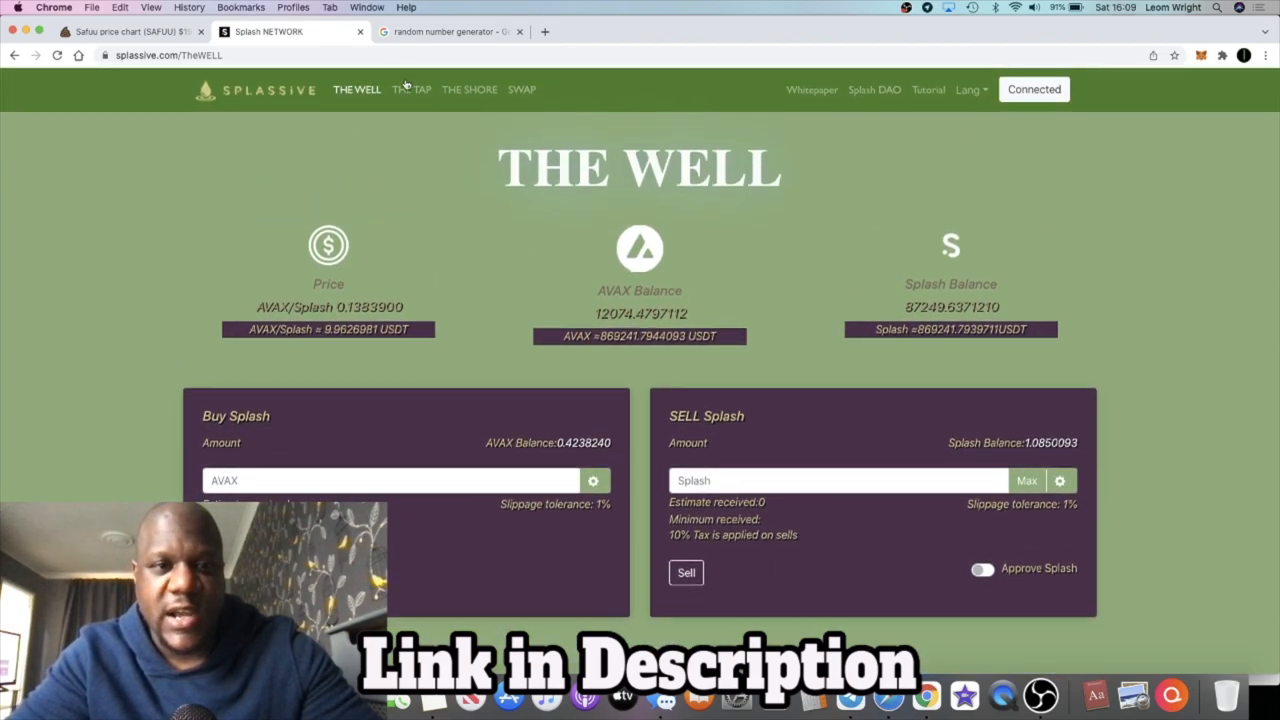
Step: View The Tap page's deposit stats, rewards, team figures and Join The Wave section
left_click(412, 88)
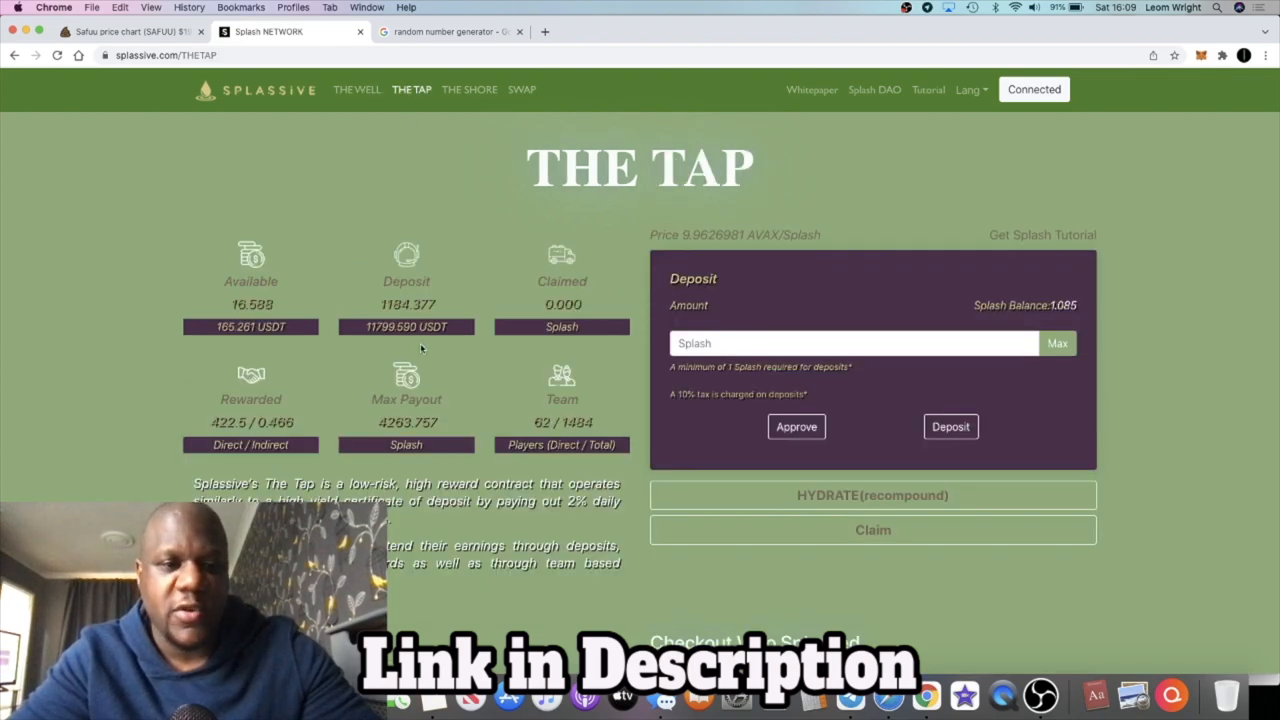
mouse_move(296, 432)
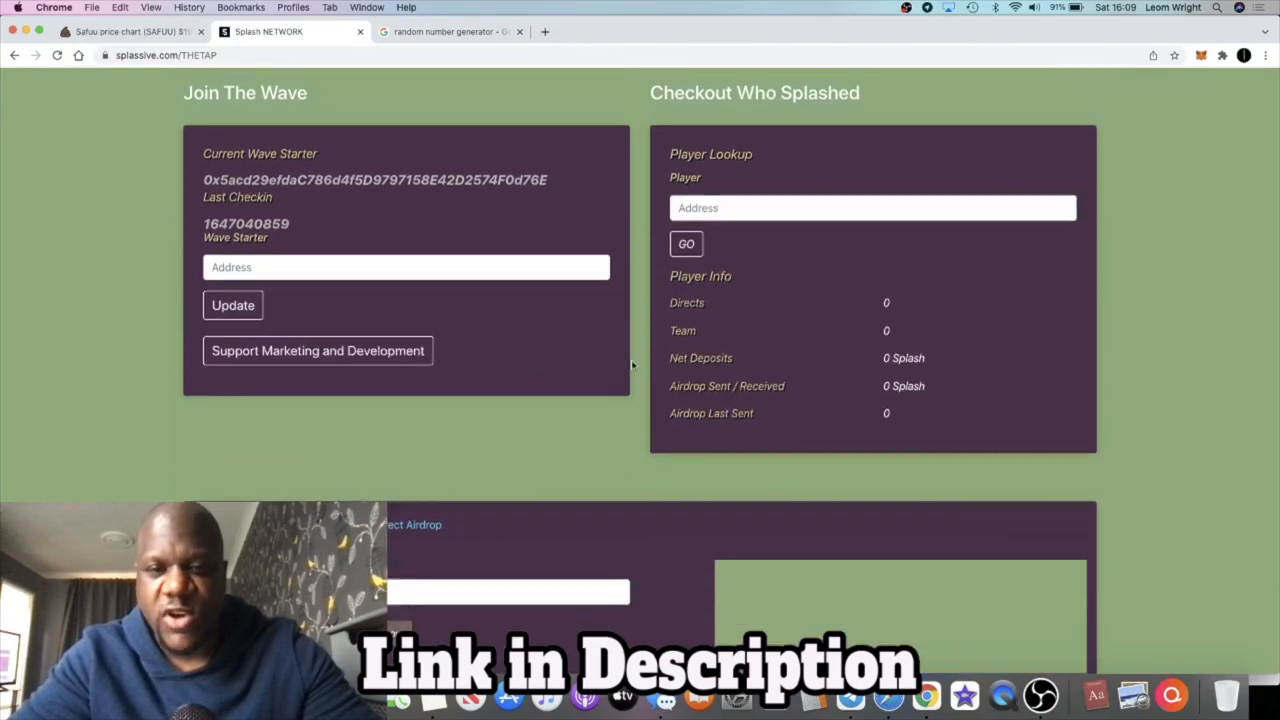
scroll("up", 3)
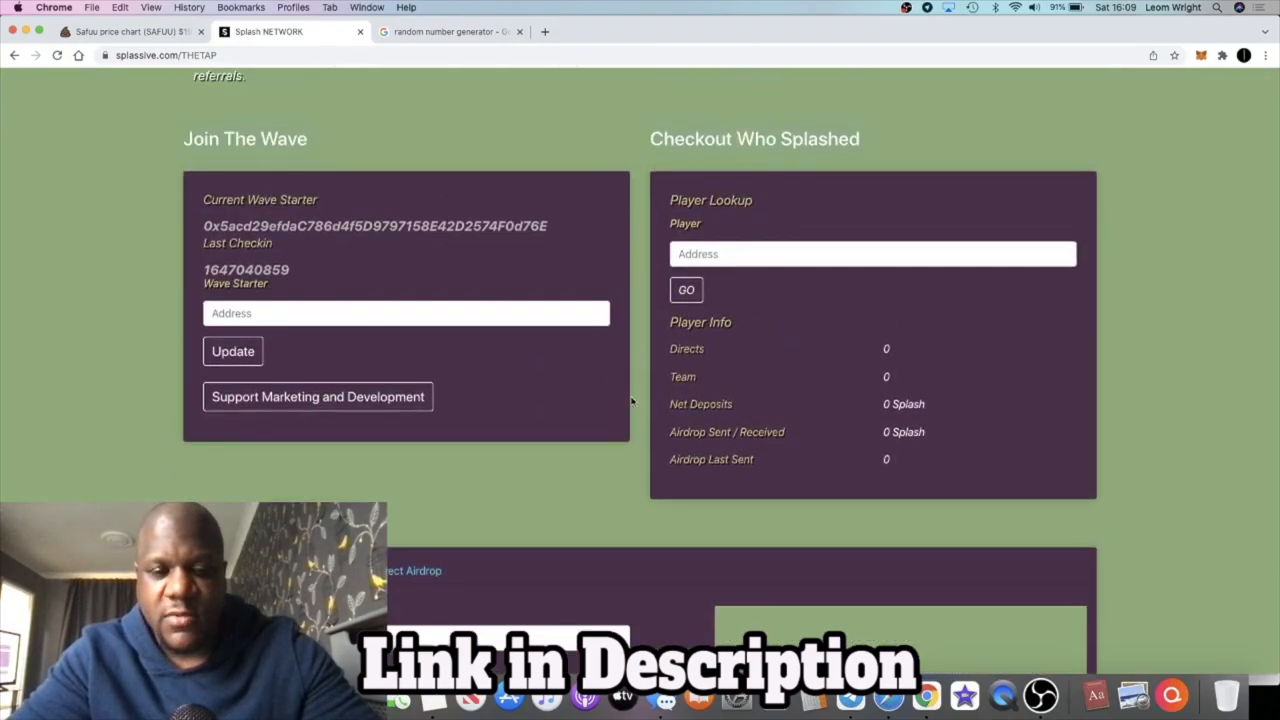
scroll("down", 3)
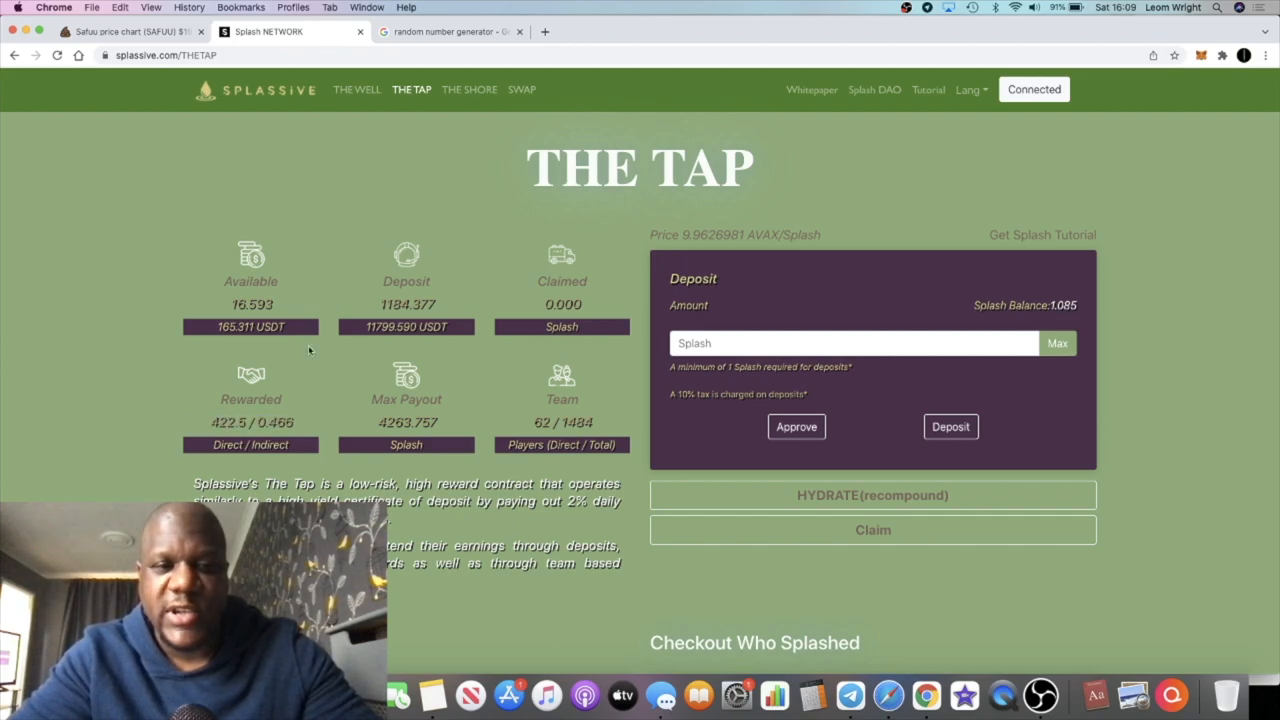
mouse_move(340, 304)
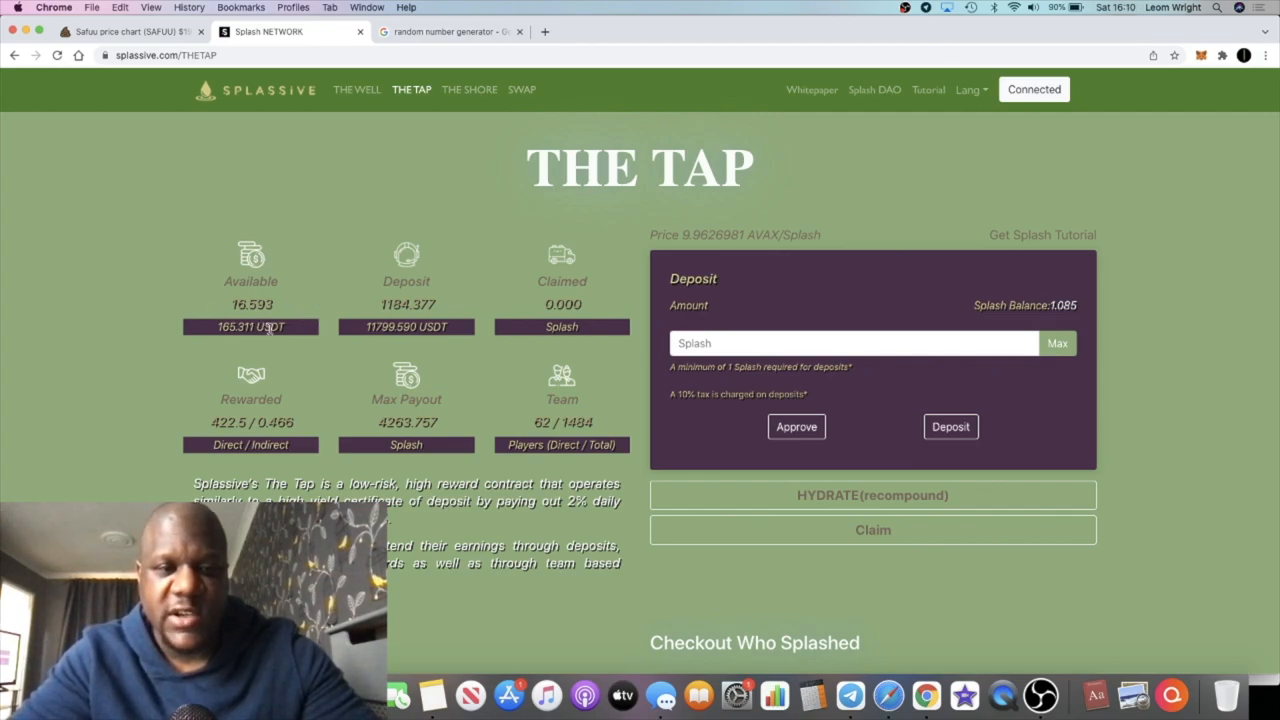
mouse_move(1084, 328)
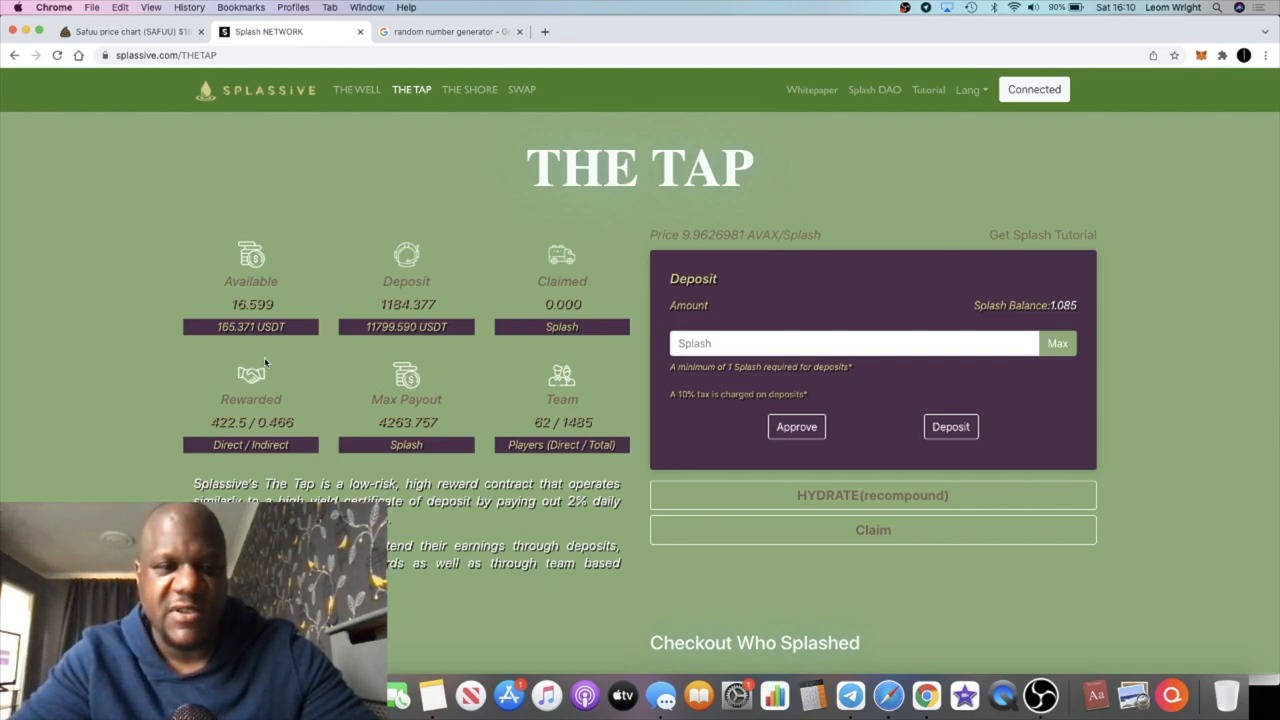
mouse_move(372, 448)
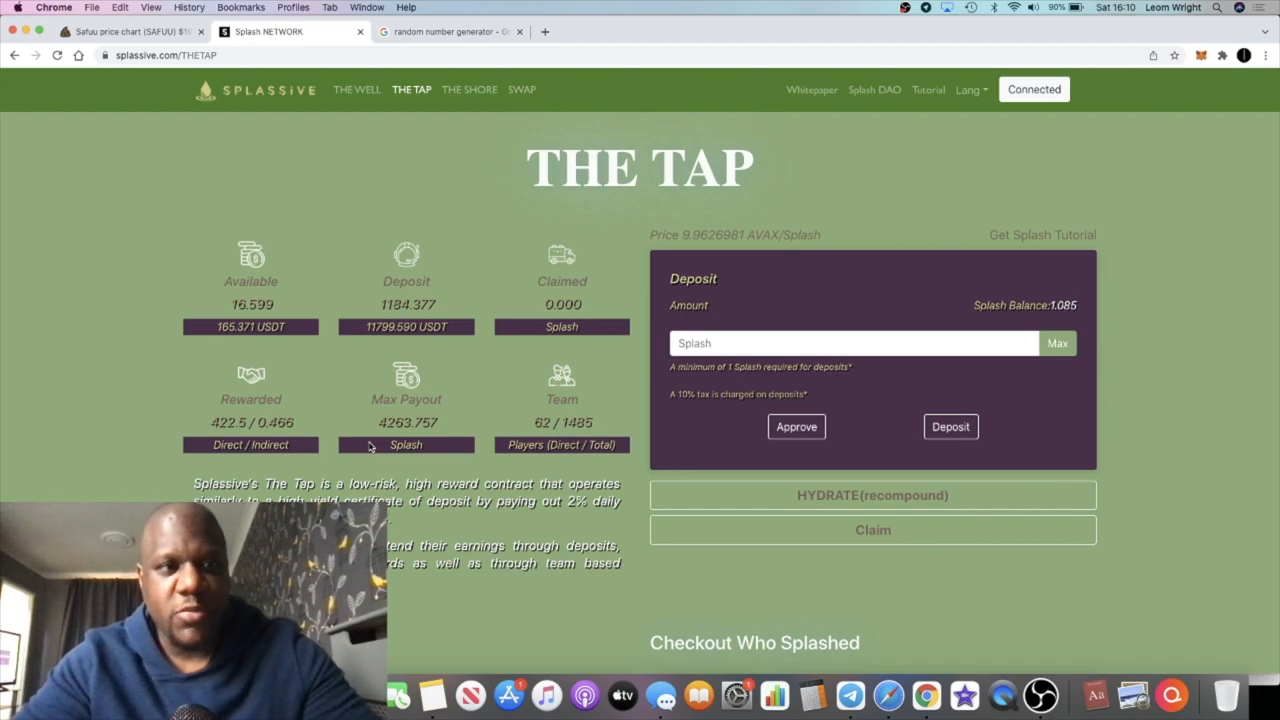
scroll("down", 3)
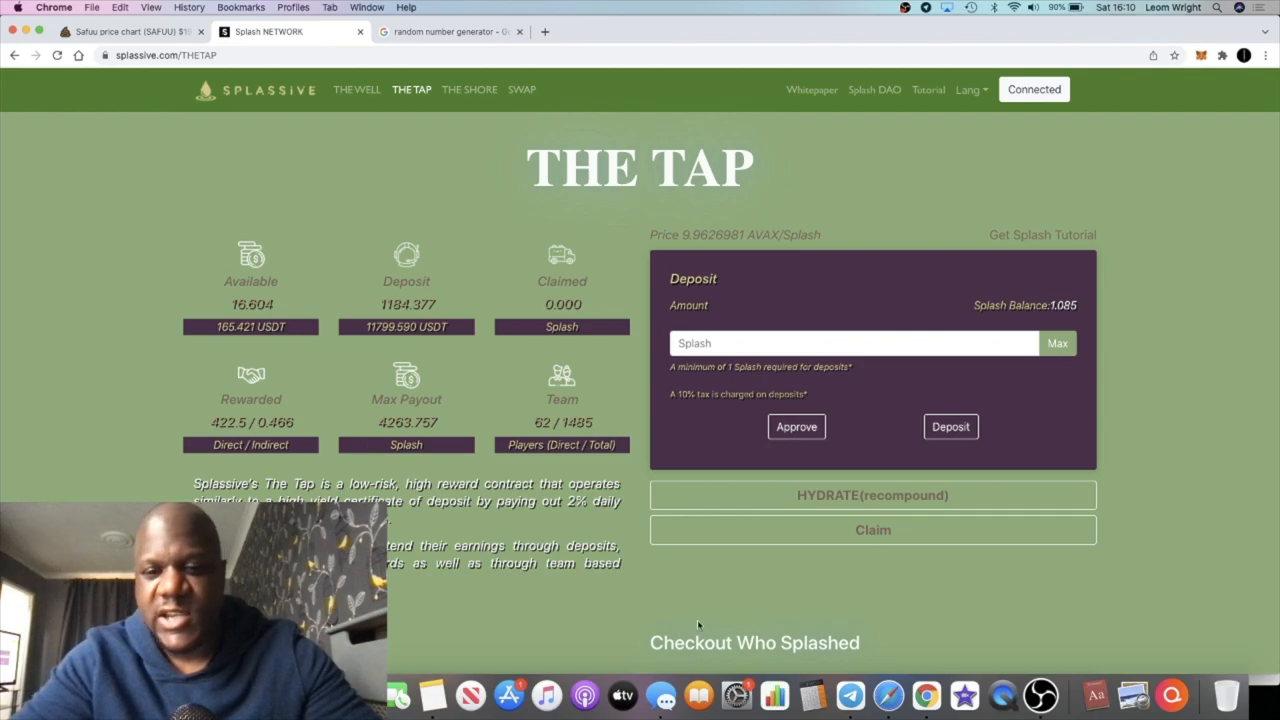
left_click(852, 694)
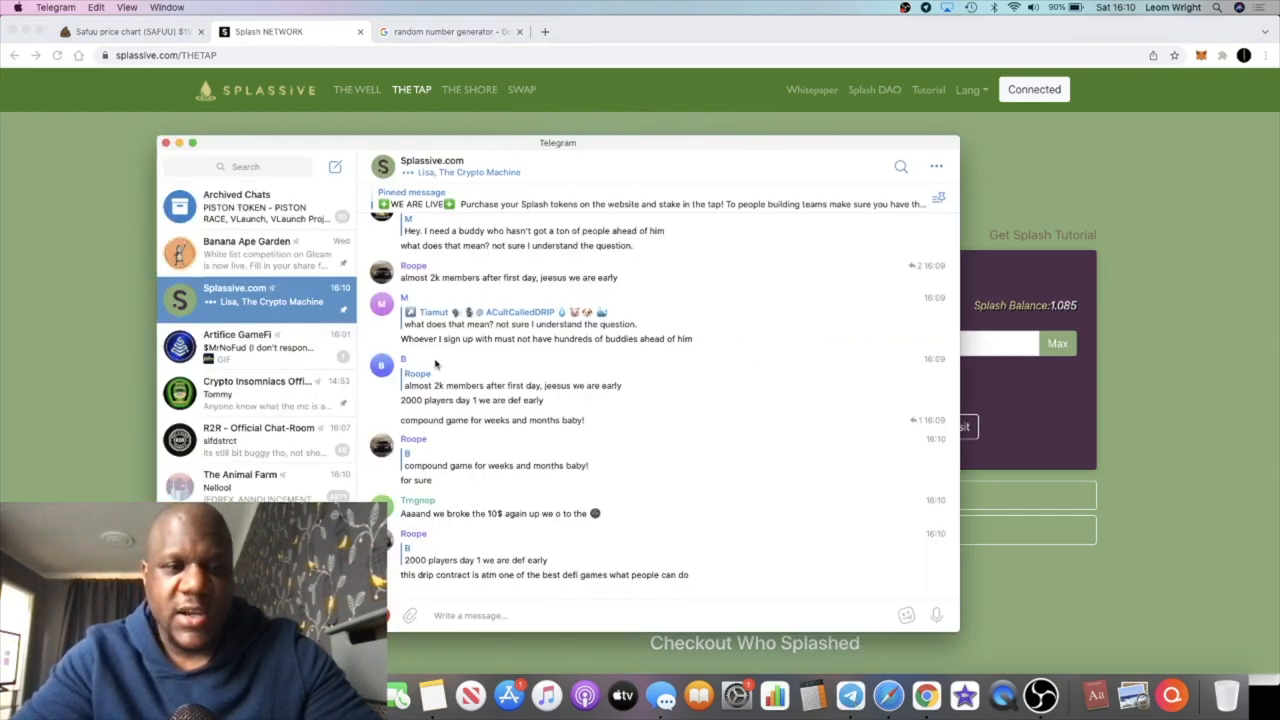
left_click(256, 390)
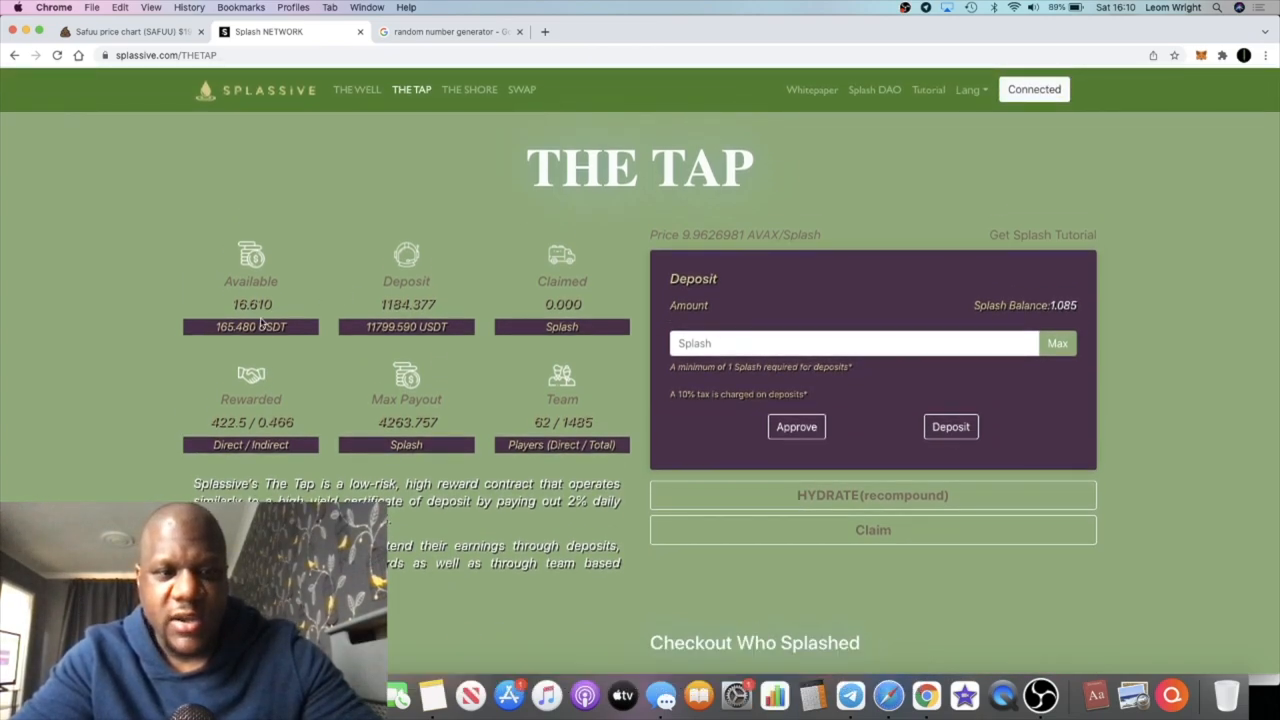
mouse_move(492, 336)
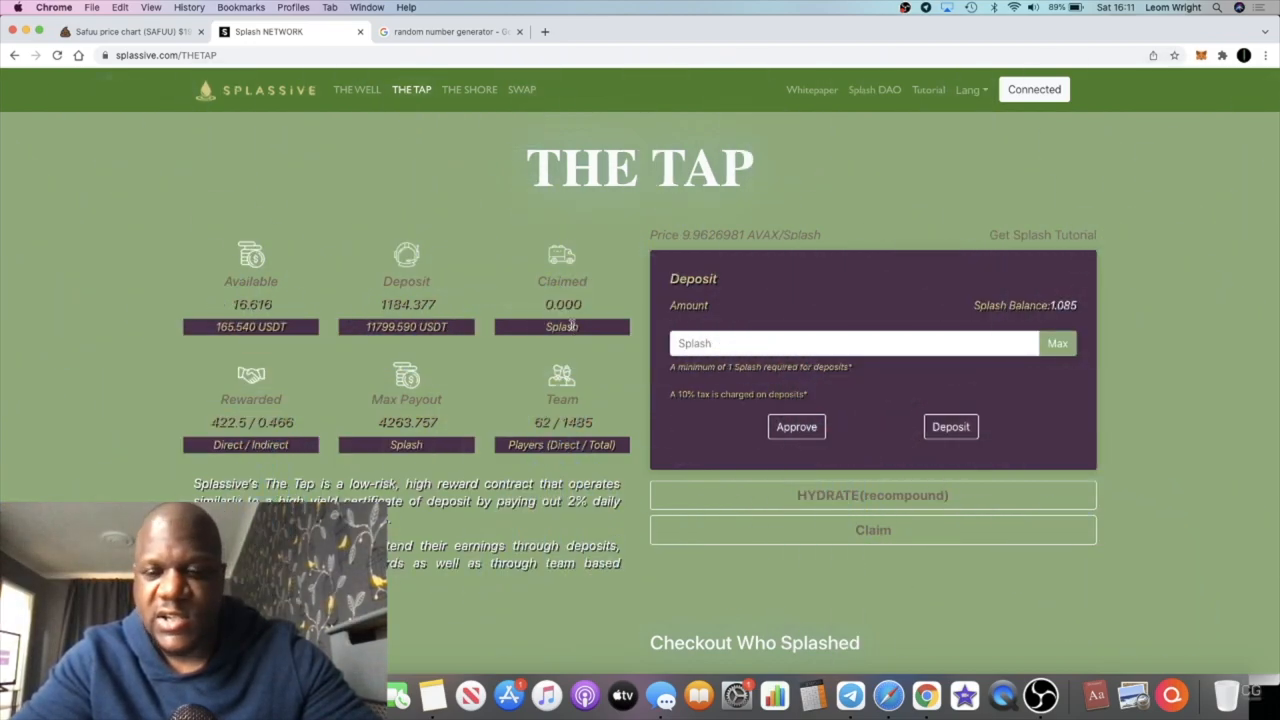
Step: Claim the available Splash rewards on The Tap and confirm the MetaMask transaction
left_click(796, 426)
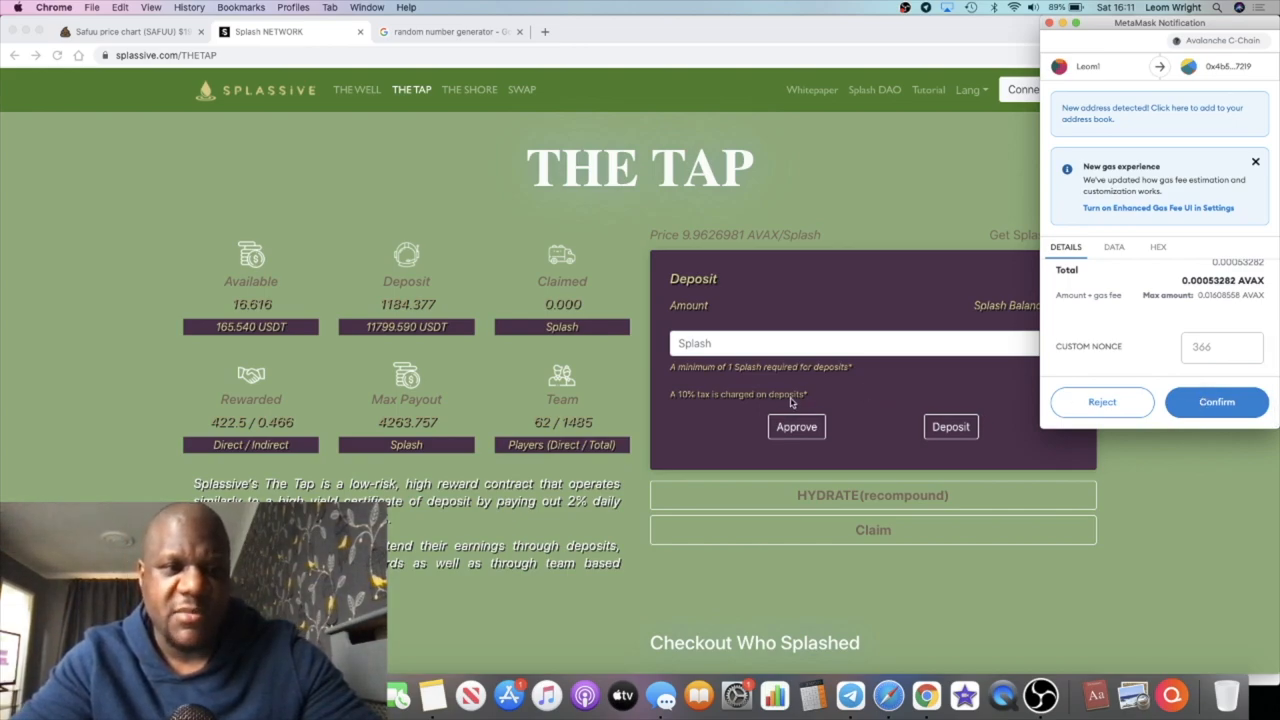
mouse_move(768, 364)
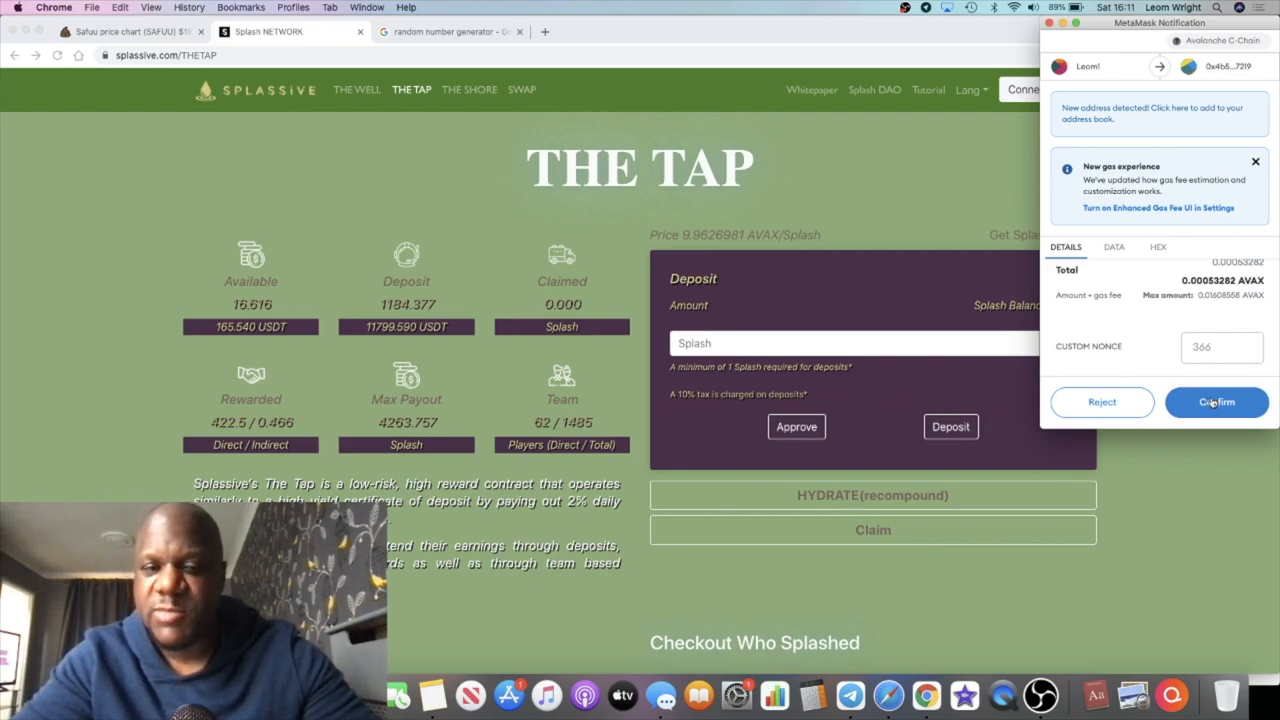
left_click(1216, 400)
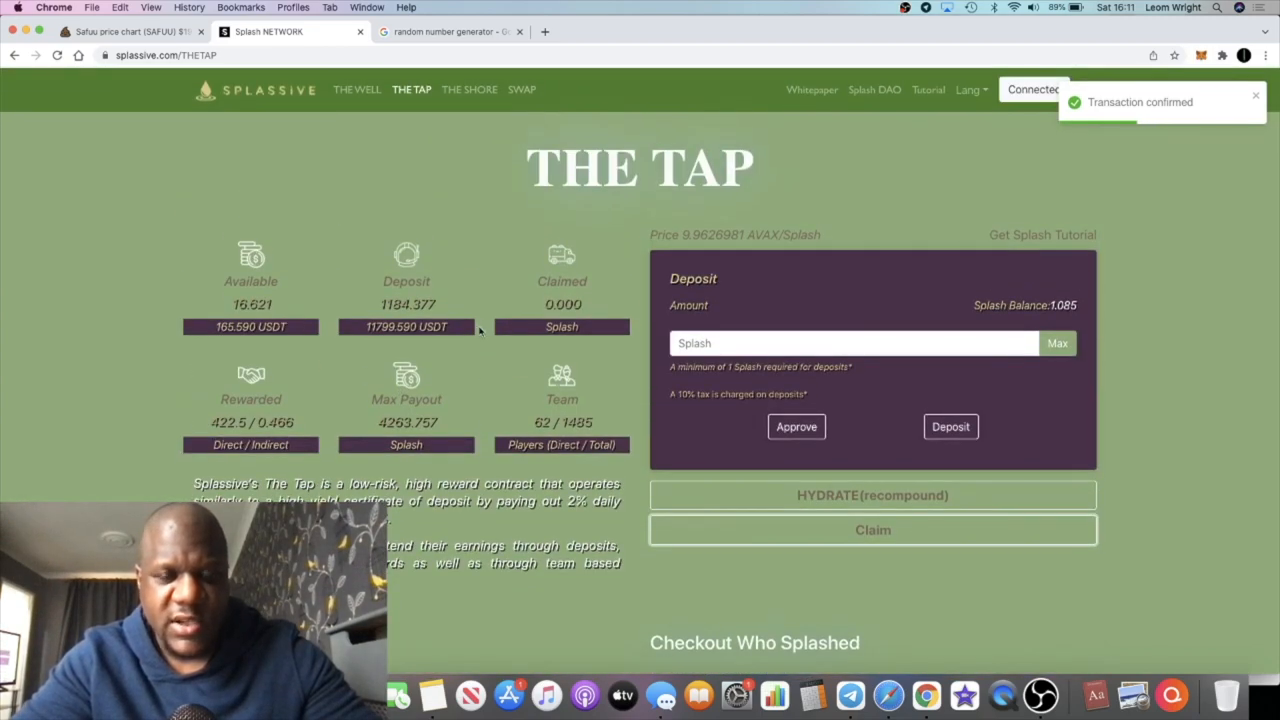
Step: Refresh The Tap via The Well, showing 16.623 claimed and a 14.549 Splash balance
left_click(356, 88)
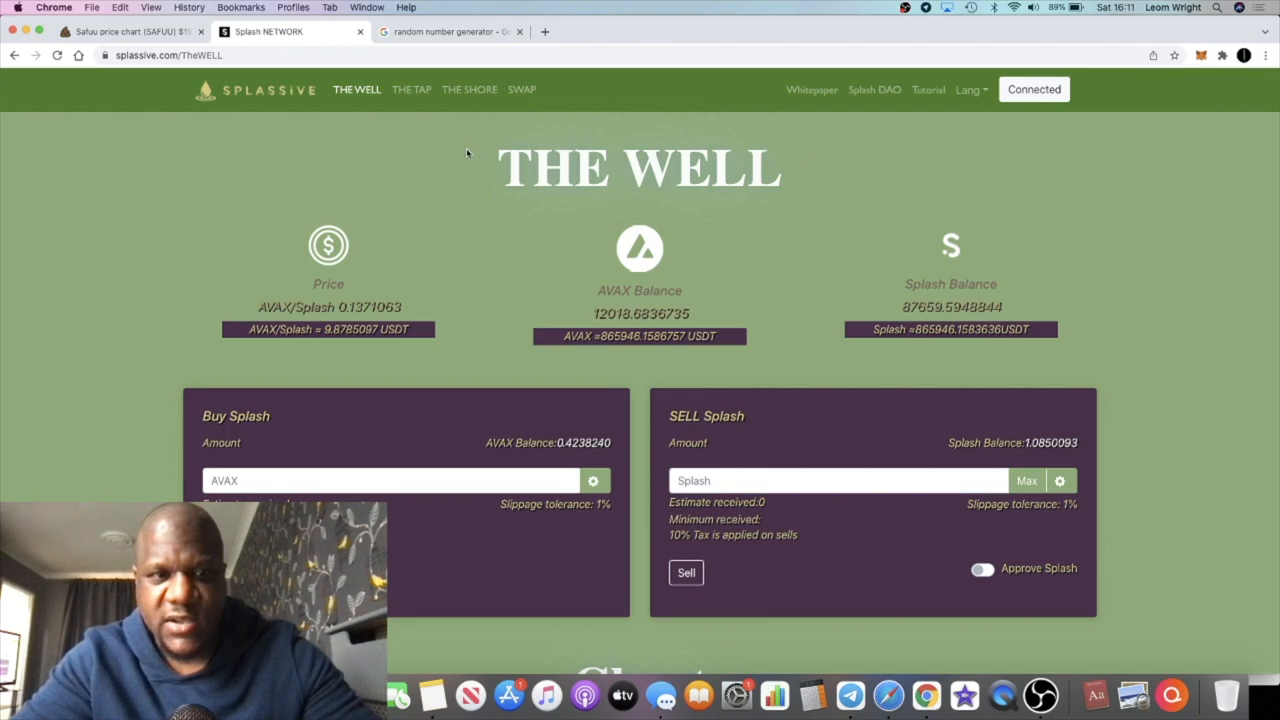
left_click(412, 88)
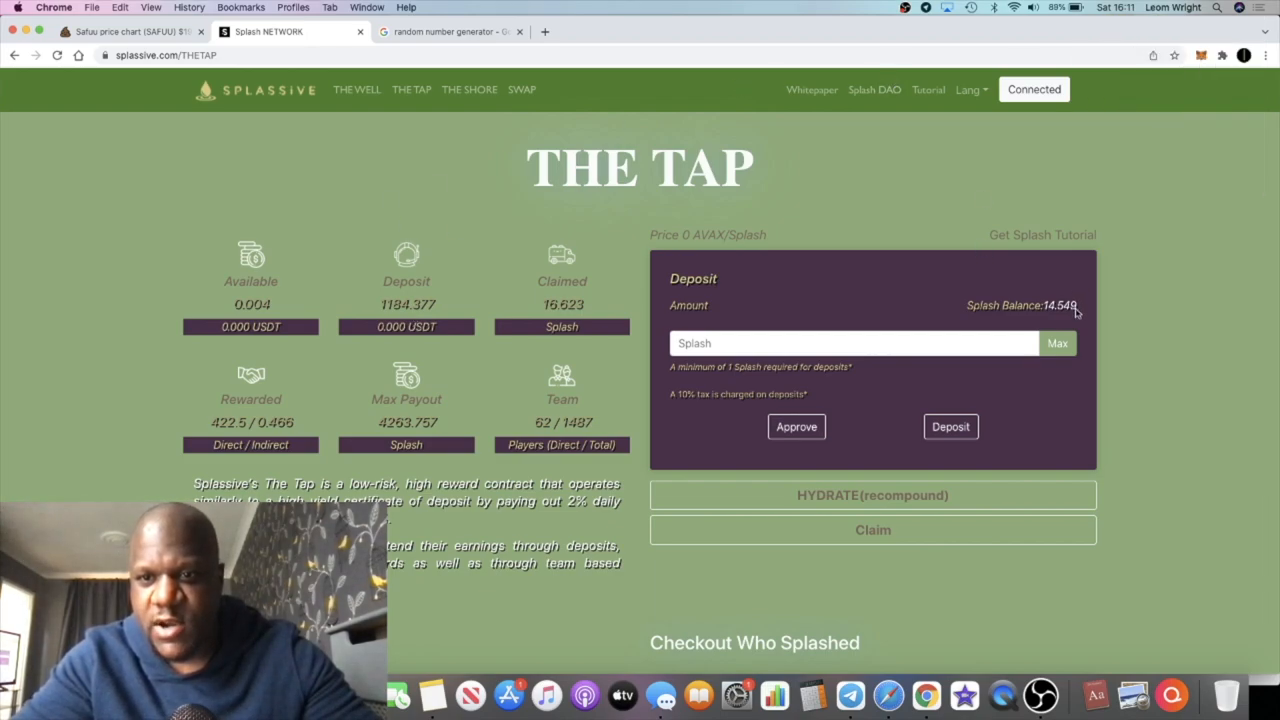
double_click(1060, 304)
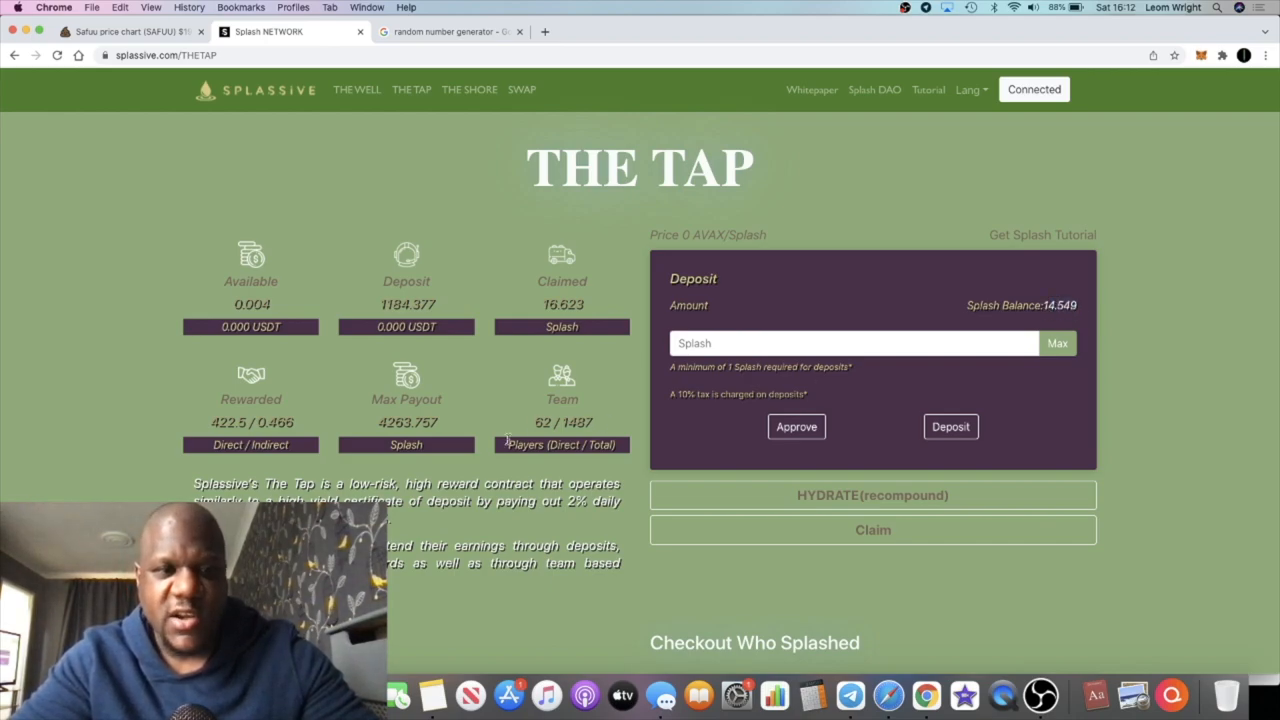
Step: Reach the Team Airdrop form holding the player's address and the divide-budget campaign
scroll("down", 3)
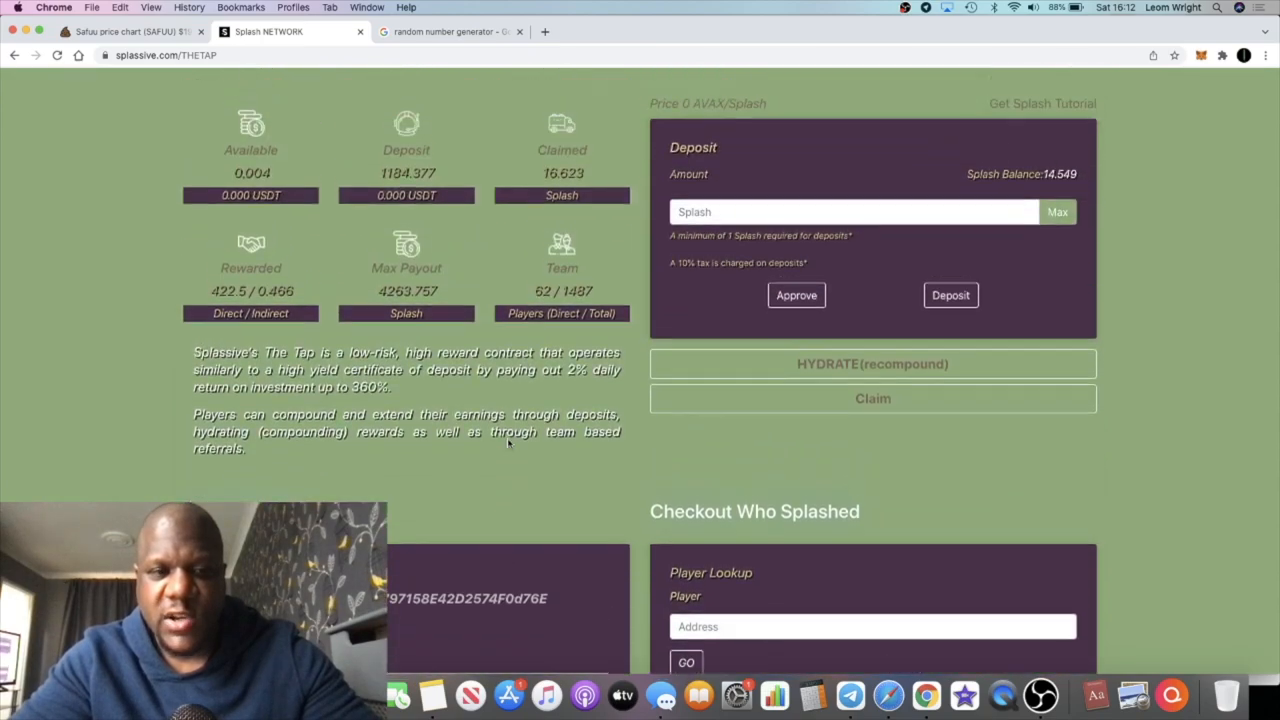
scroll("down", 3)
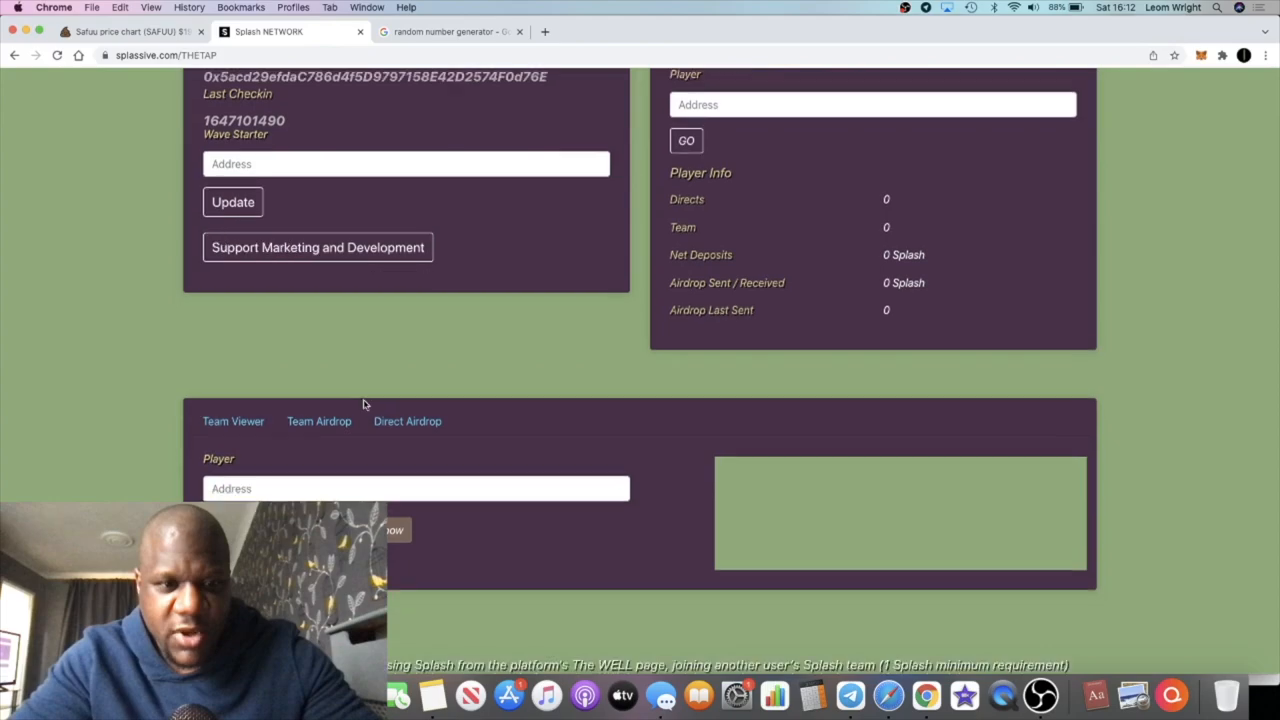
scroll("down", 3)
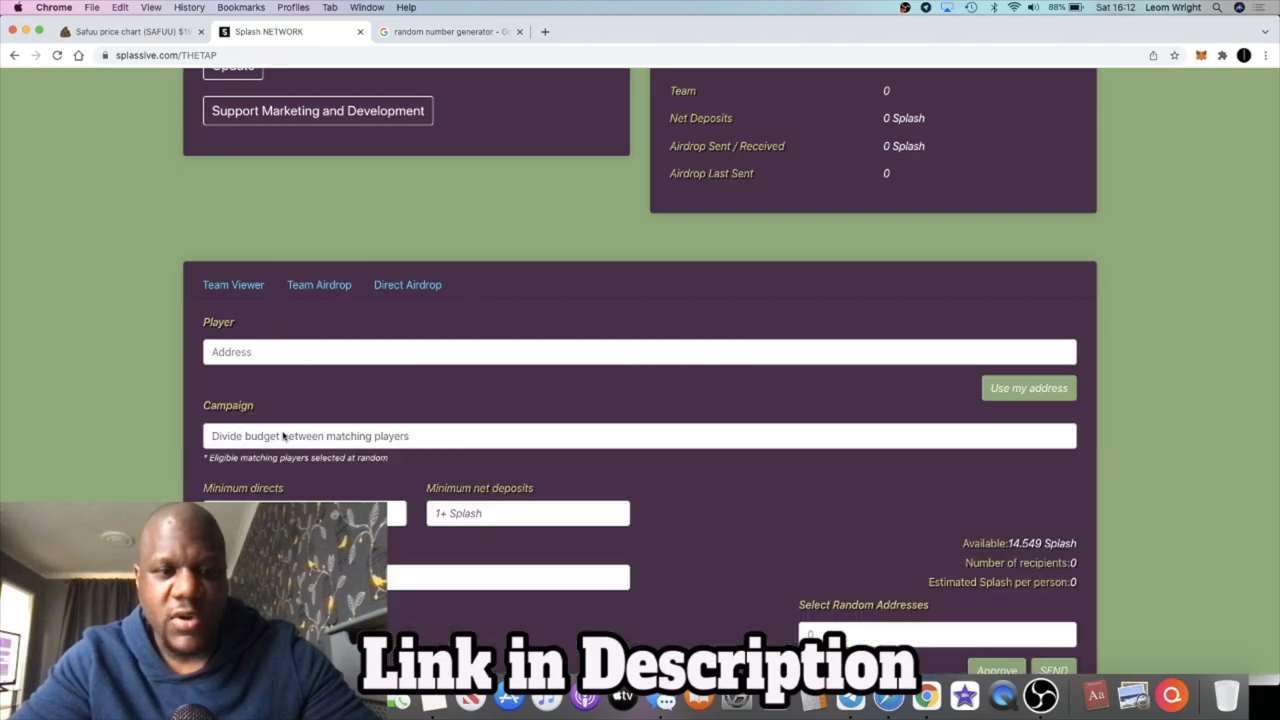
scroll("down", 3)
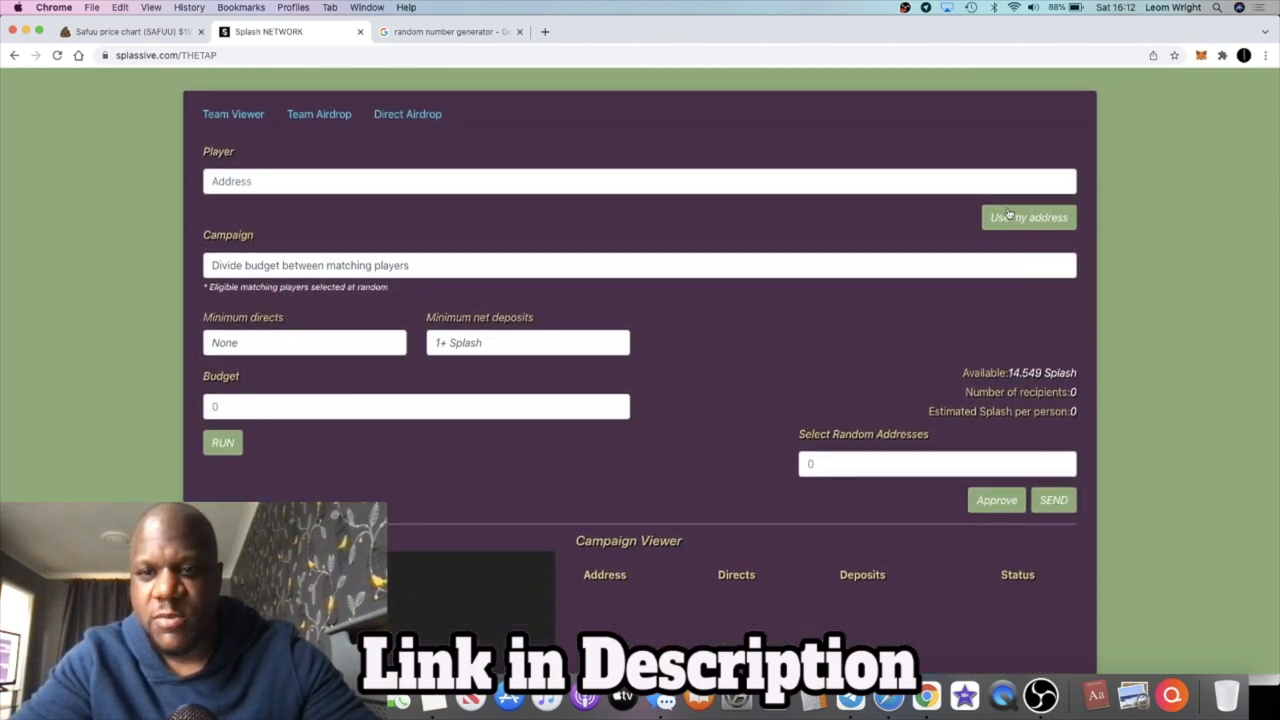
left_click(1028, 216)
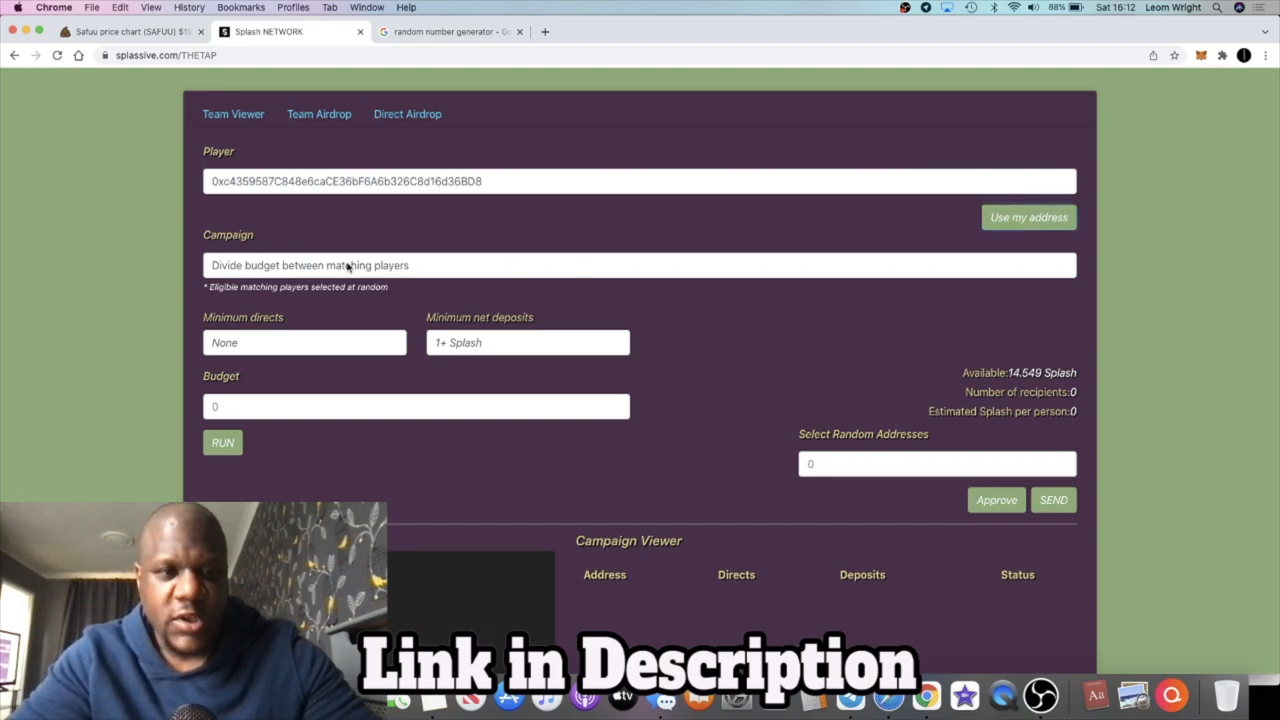
left_click(640, 264)
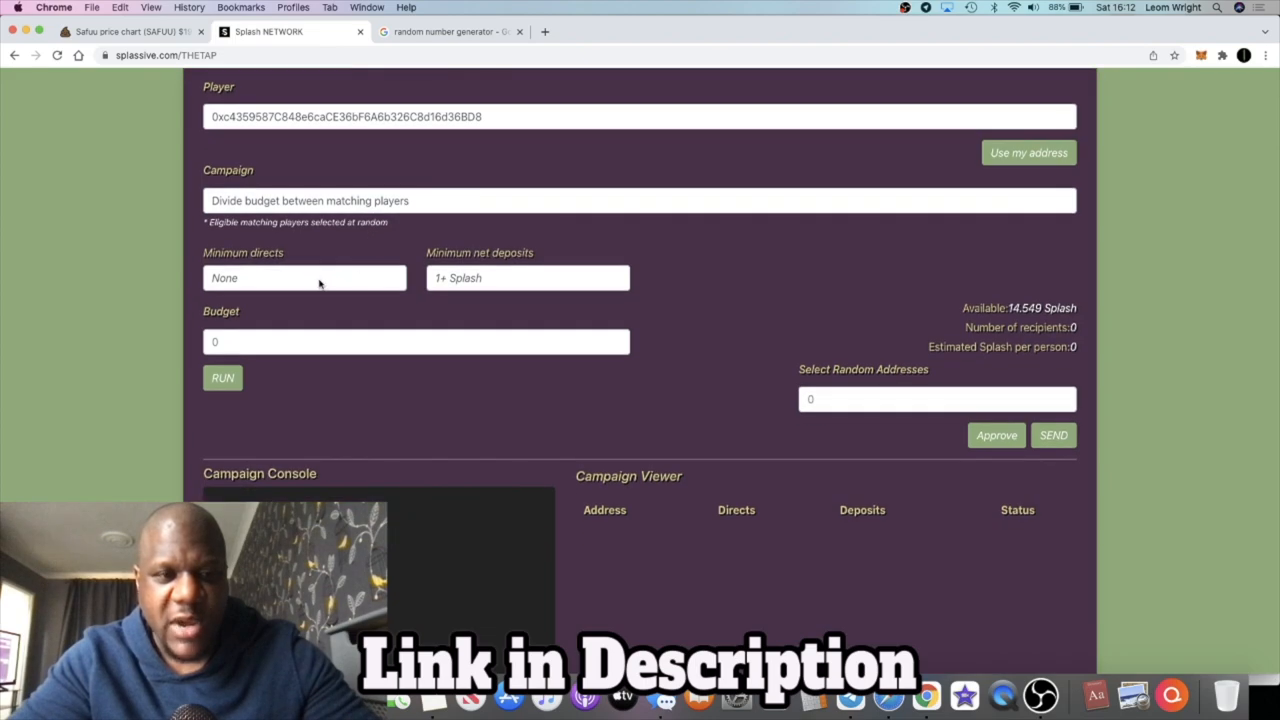
mouse_move(304, 276)
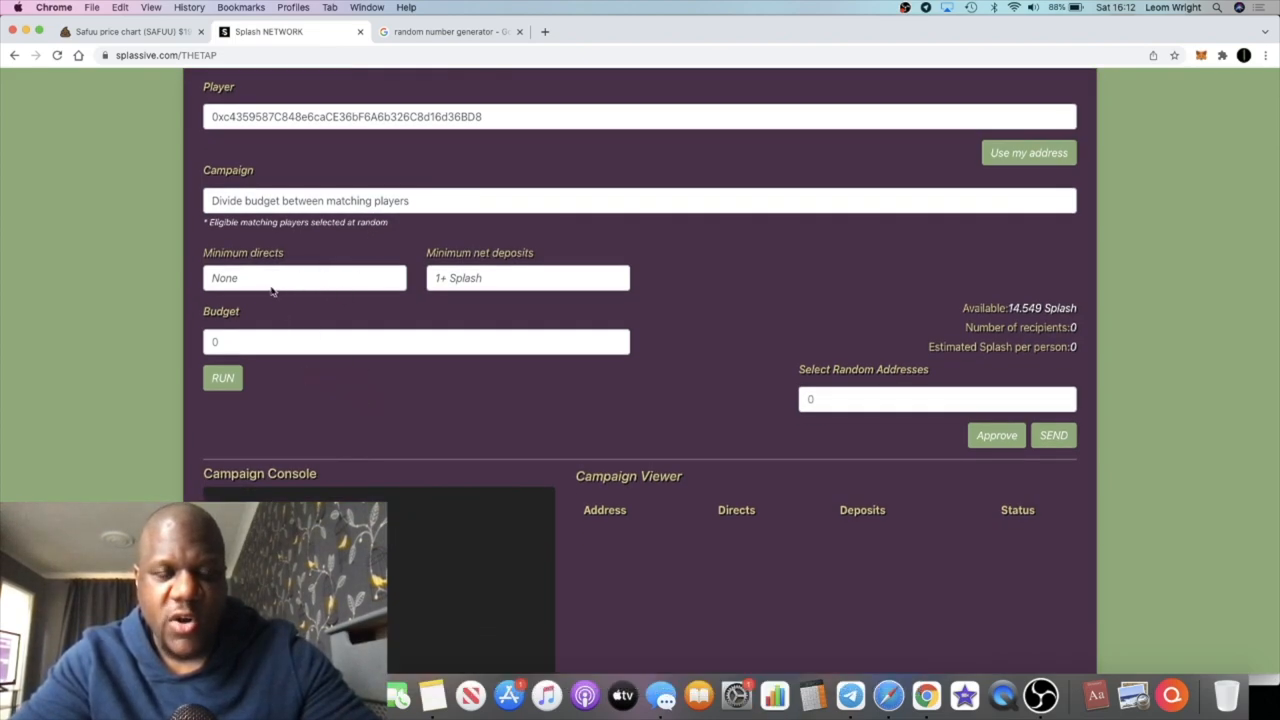
Step: Keep the airdrop filters at no minimum directs and a 1+ Splash minimum net deposit
left_click(304, 278)
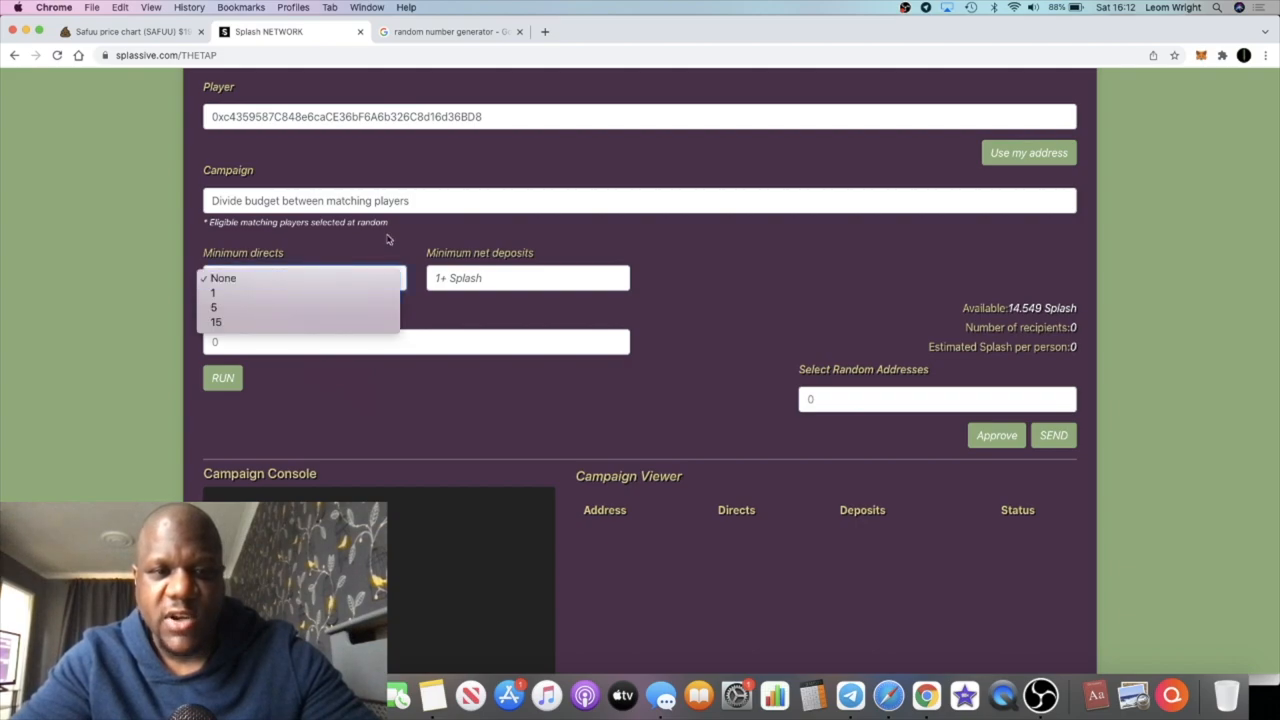
left_click(222, 278)
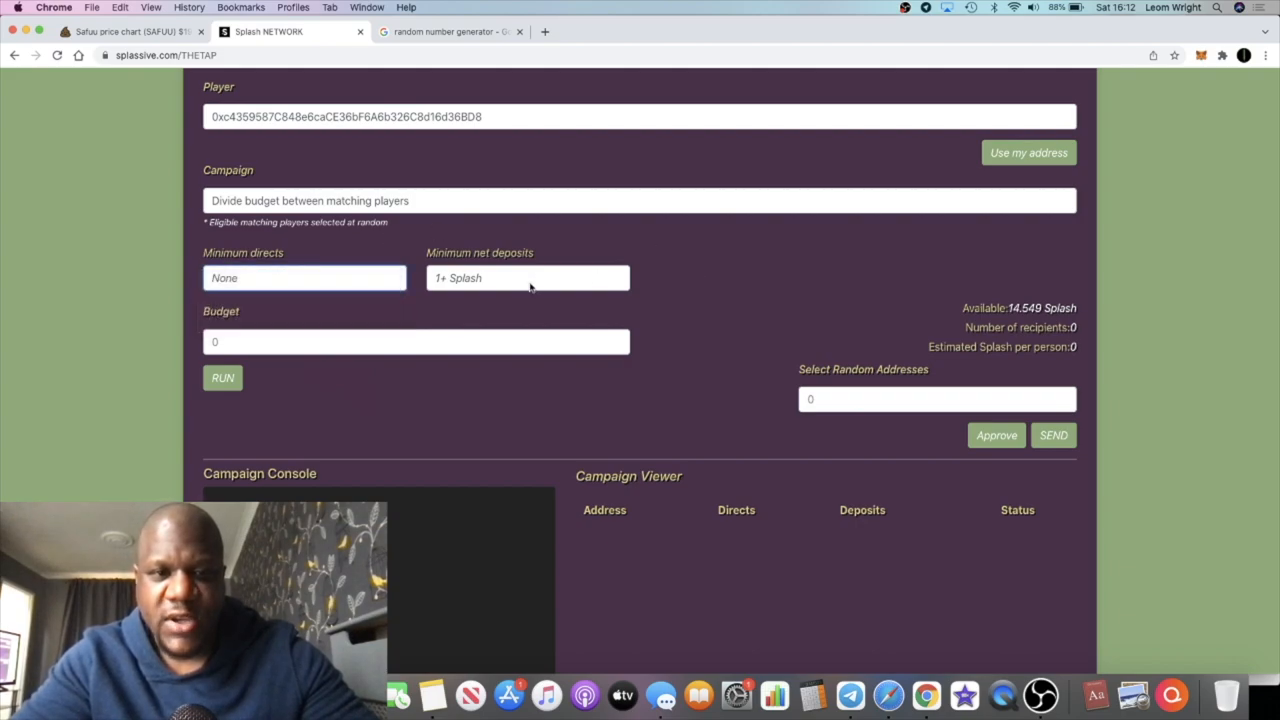
left_click(528, 278)
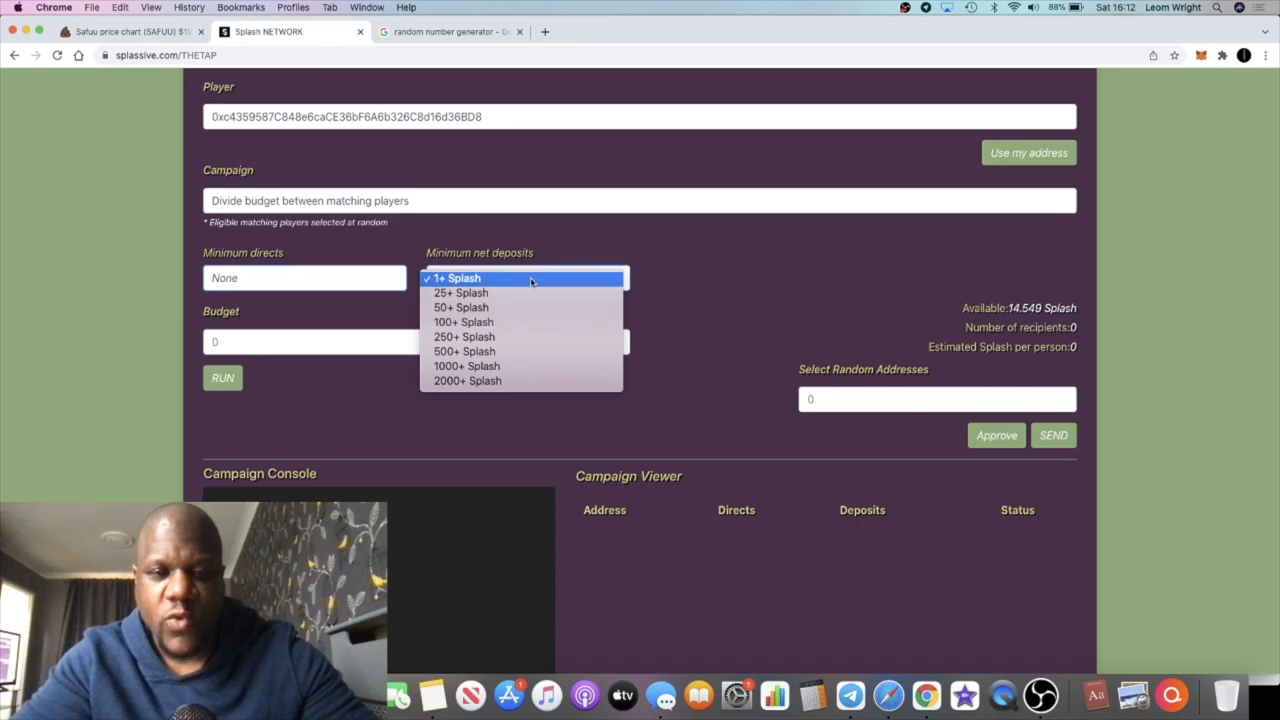
left_click(456, 278)
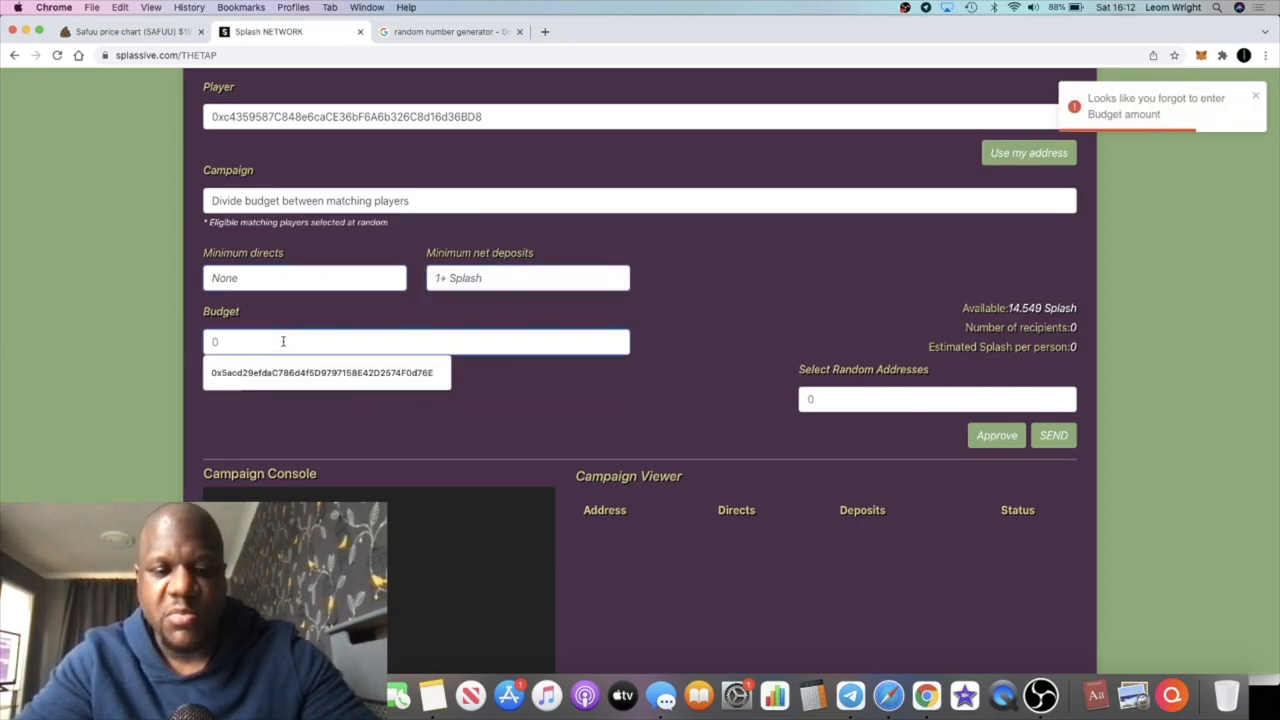
Step: Run the campaign with a 14.5 Splash budget, matching 23 recipients at about 0.63 Splash each
type("14.5")
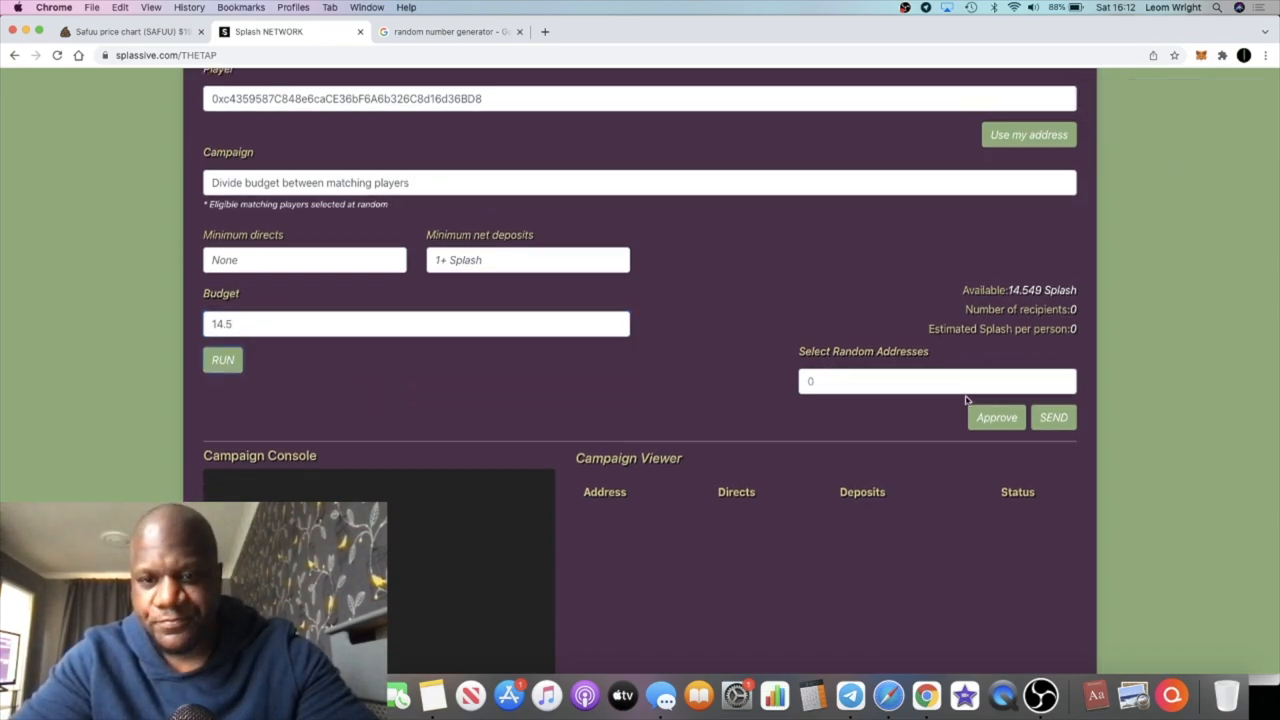
scroll("down", 3)
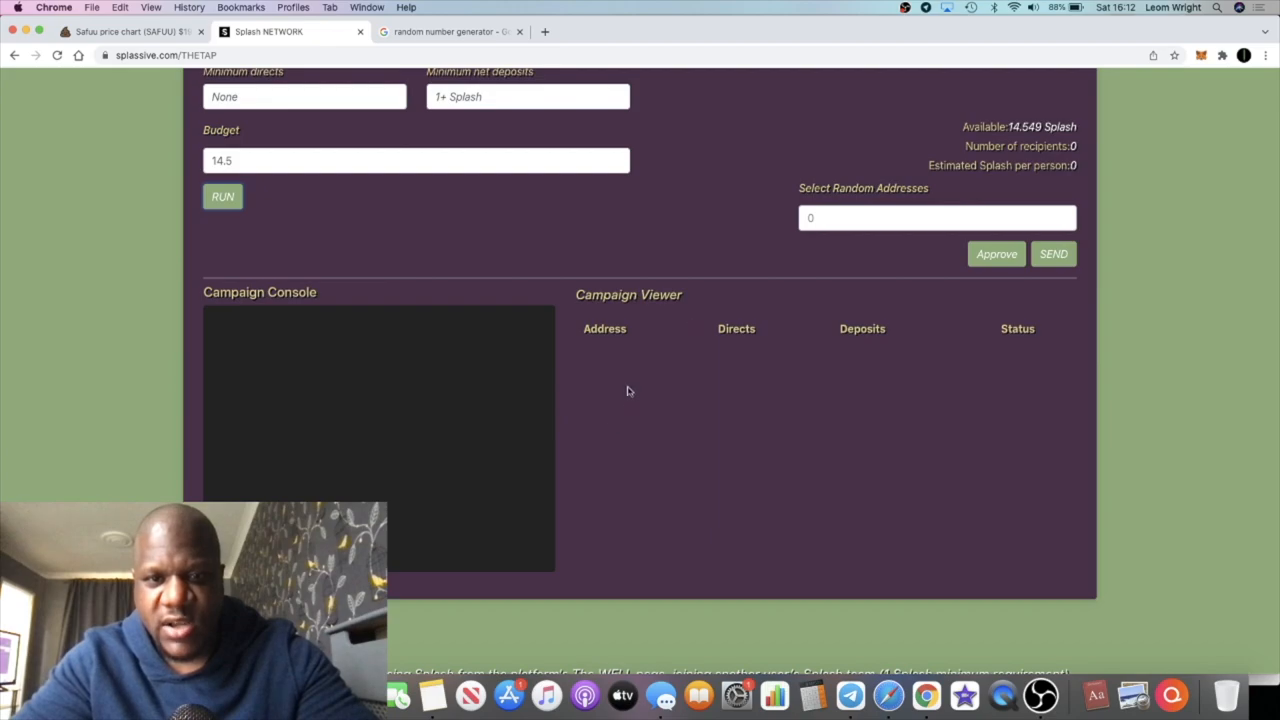
left_click(222, 196)
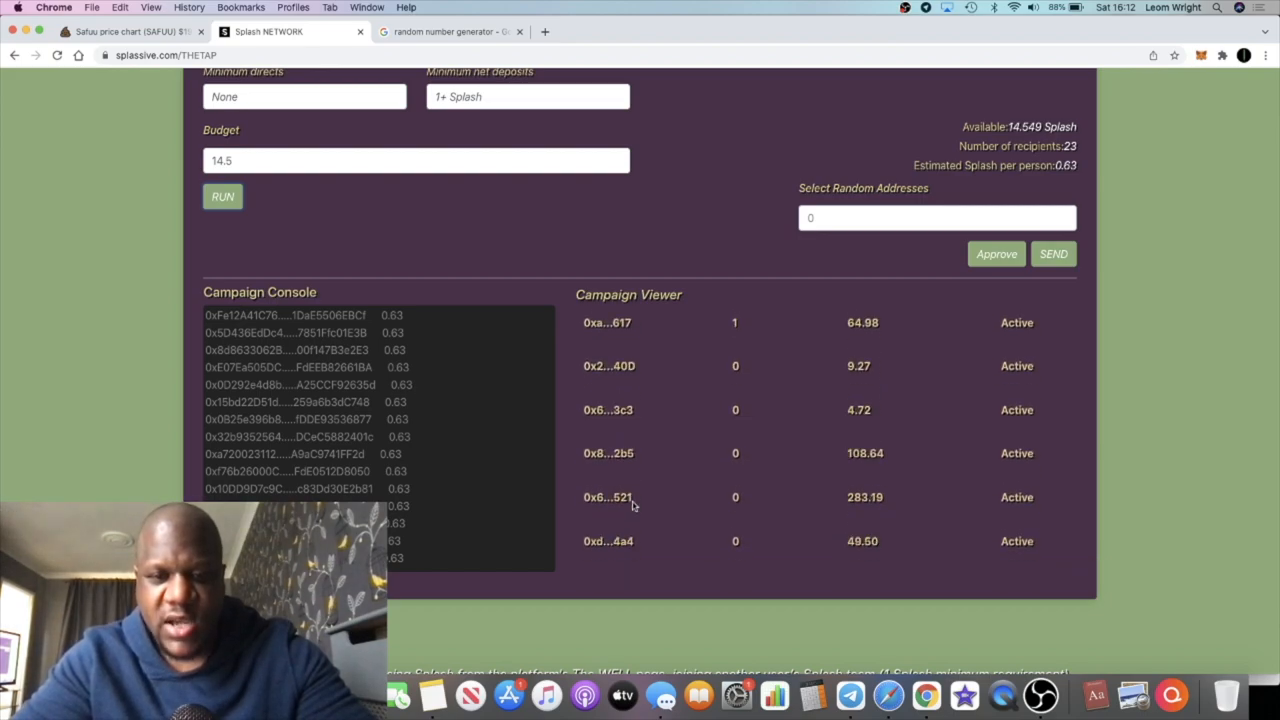
scroll("down", 3)
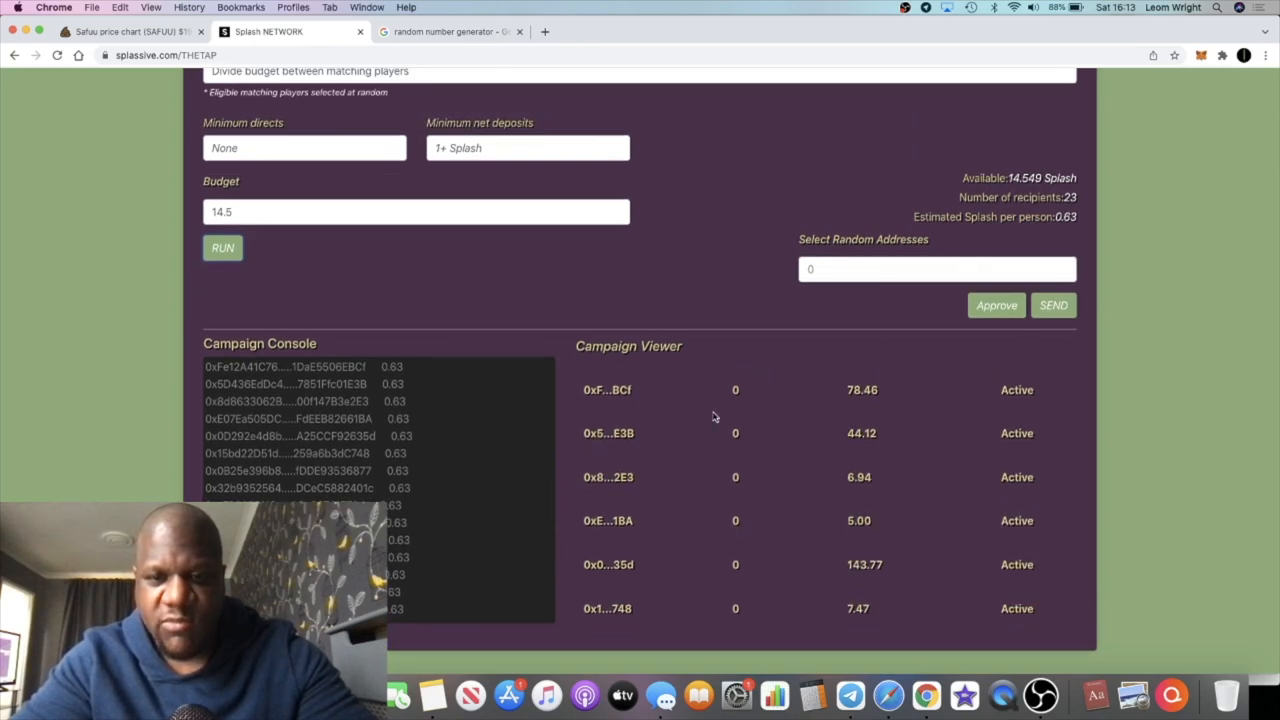
scroll("down", 3)
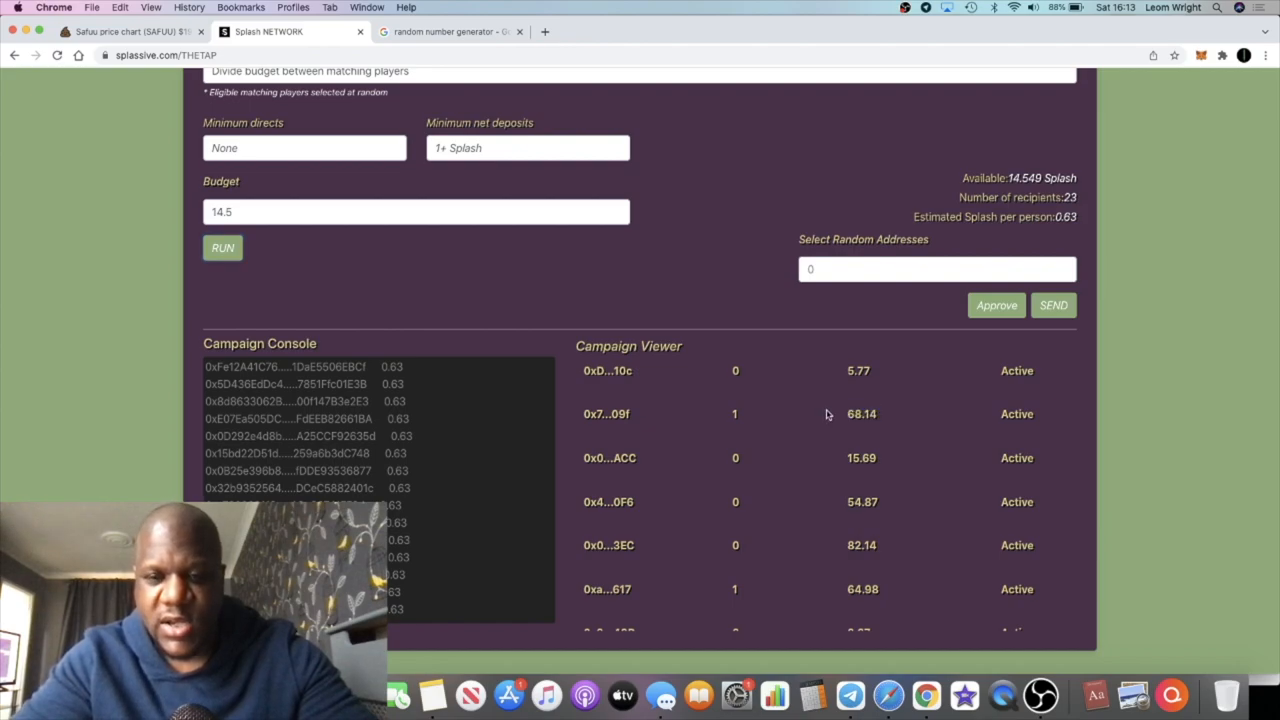
scroll("down", 3)
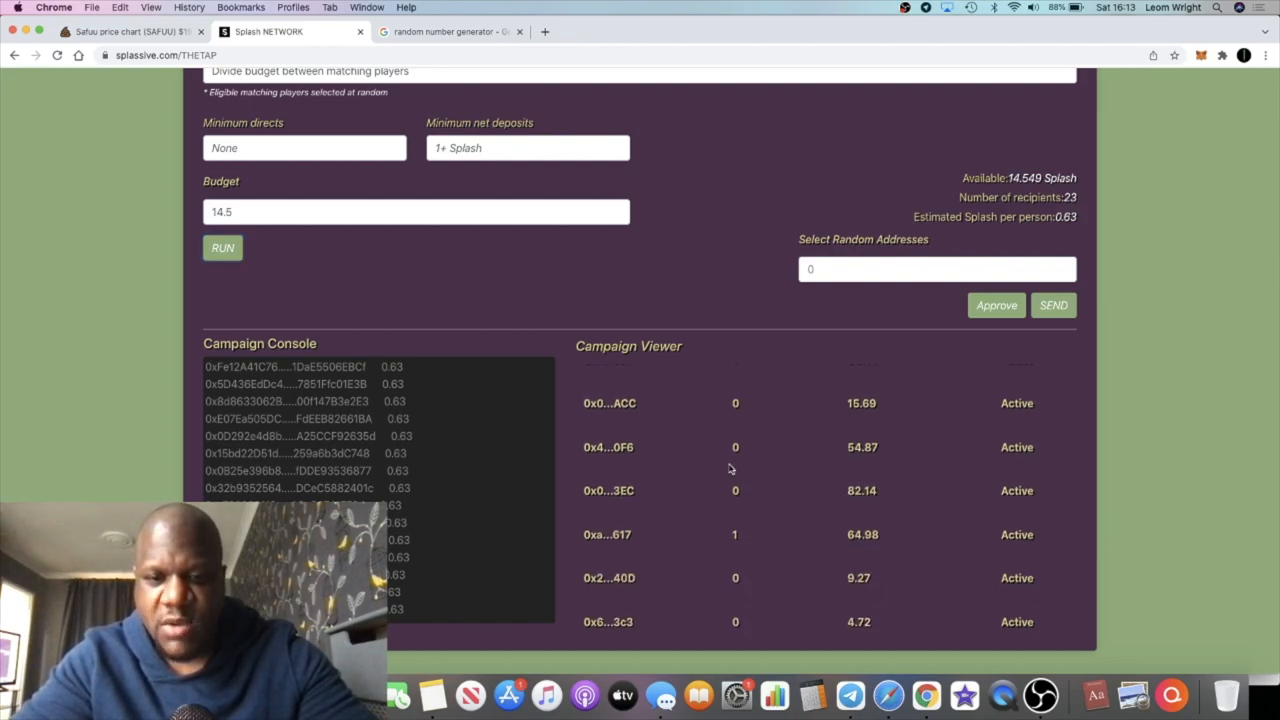
scroll("down", 3)
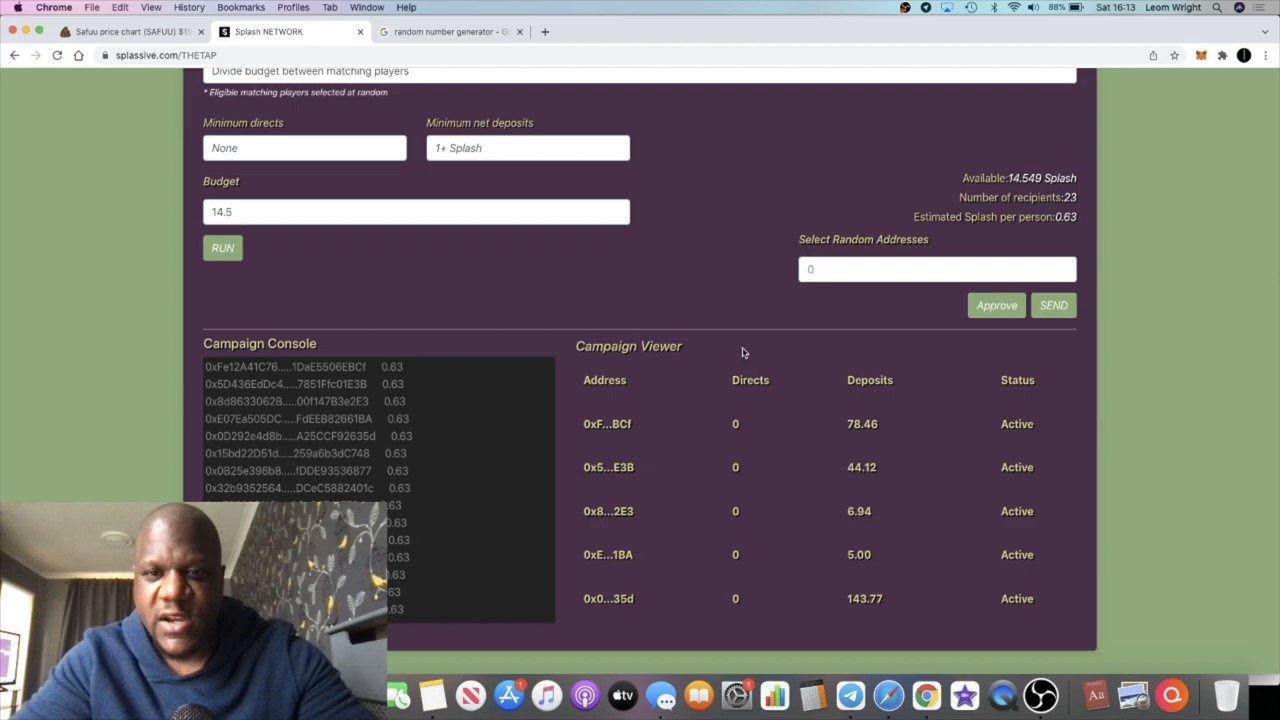
mouse_move(696, 206)
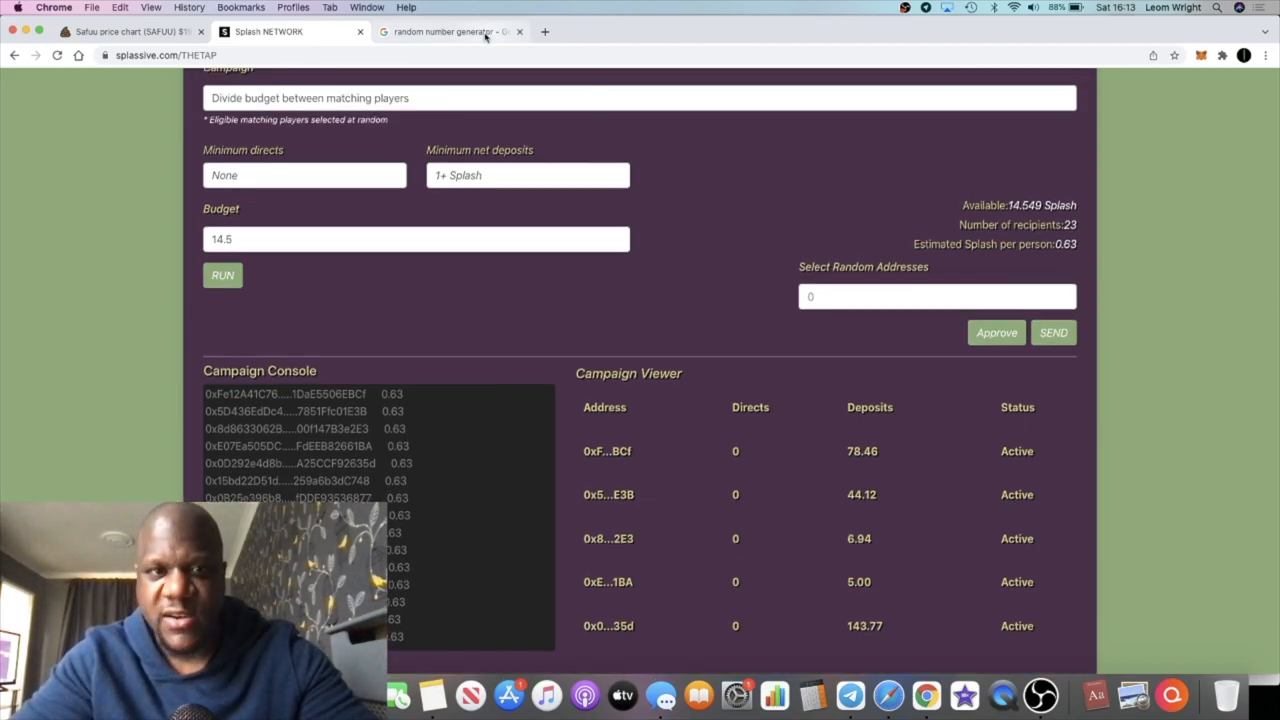
Step: Set Google's random number generator max to 30 and roll several picks, ending on 28
left_click(444, 32)
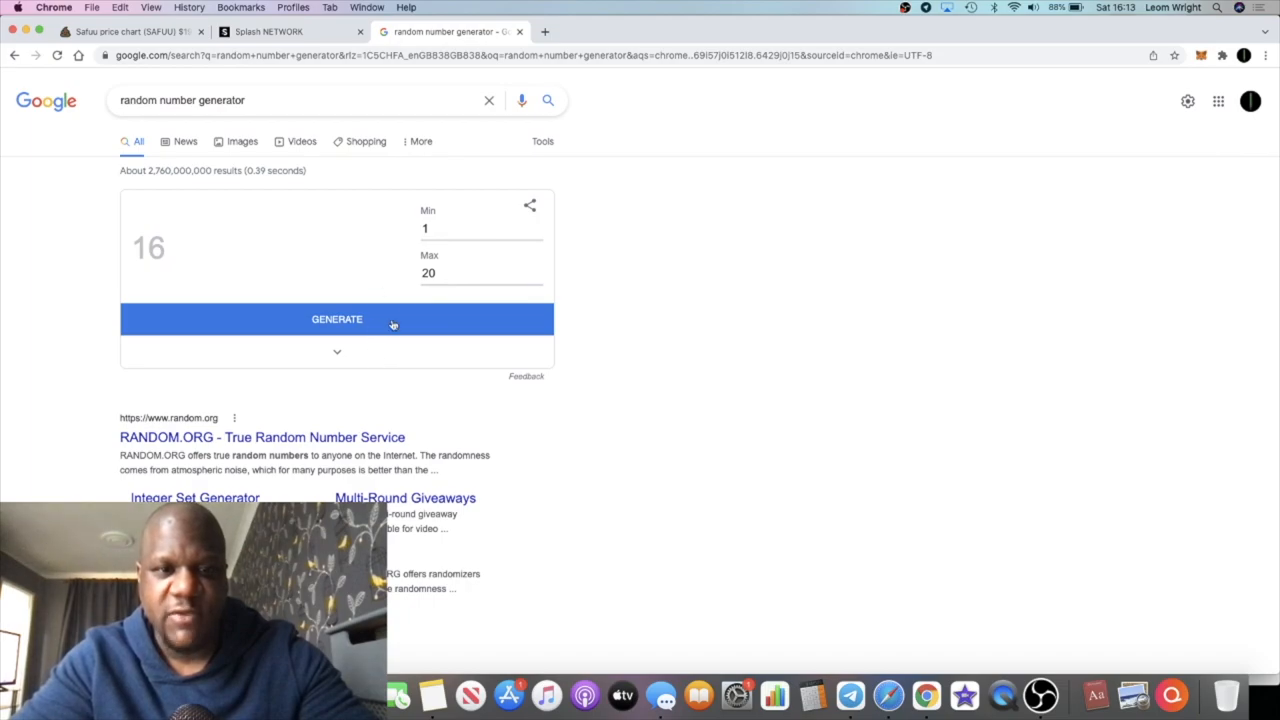
type("3")
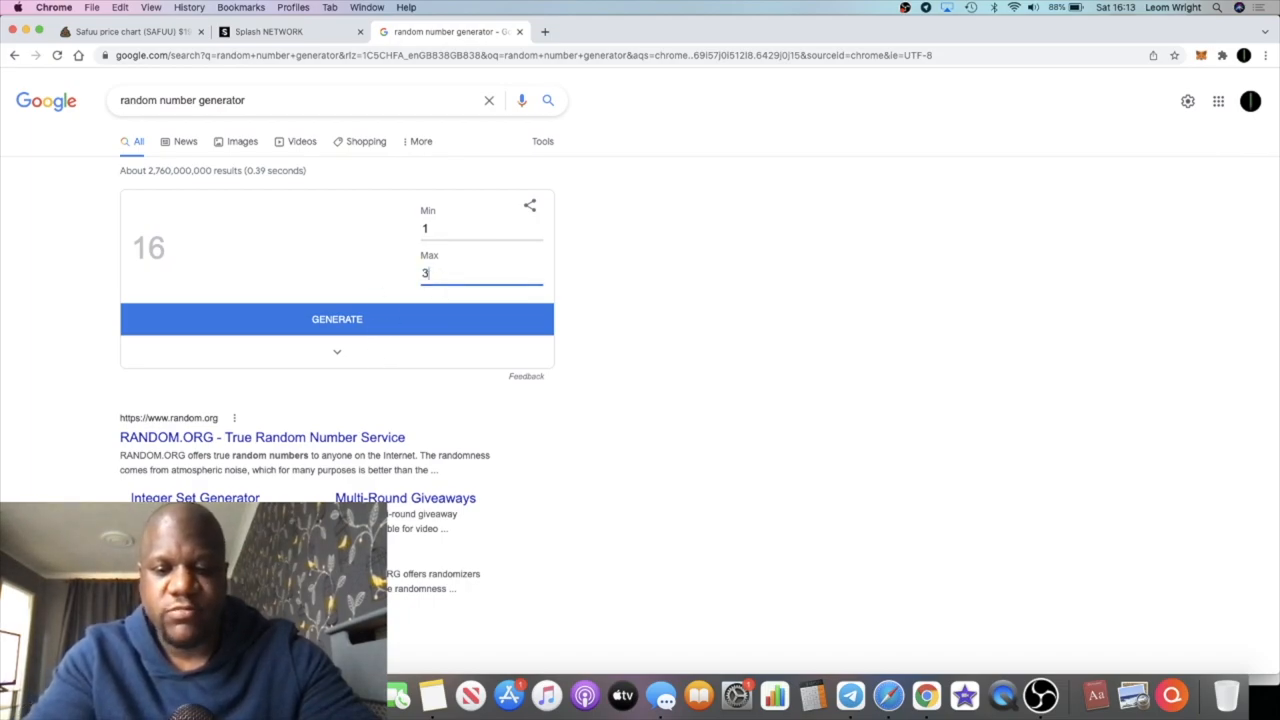
type("0")
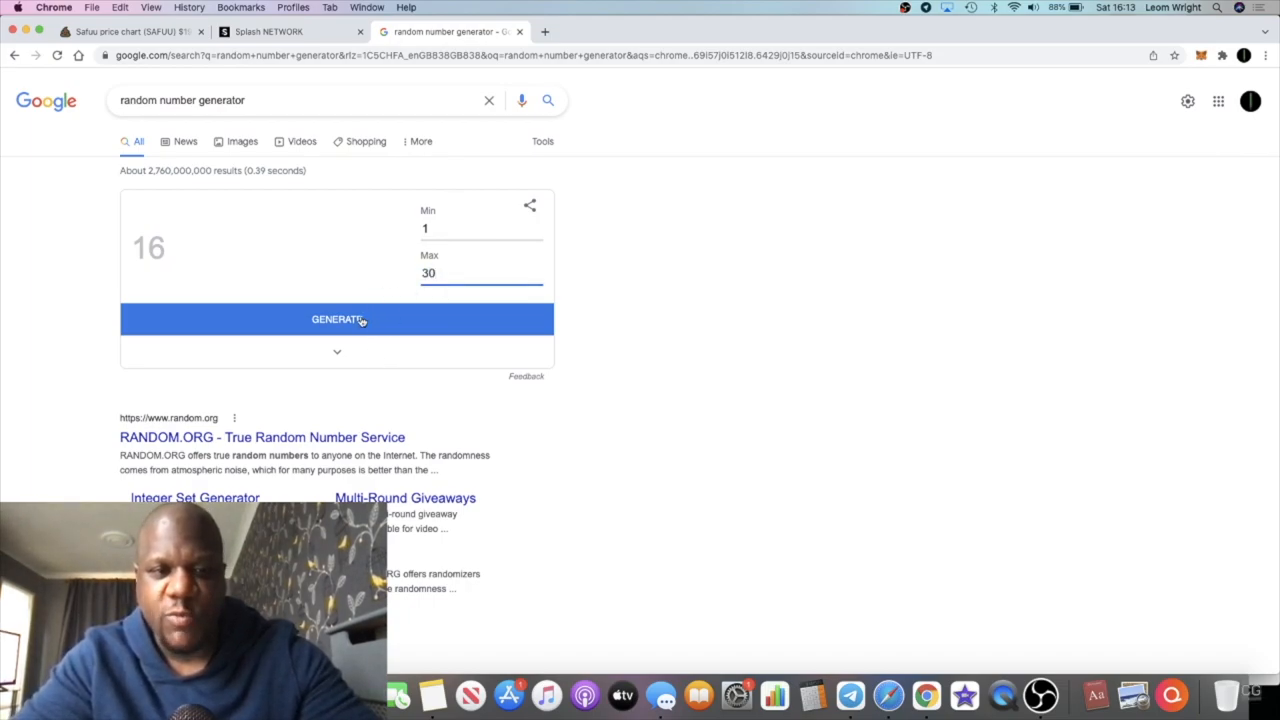
left_click(336, 320)
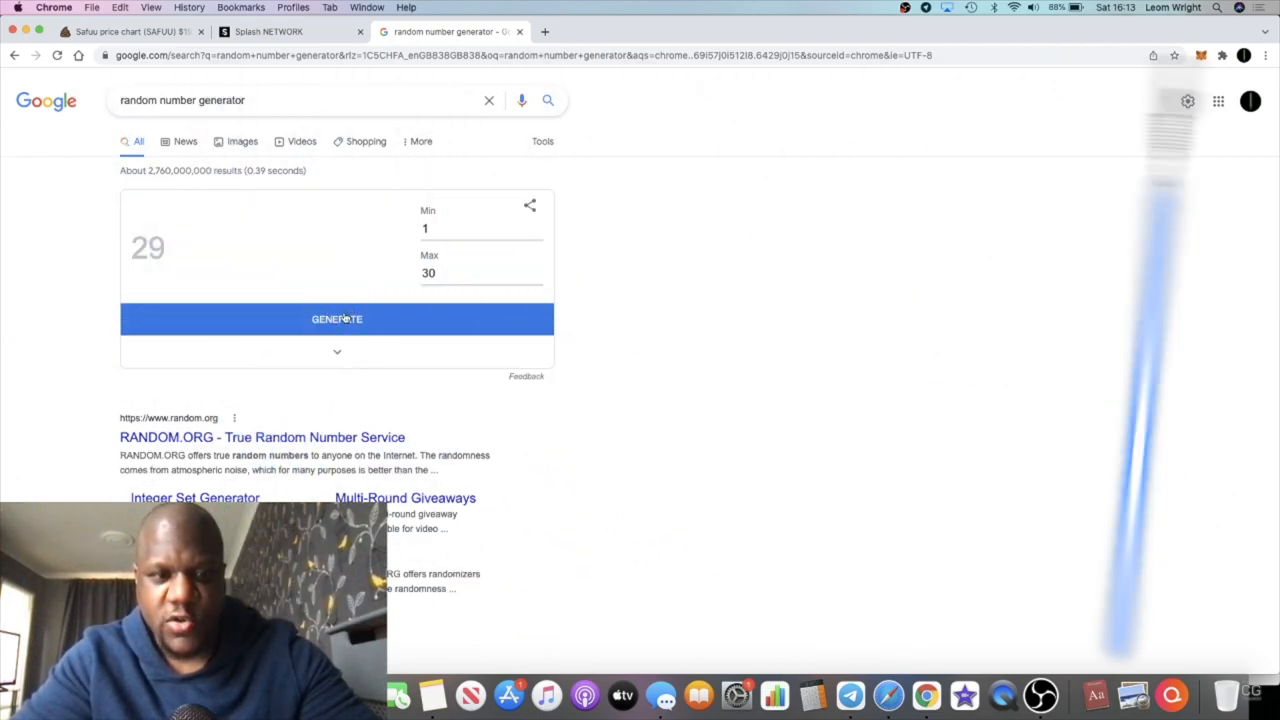
left_click(336, 318)
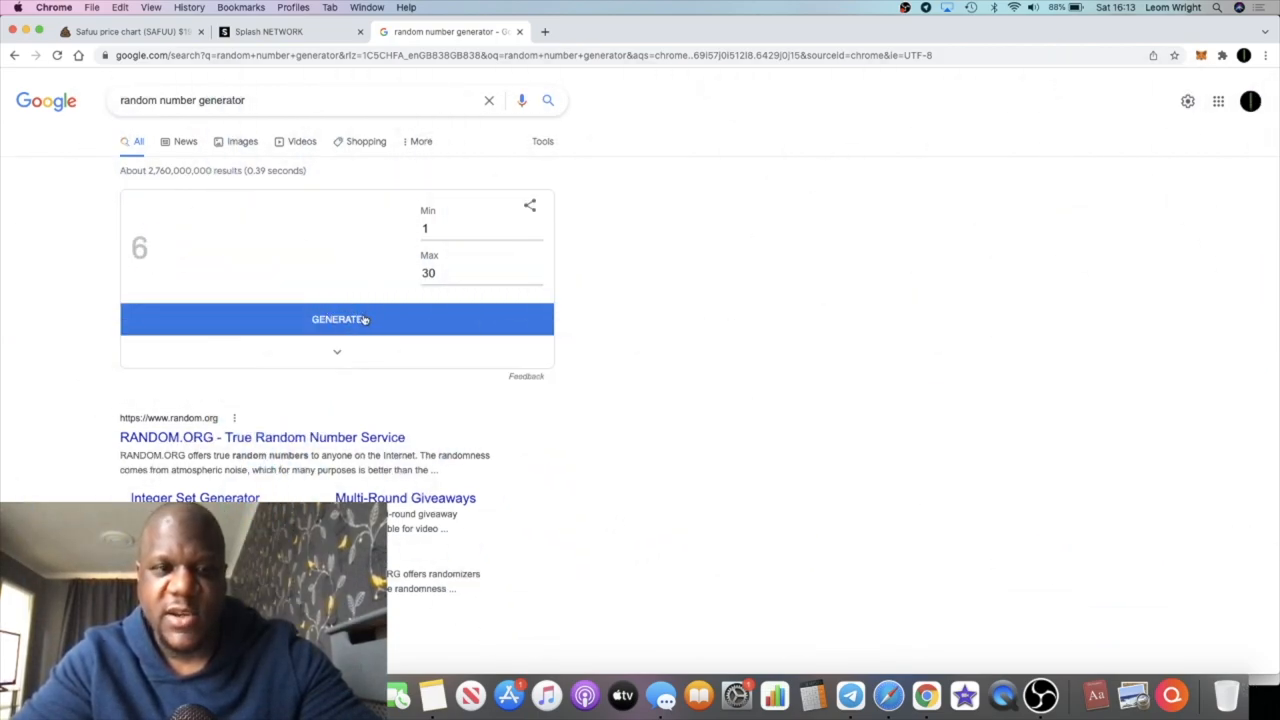
left_click(336, 320)
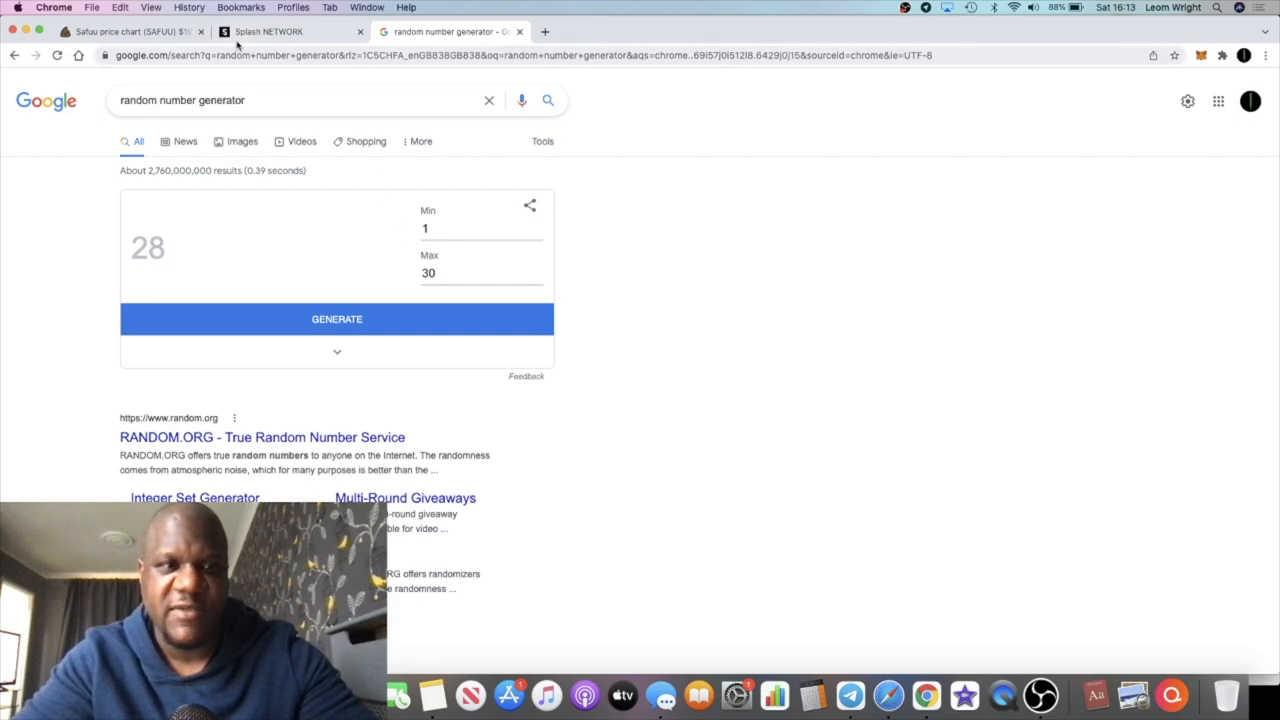
Step: Limit the airdrop to 3 random addresses, giving 3 recipients about 4.833 Splash each
left_click(284, 32)
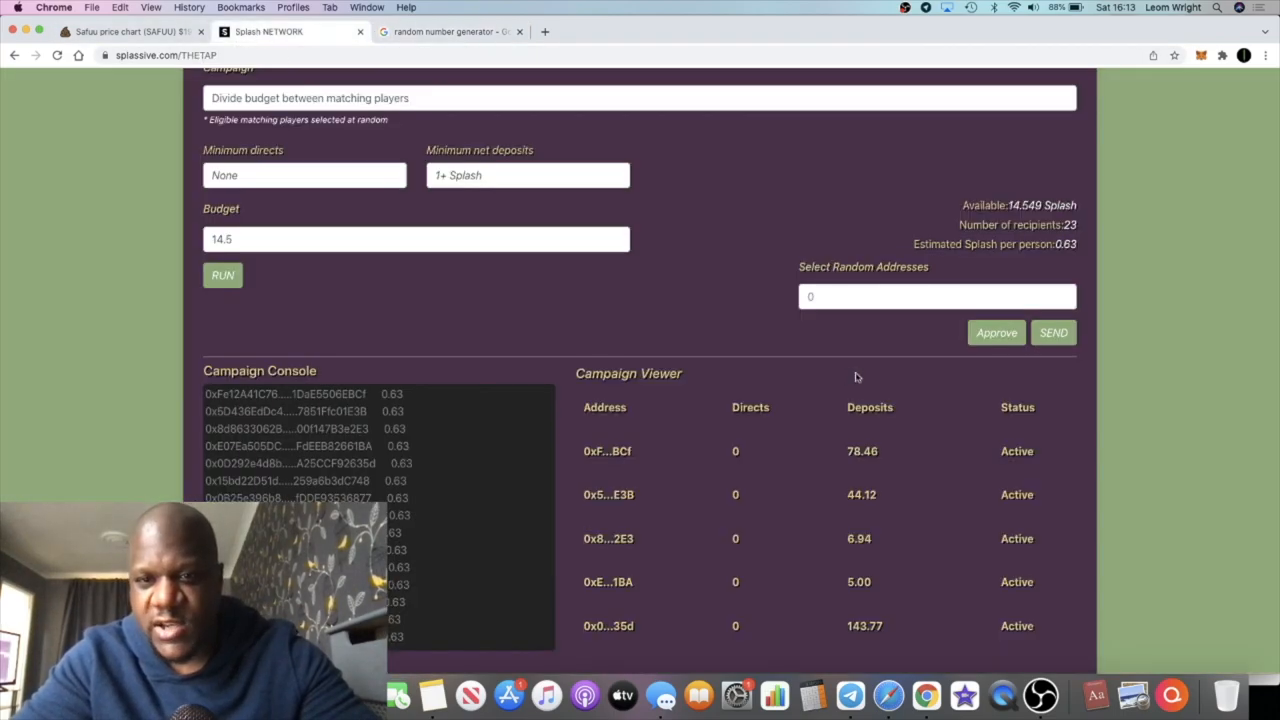
left_click(936, 296)
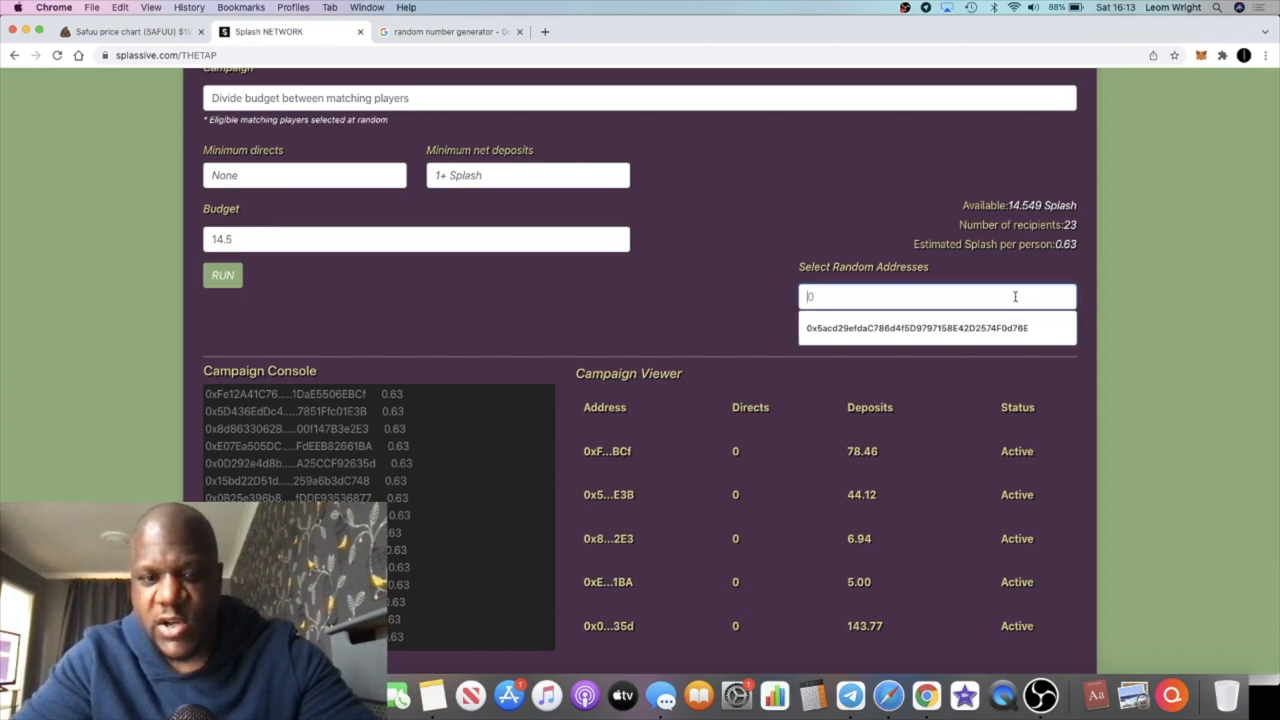
type("3")
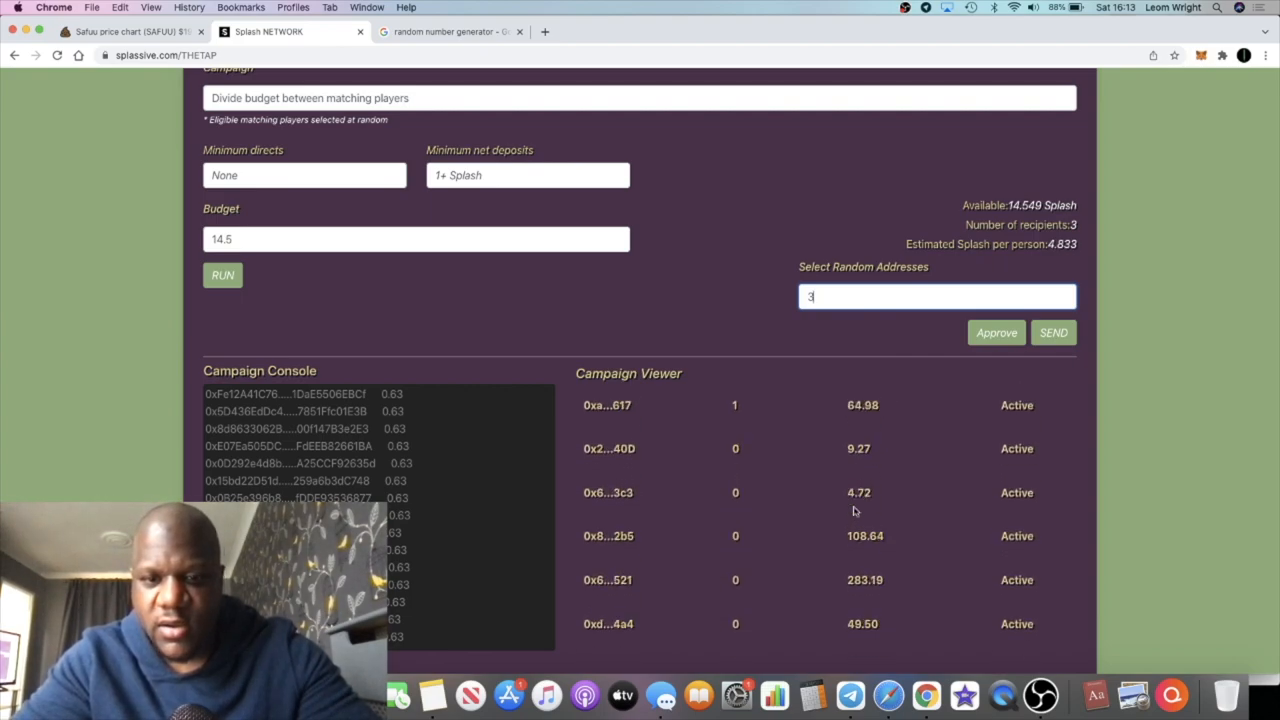
scroll("down", 3)
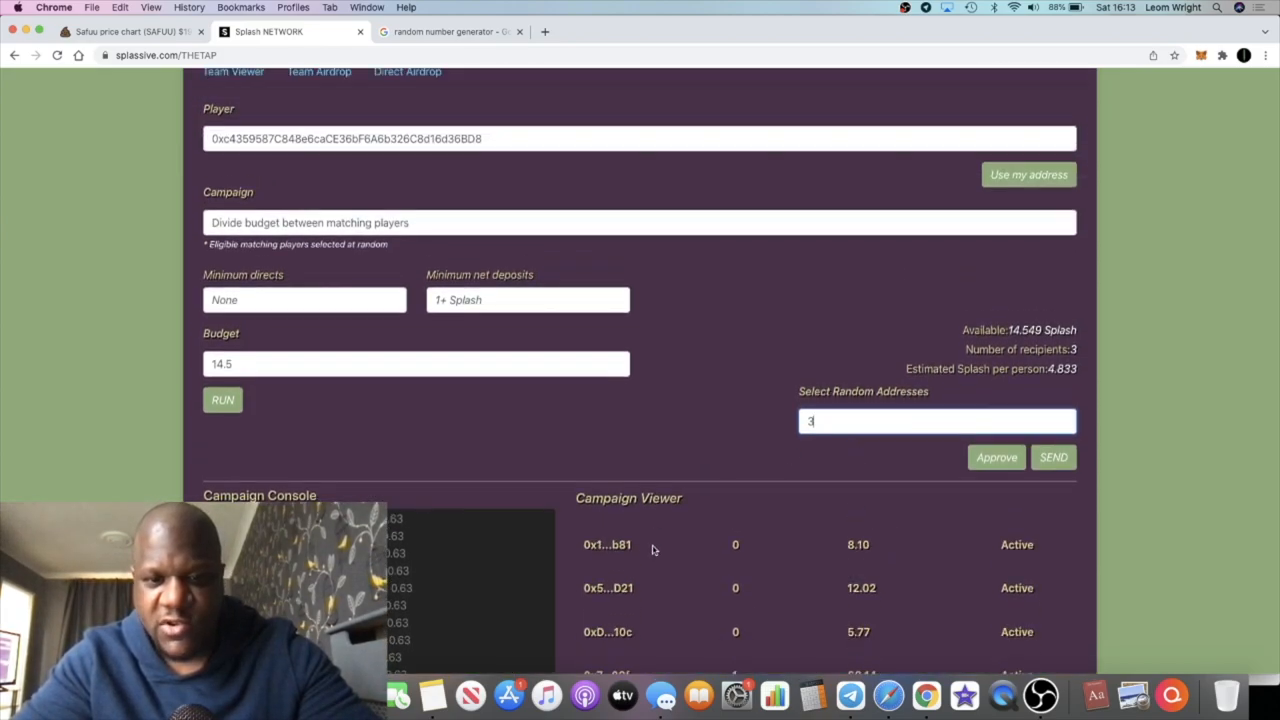
scroll("down", 3)
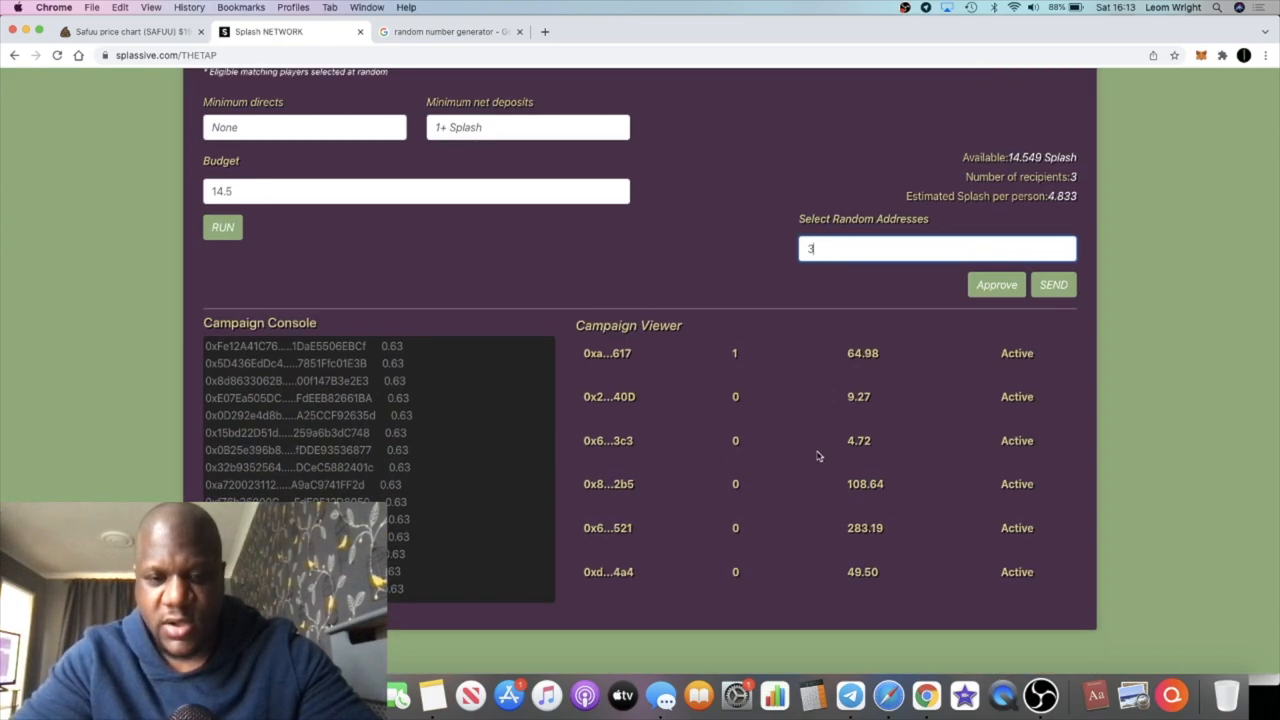
scroll("down", 3)
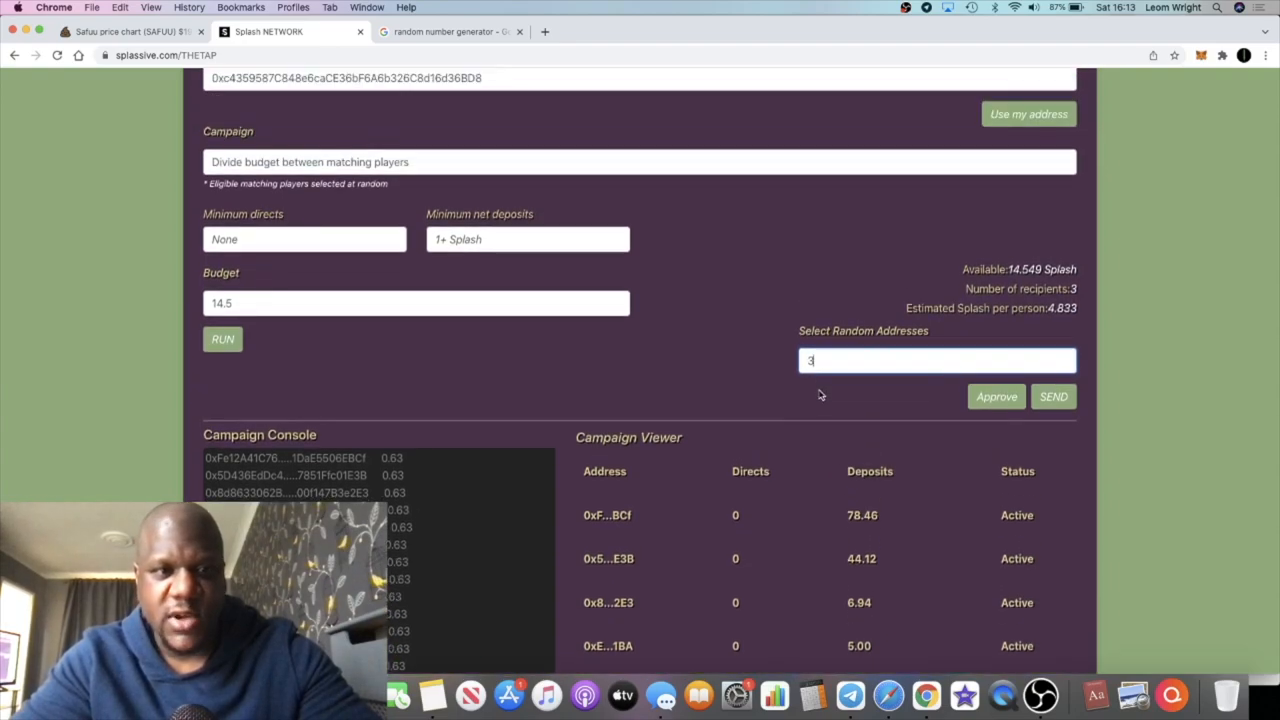
scroll("down", 3)
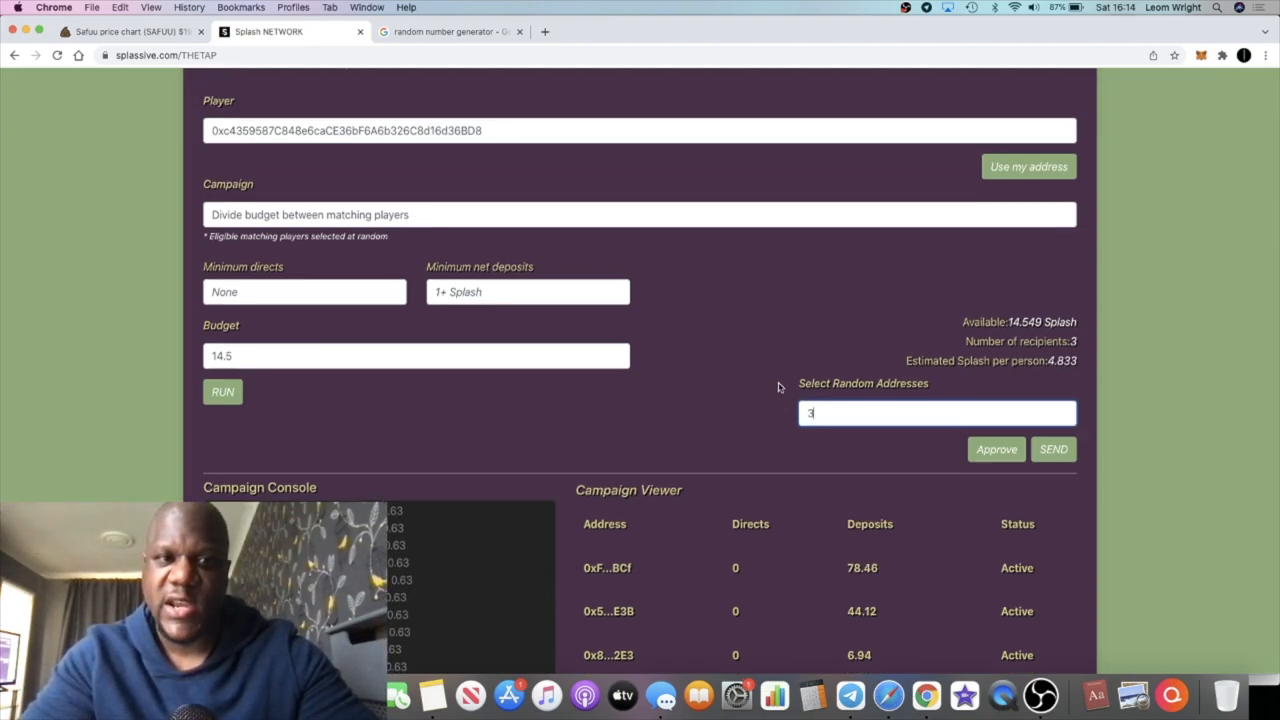
scroll("down", 3)
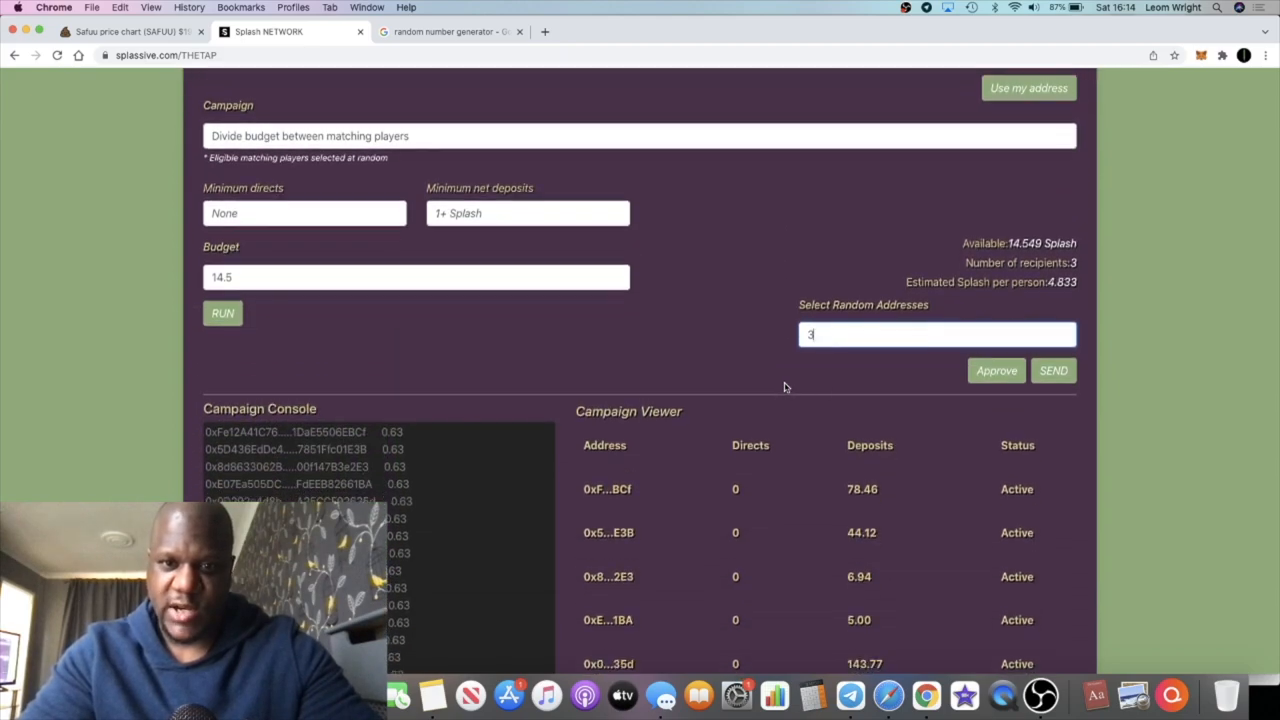
mouse_move(1076, 404)
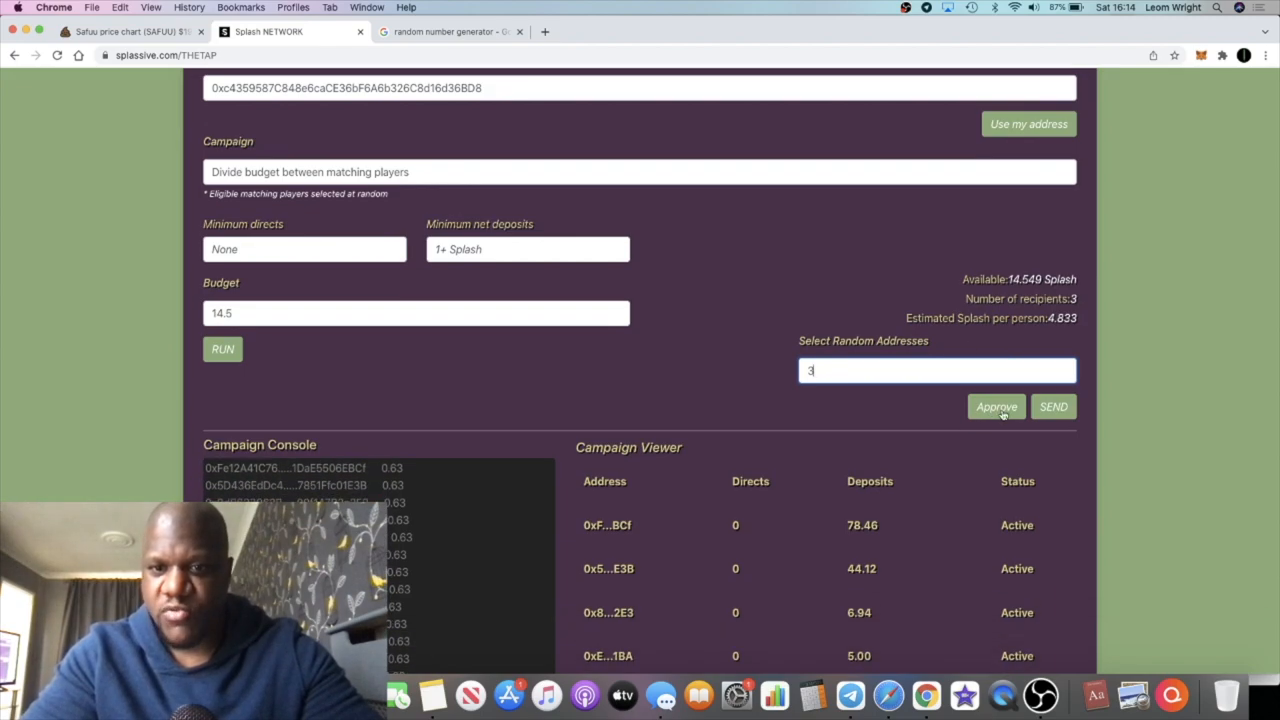
Step: Approve the contract to spend Splash for the airdrop and confirm the MetaMask permission
left_click(996, 408)
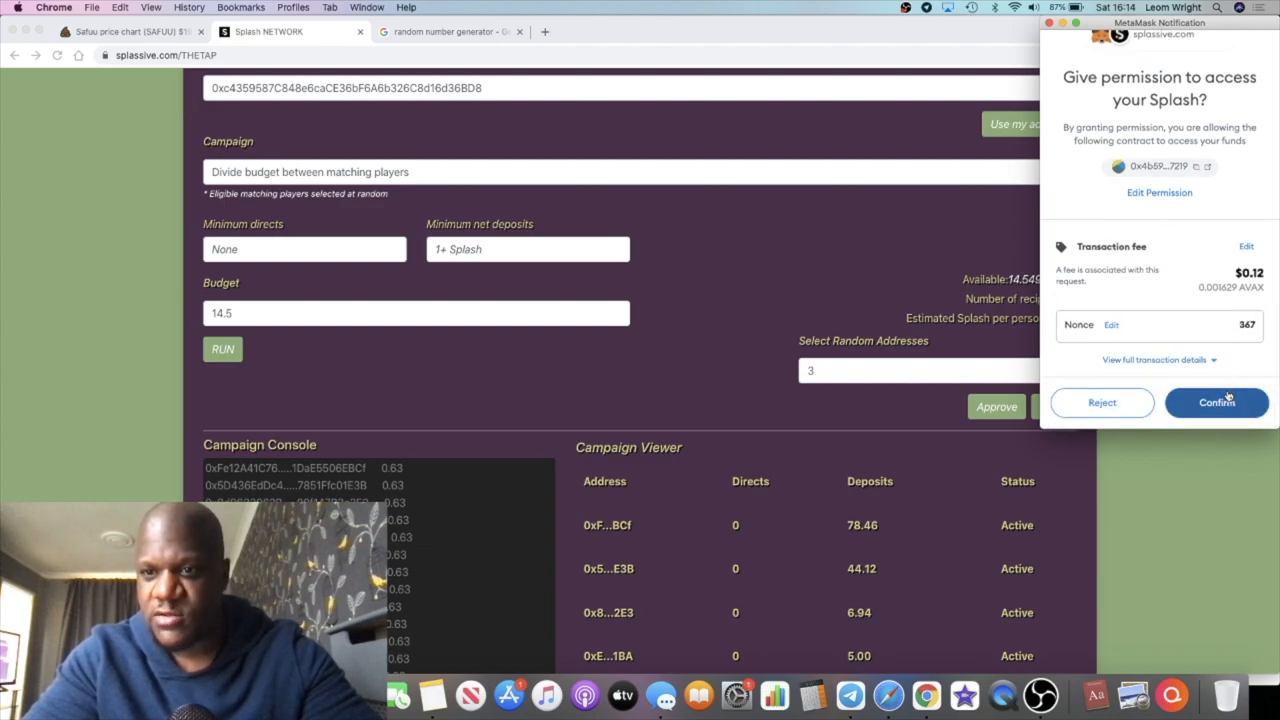
left_click(1216, 402)
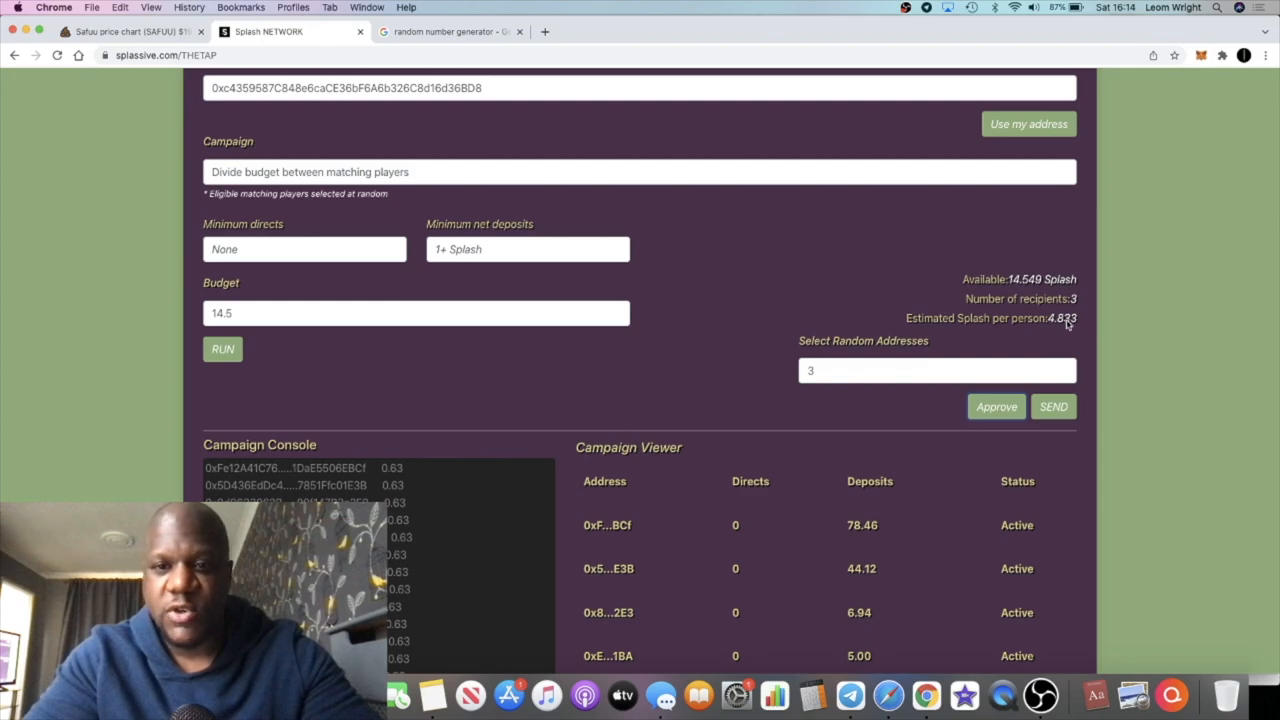
mouse_move(1070, 324)
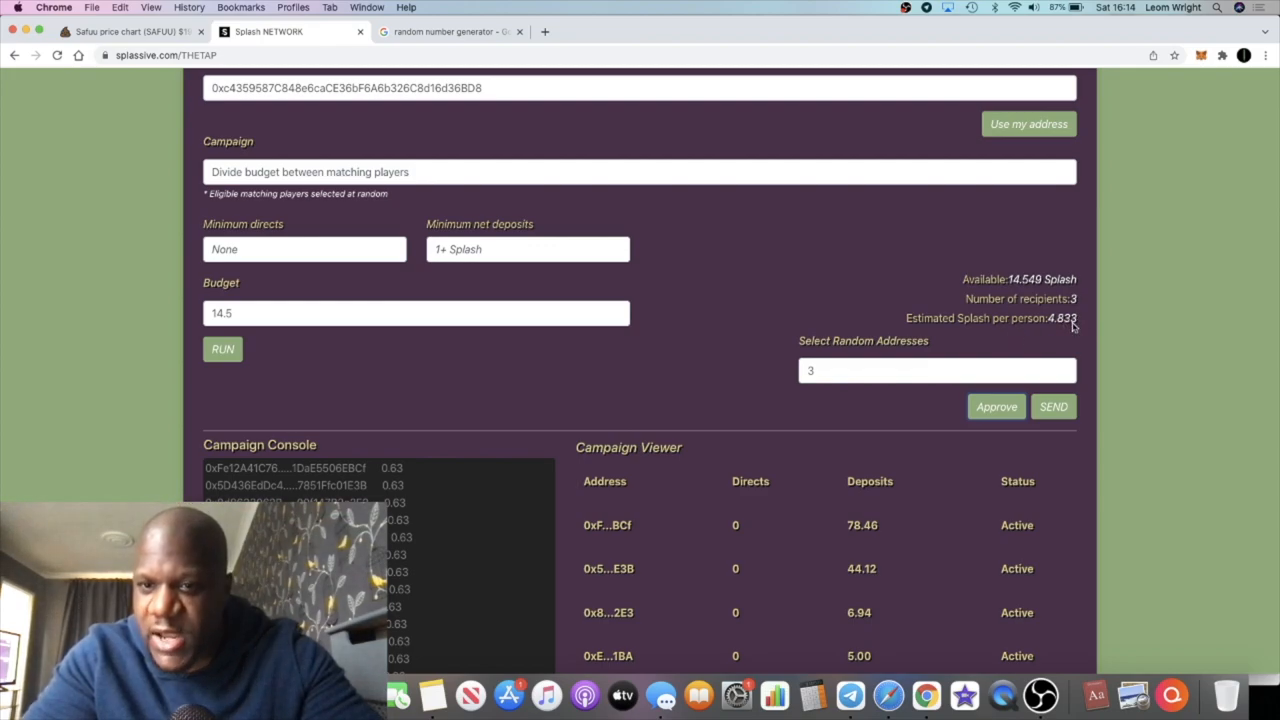
mouse_move(1072, 328)
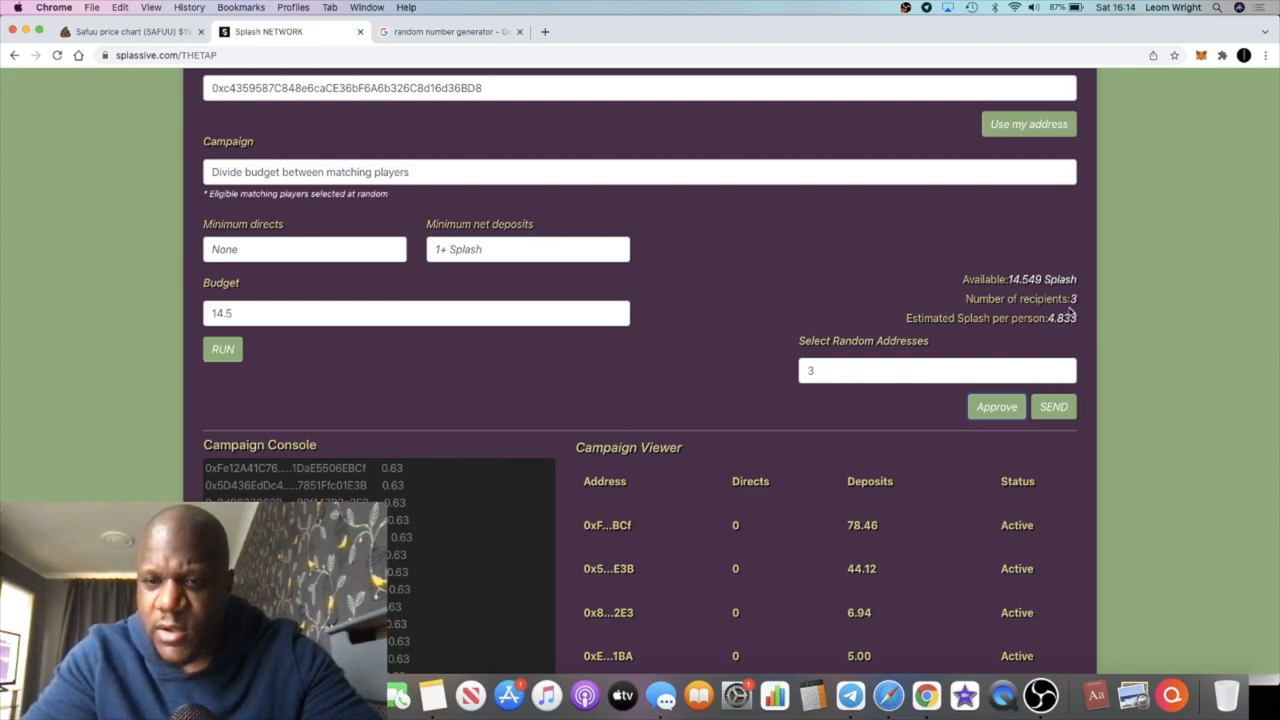
mouse_move(832, 326)
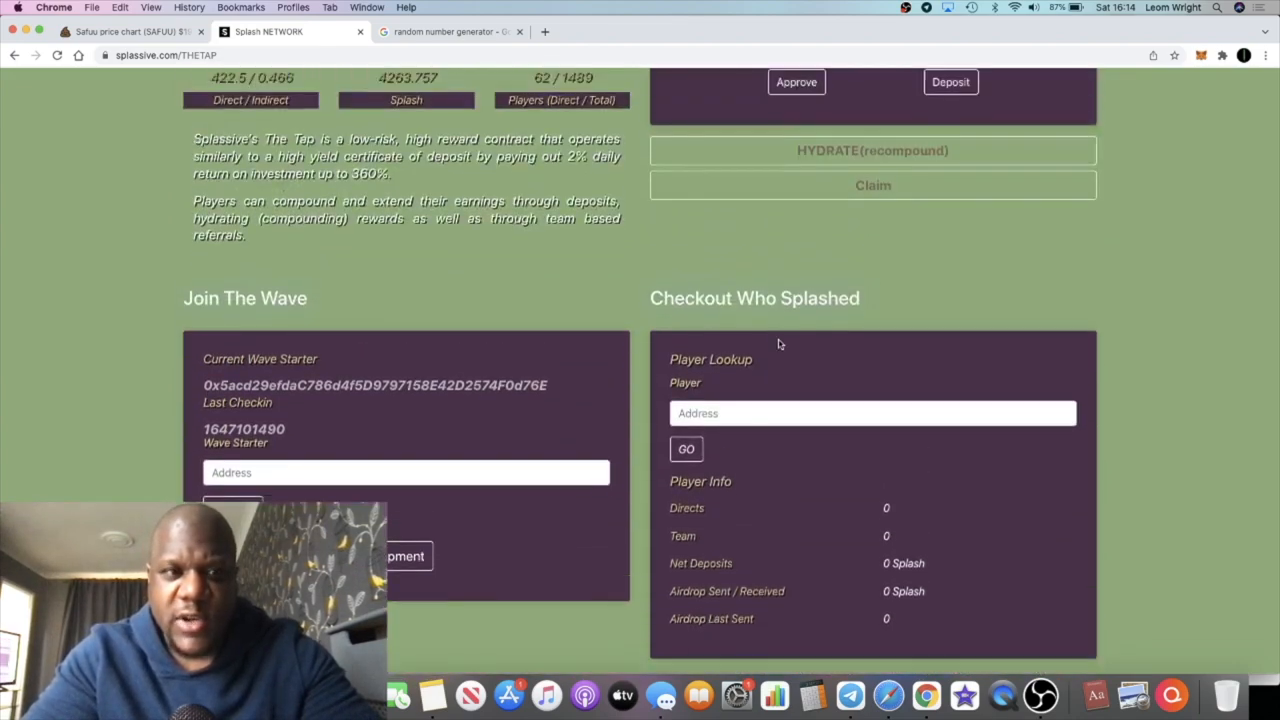
scroll("down", 3)
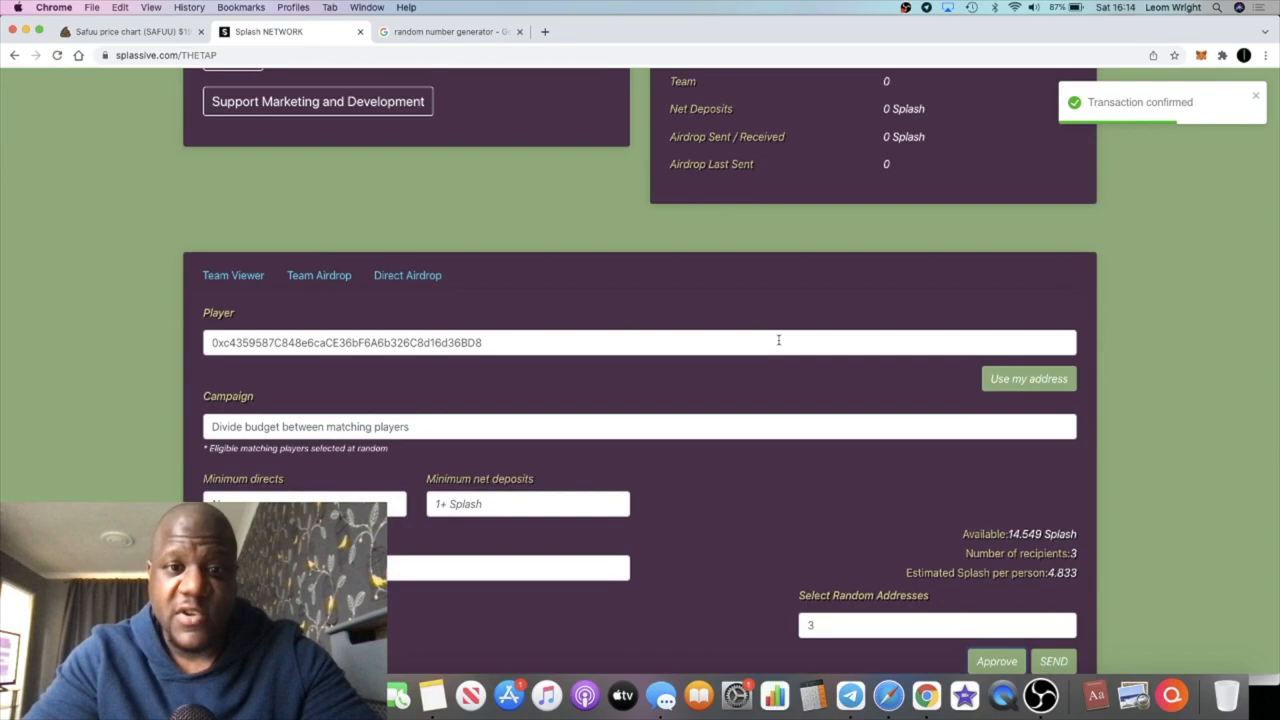
scroll("down", 3)
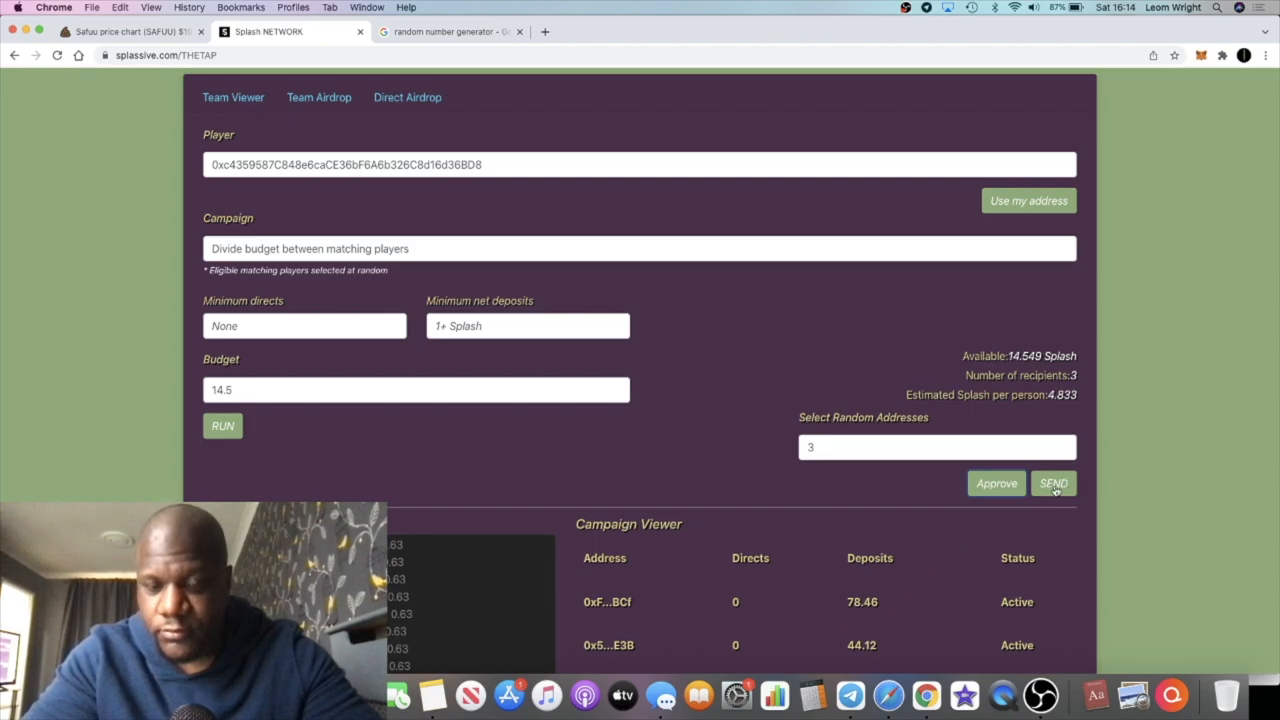
Step: Send the 14.5 Splash airdrop to the 3 random players, leaving about 0.049 Splash available
left_click(1052, 482)
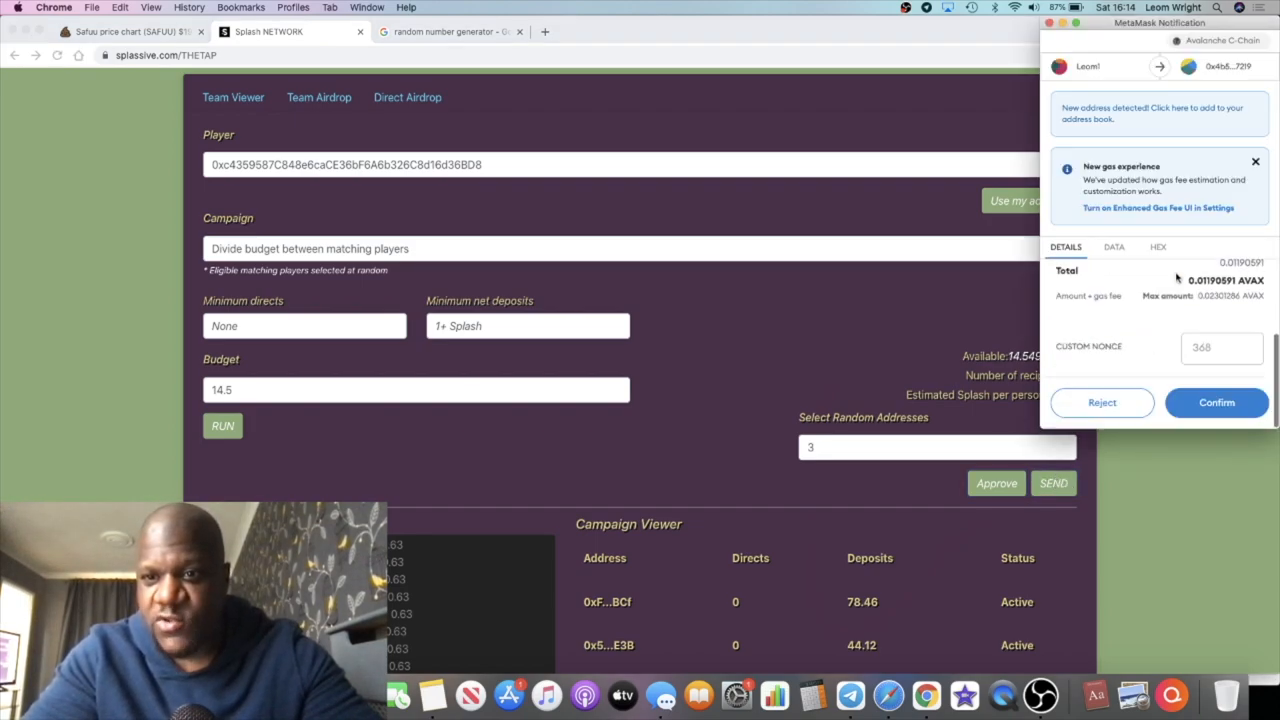
left_click(1216, 402)
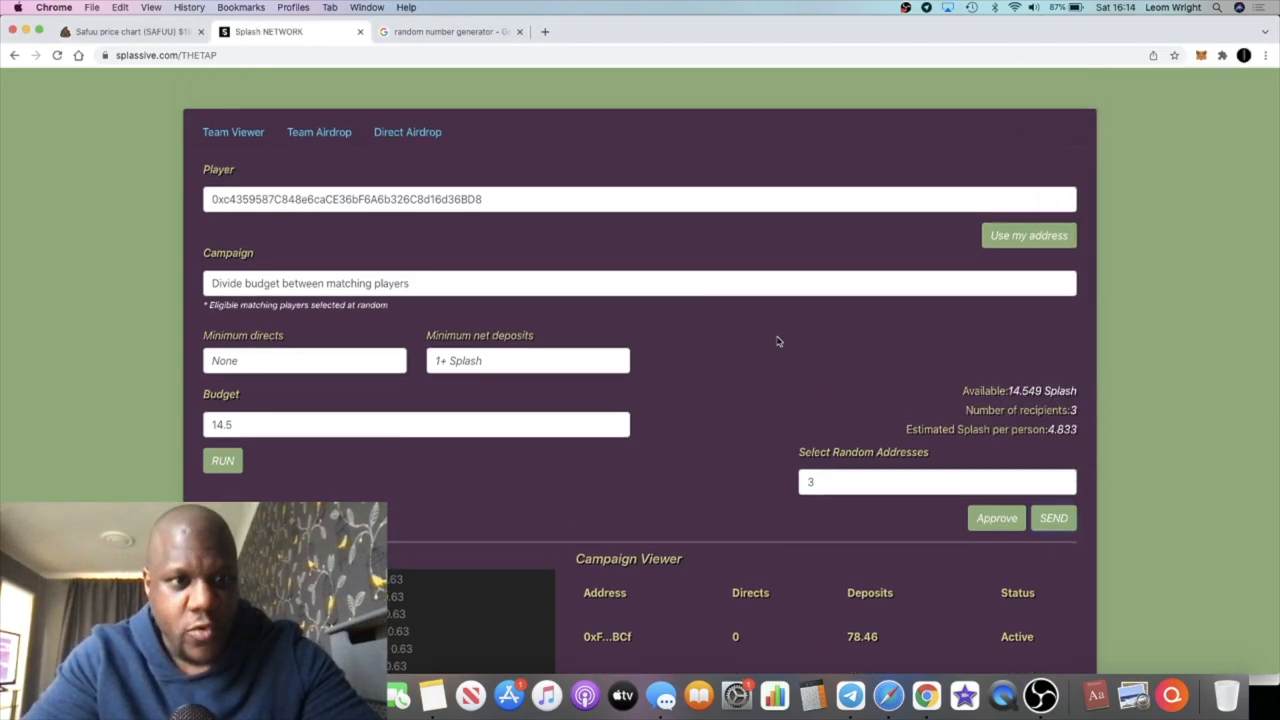
scroll("down", 3)
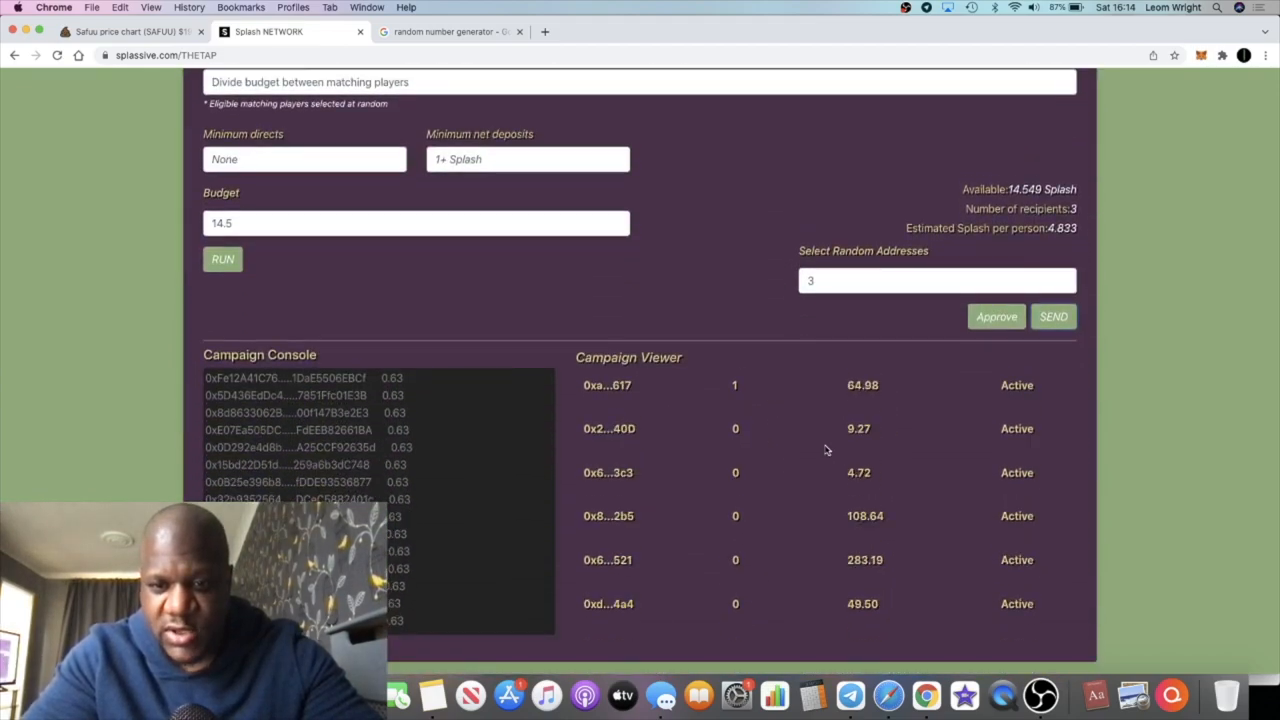
scroll("down", 3)
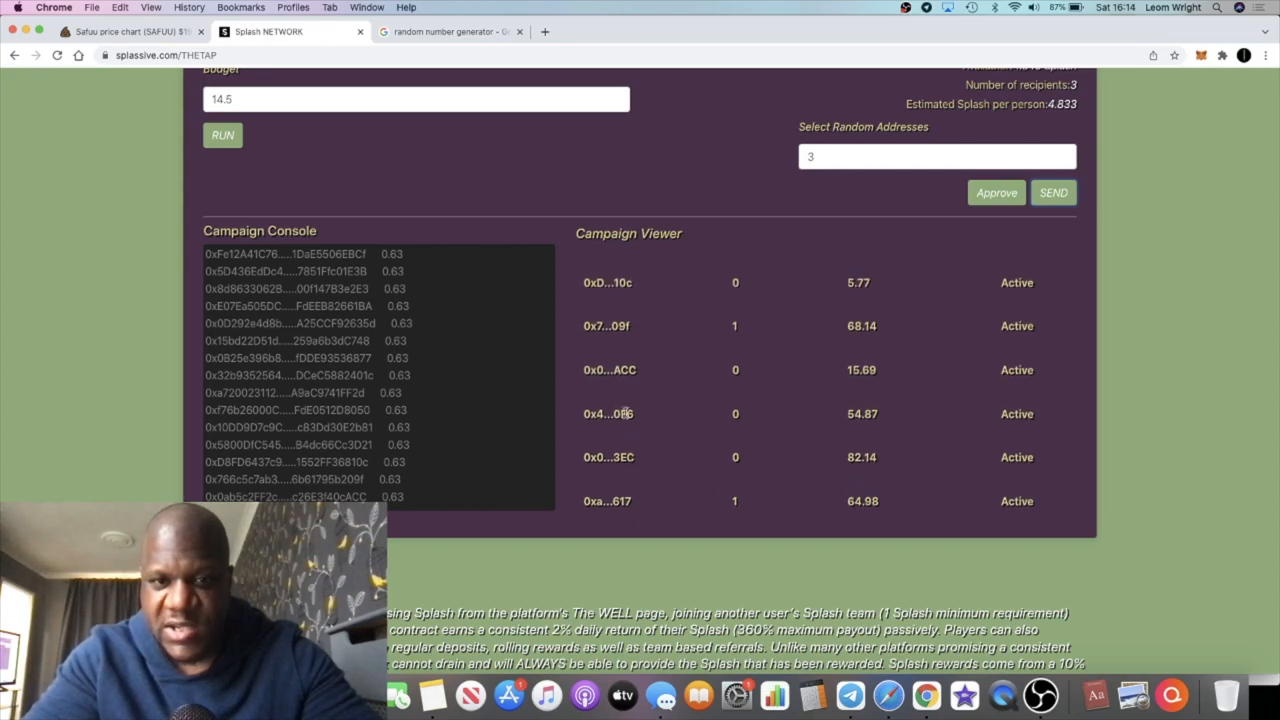
left_click(1052, 192)
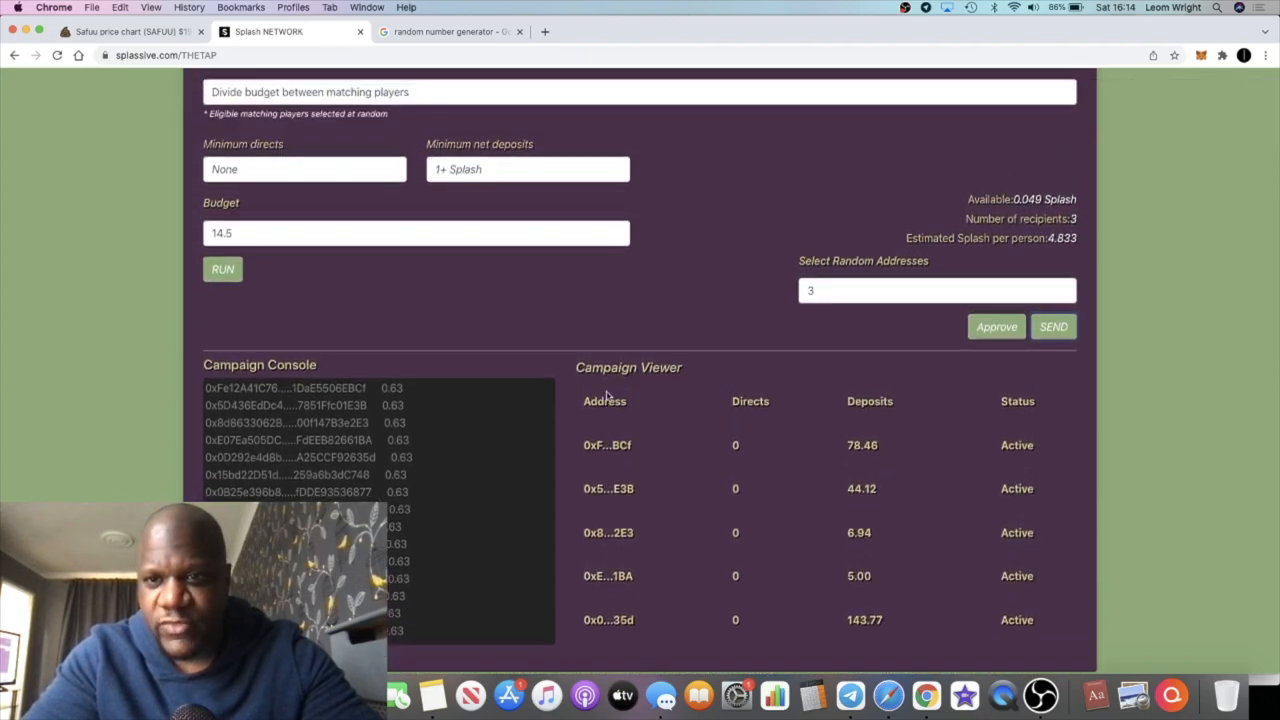
scroll("up", 3)
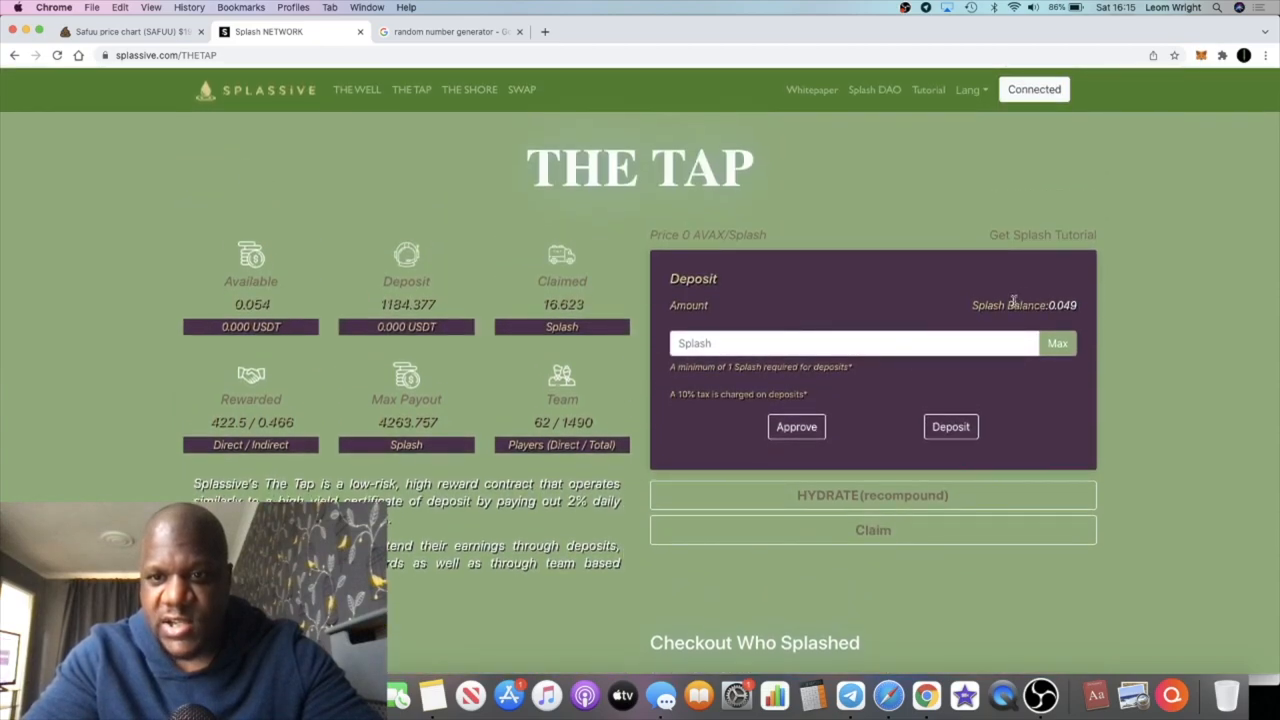
mouse_move(910, 302)
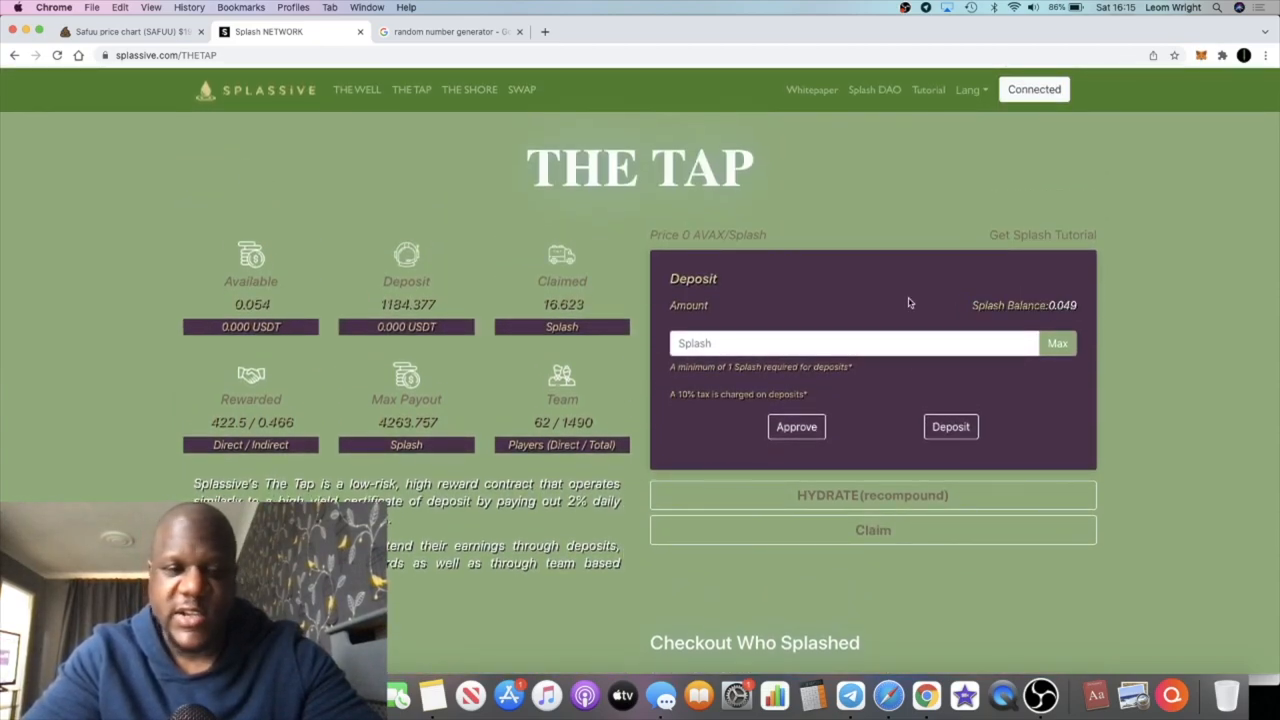
mouse_move(800, 304)
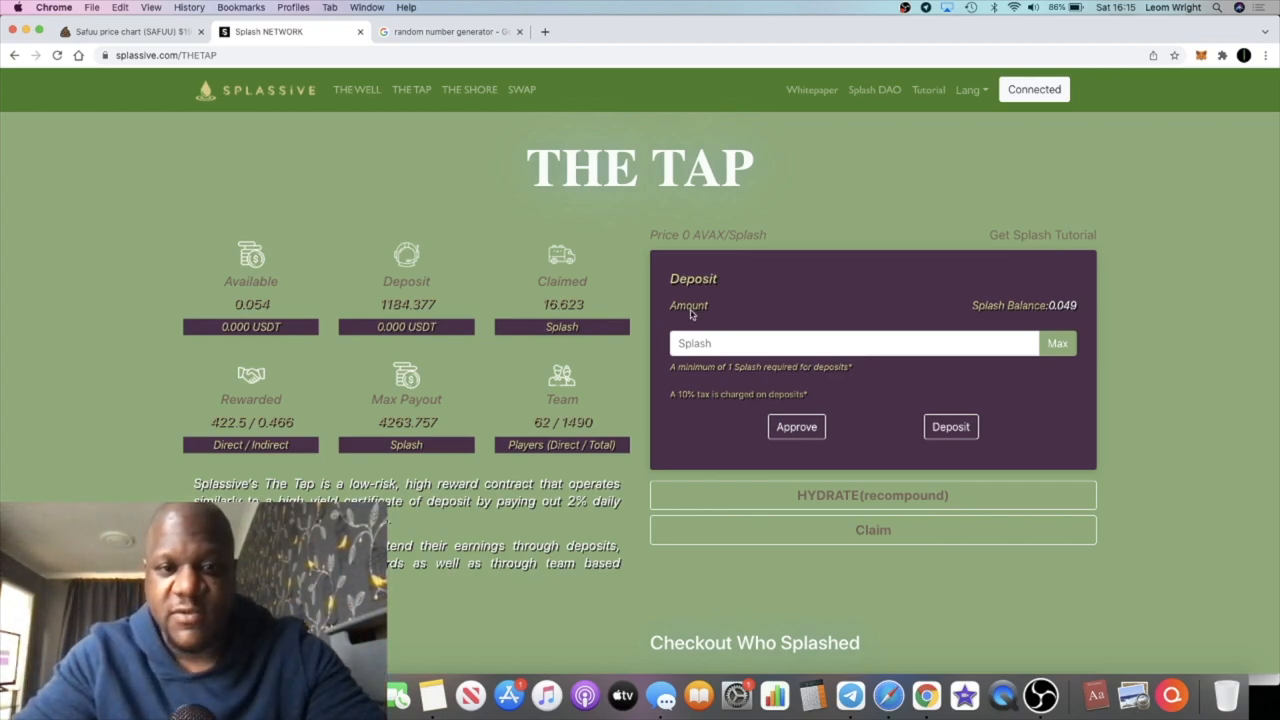
mouse_move(500, 244)
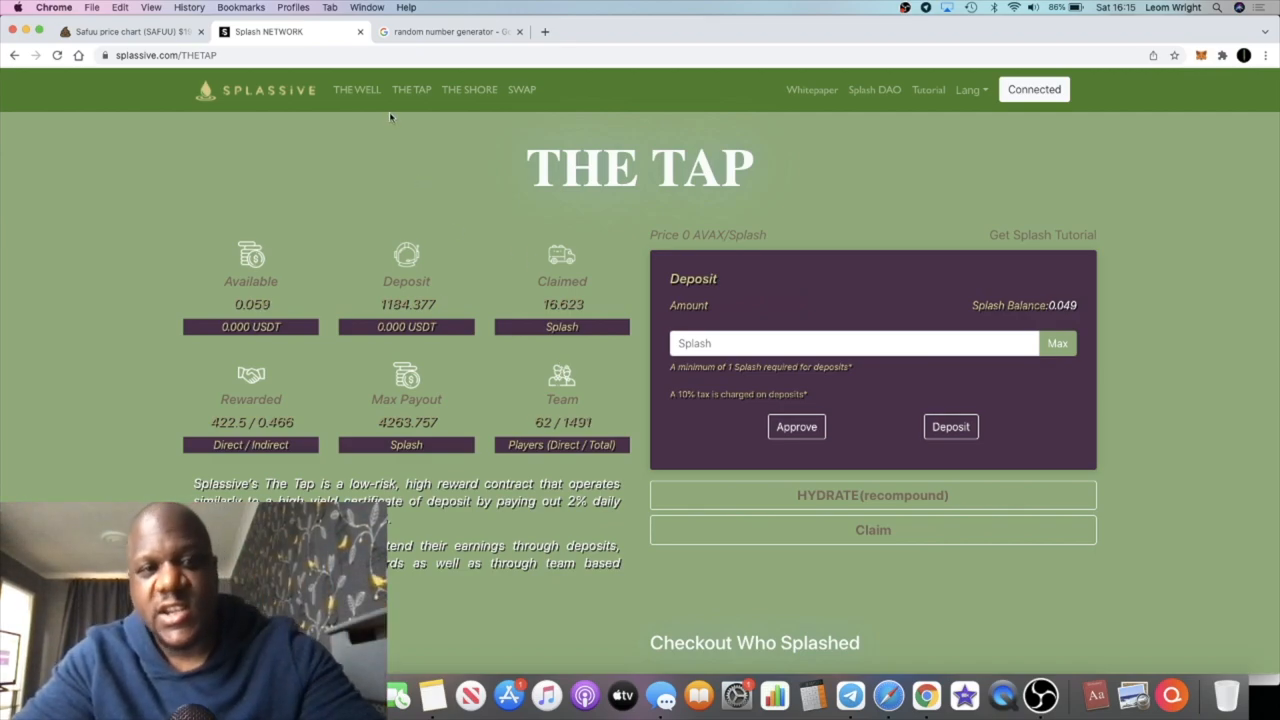
left_click(356, 88)
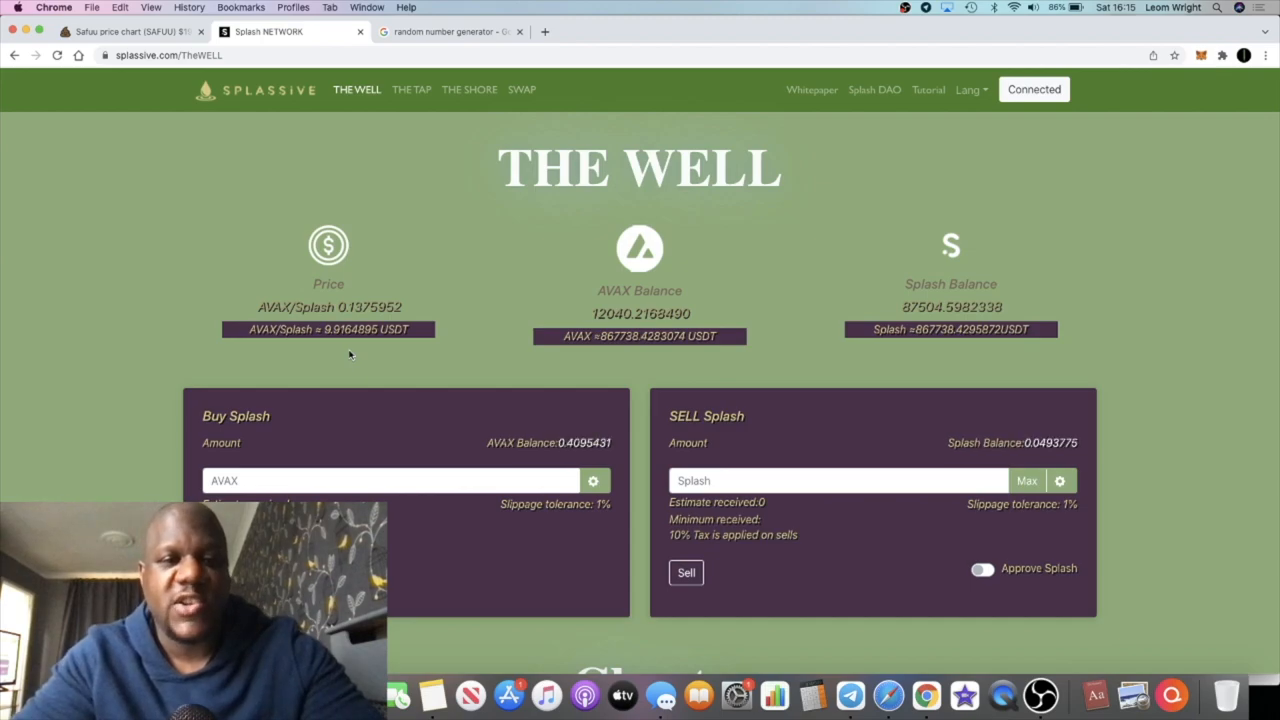
scroll("down", 3)
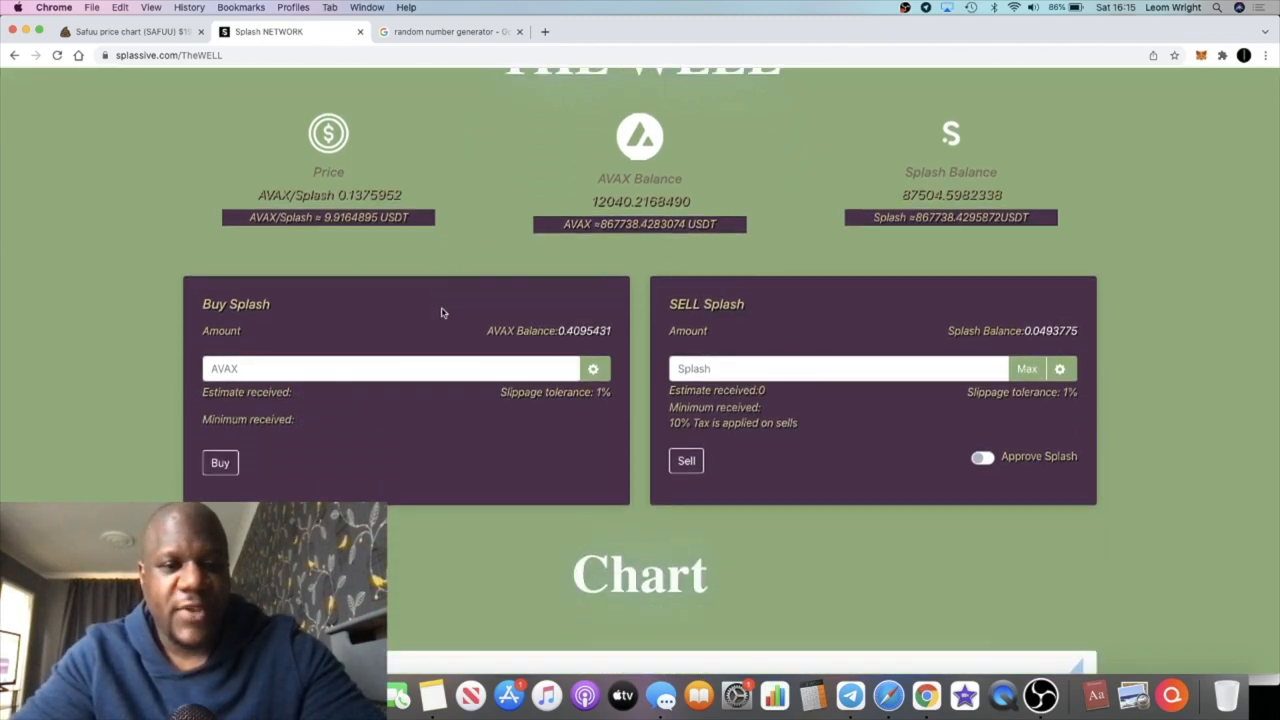
left_click(390, 368)
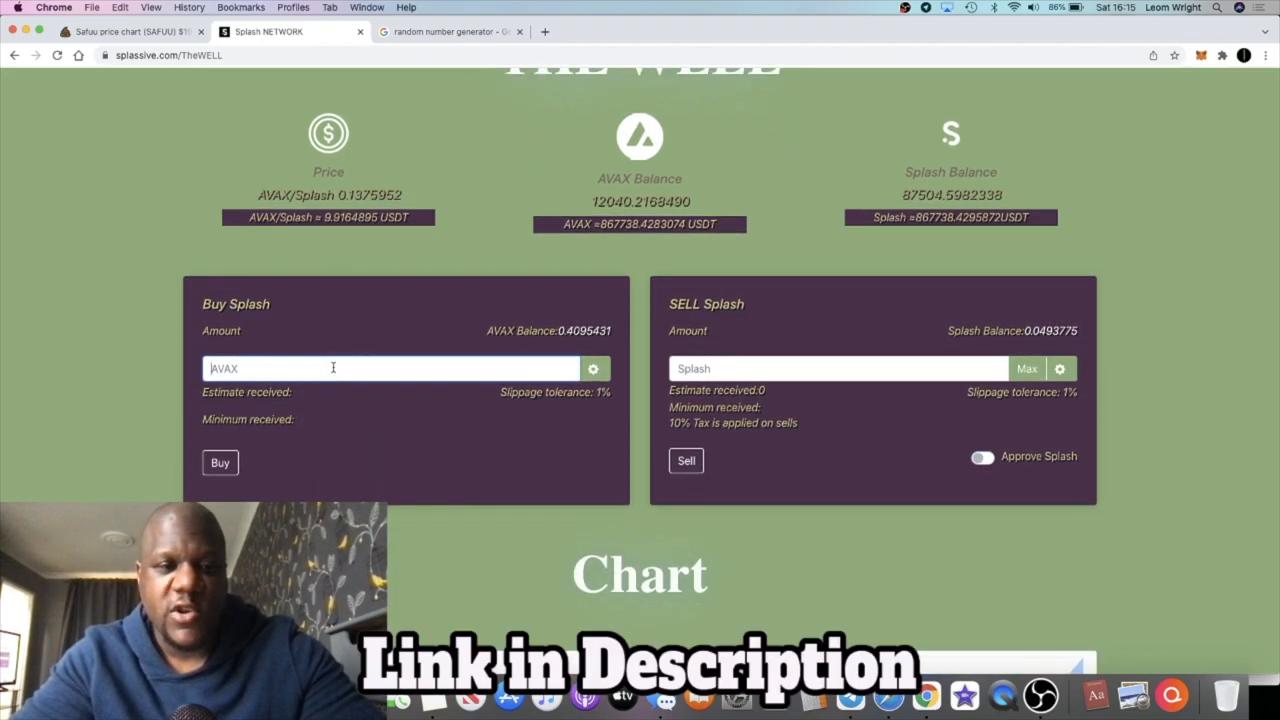
mouse_move(528, 348)
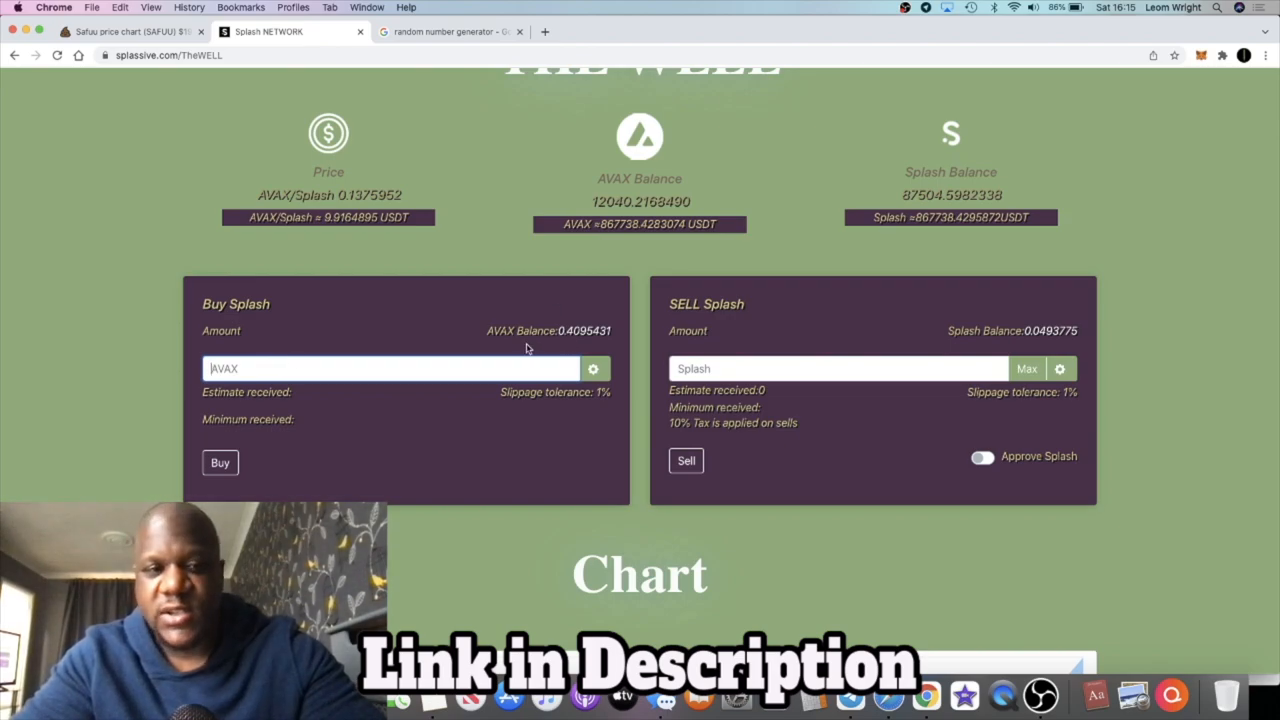
left_click(412, 88)
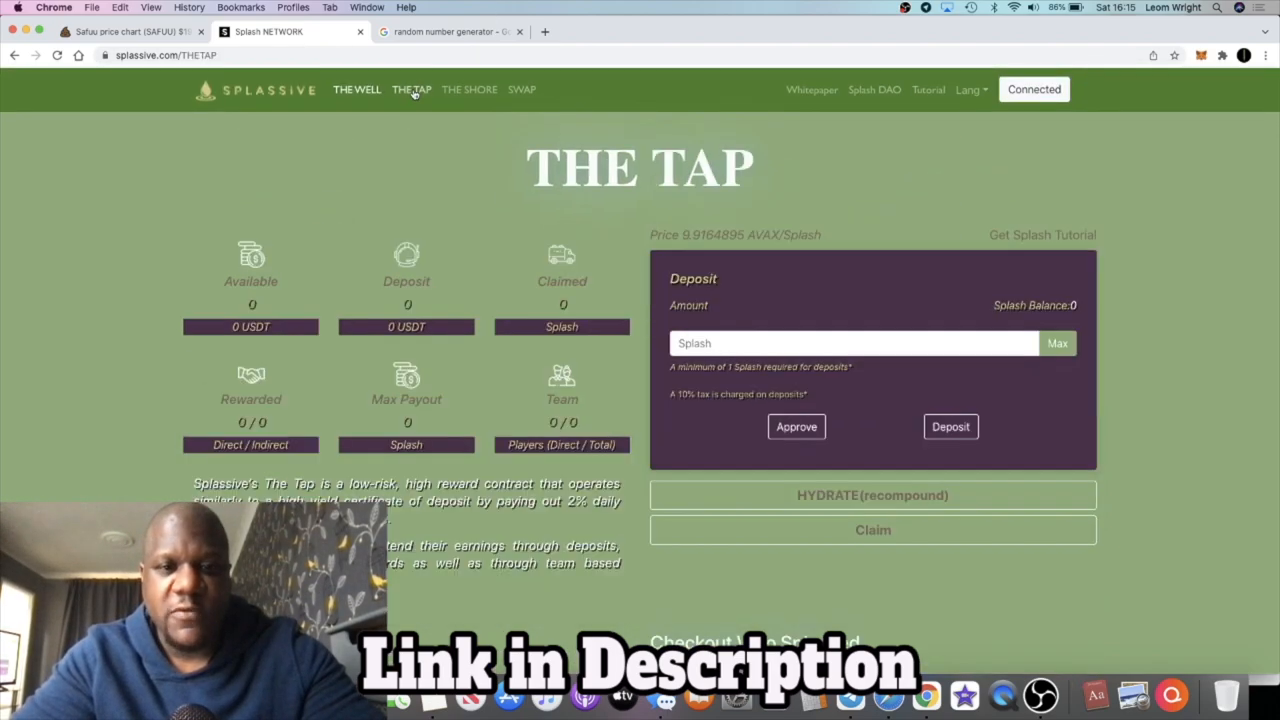
Step: Scroll through The Tap's Join The Wave and Team Airdrop sections, then back up to the balances
scroll("down", 3)
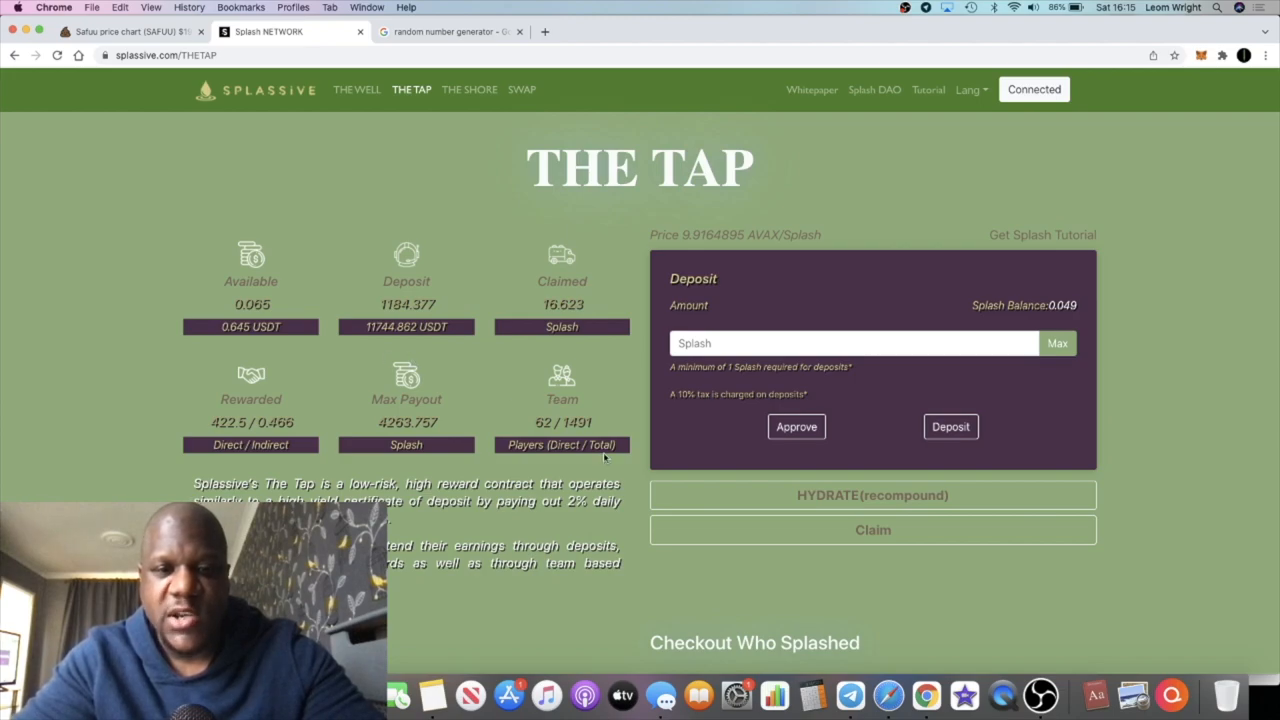
scroll("down", 3)
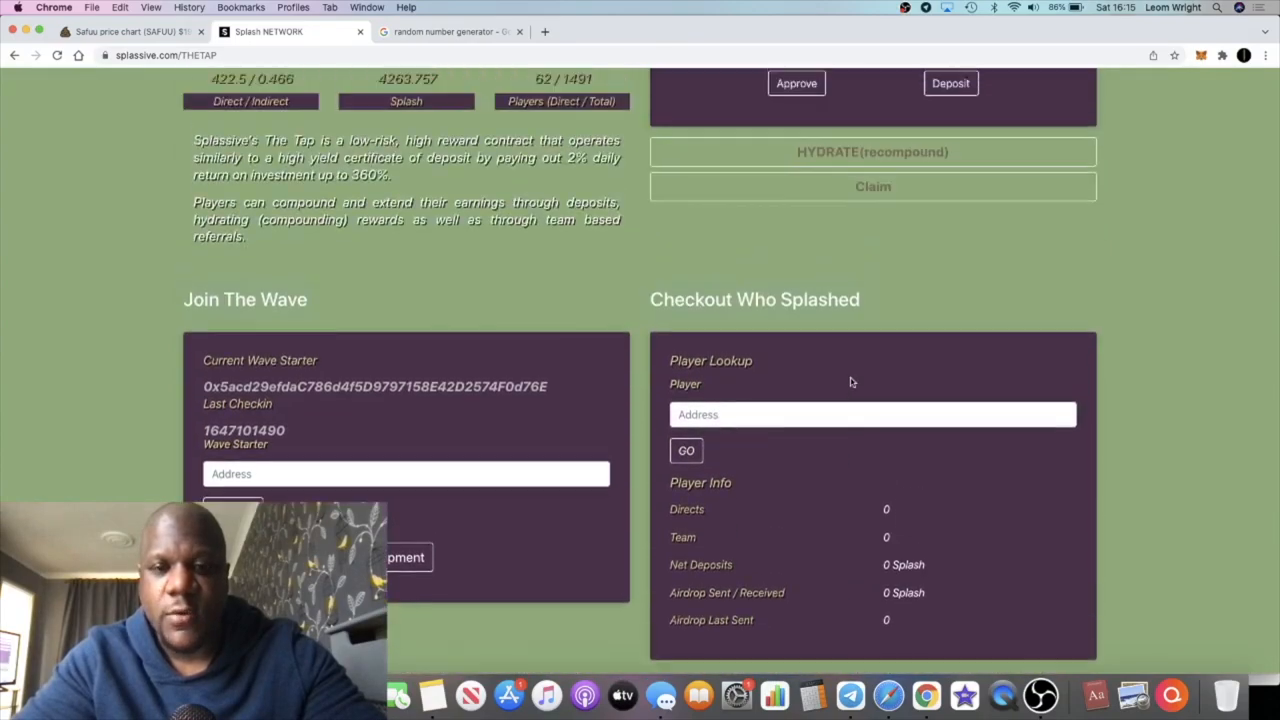
scroll("up", 3)
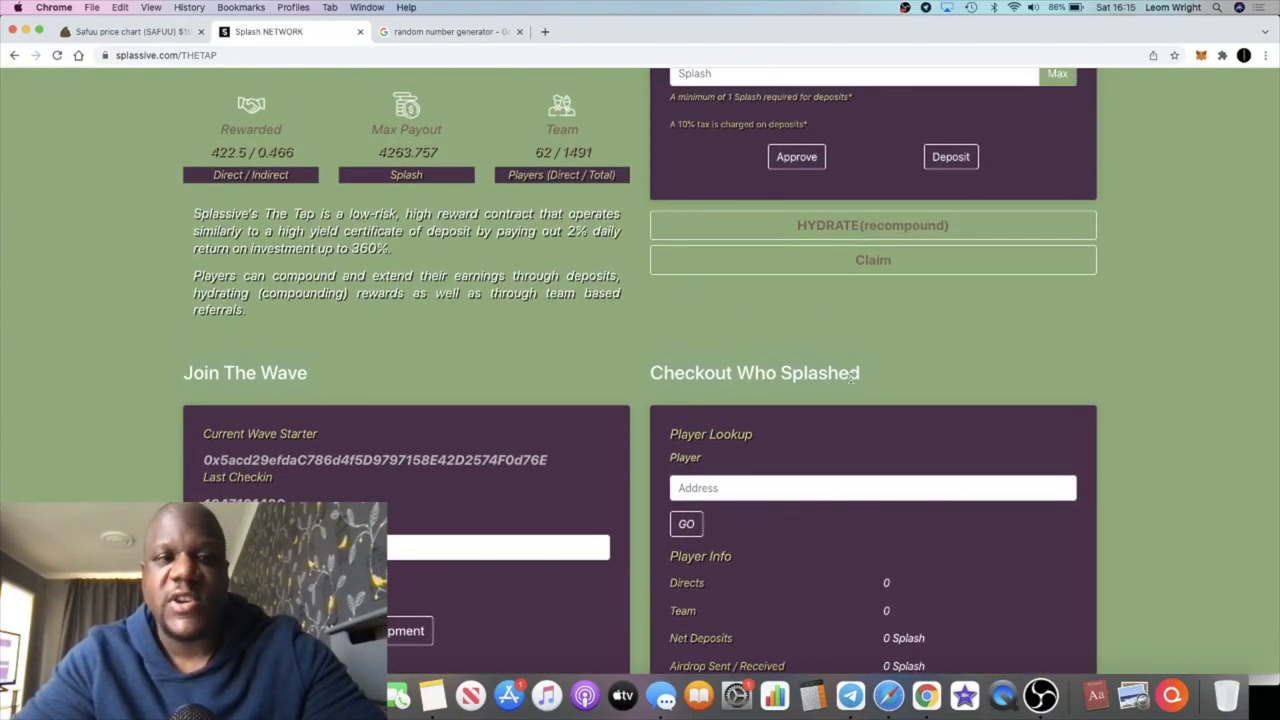
scroll("down", 3)
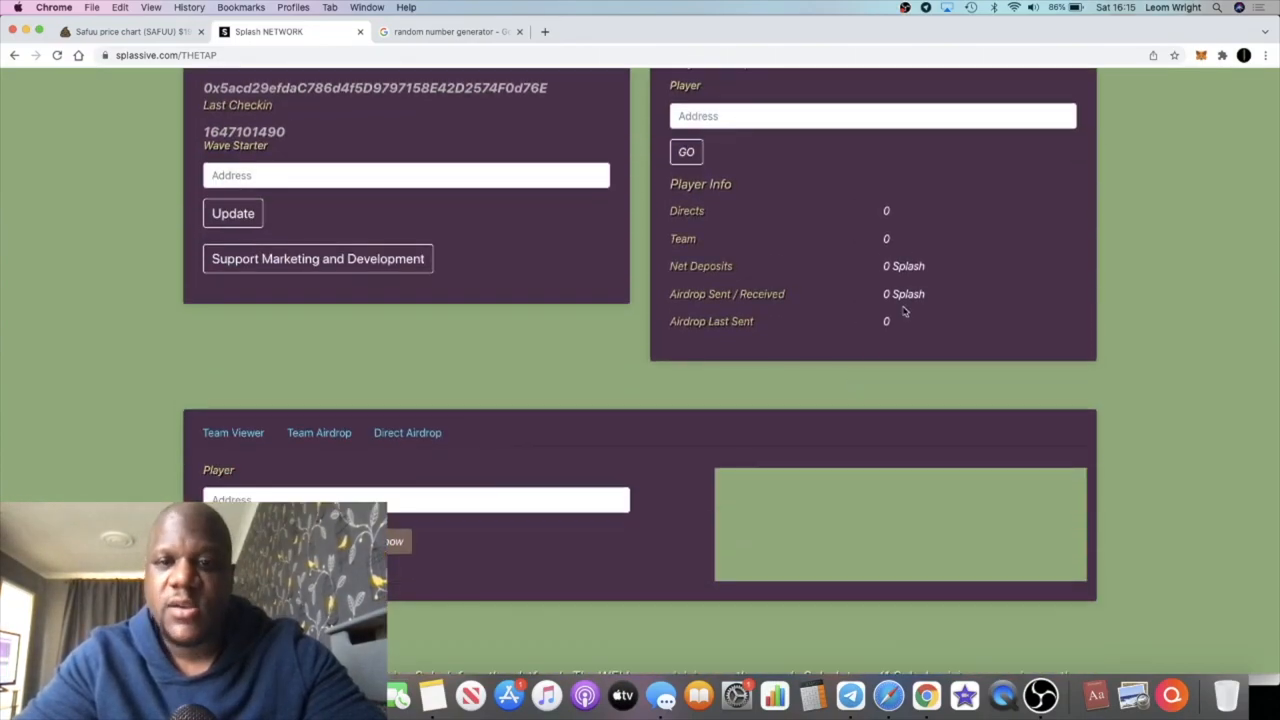
scroll("up", 3)
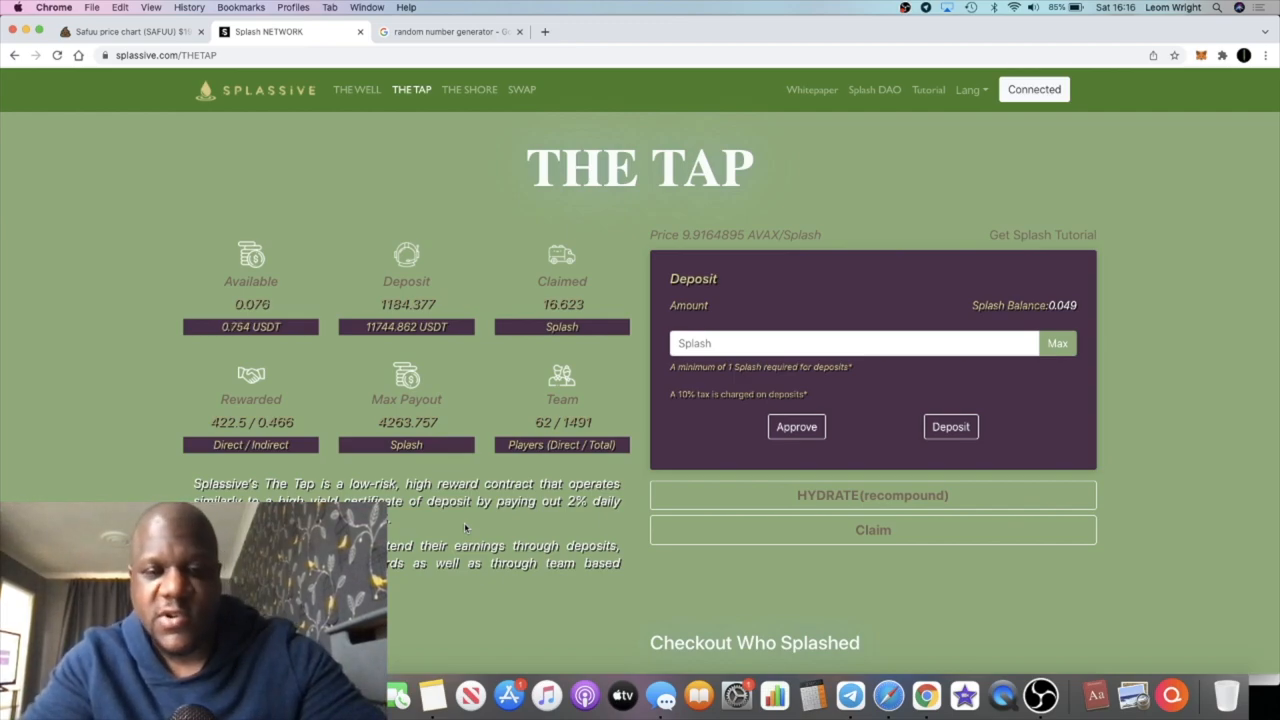
Step: Switch to the Crypto Insomniacs Official Telegram chat and scroll its messages
left_click(852, 694)
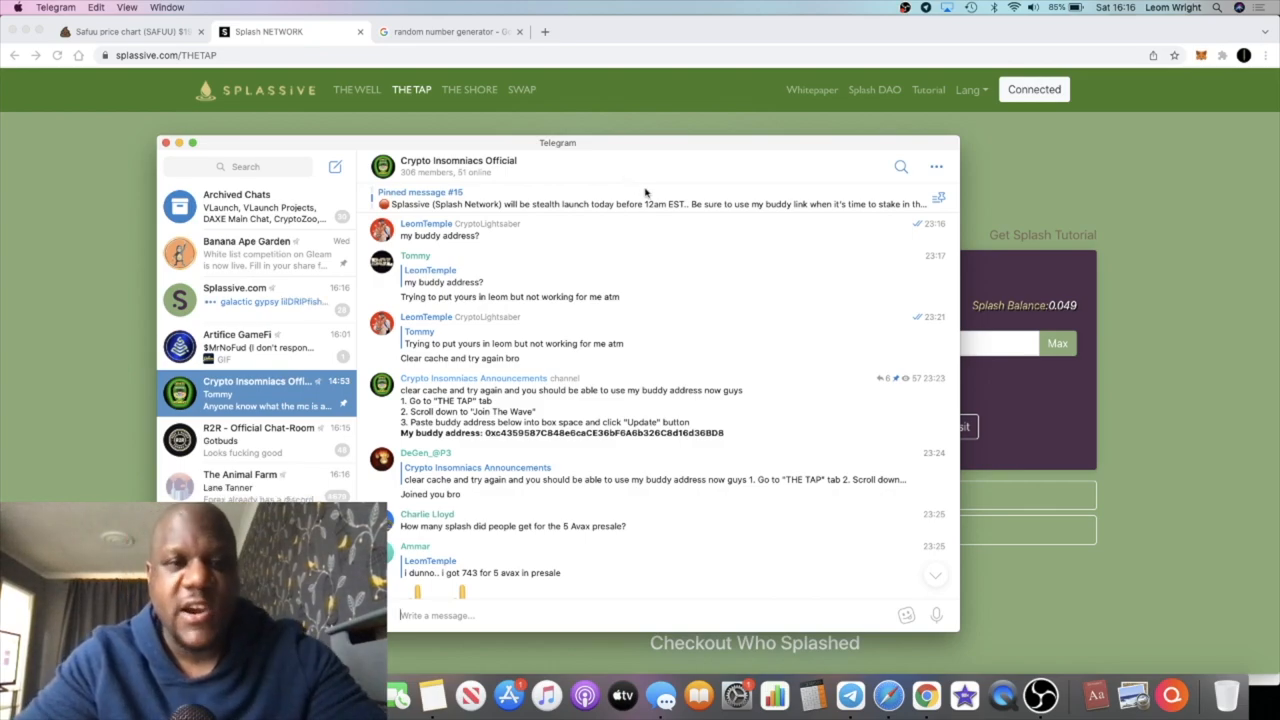
scroll("down", 3)
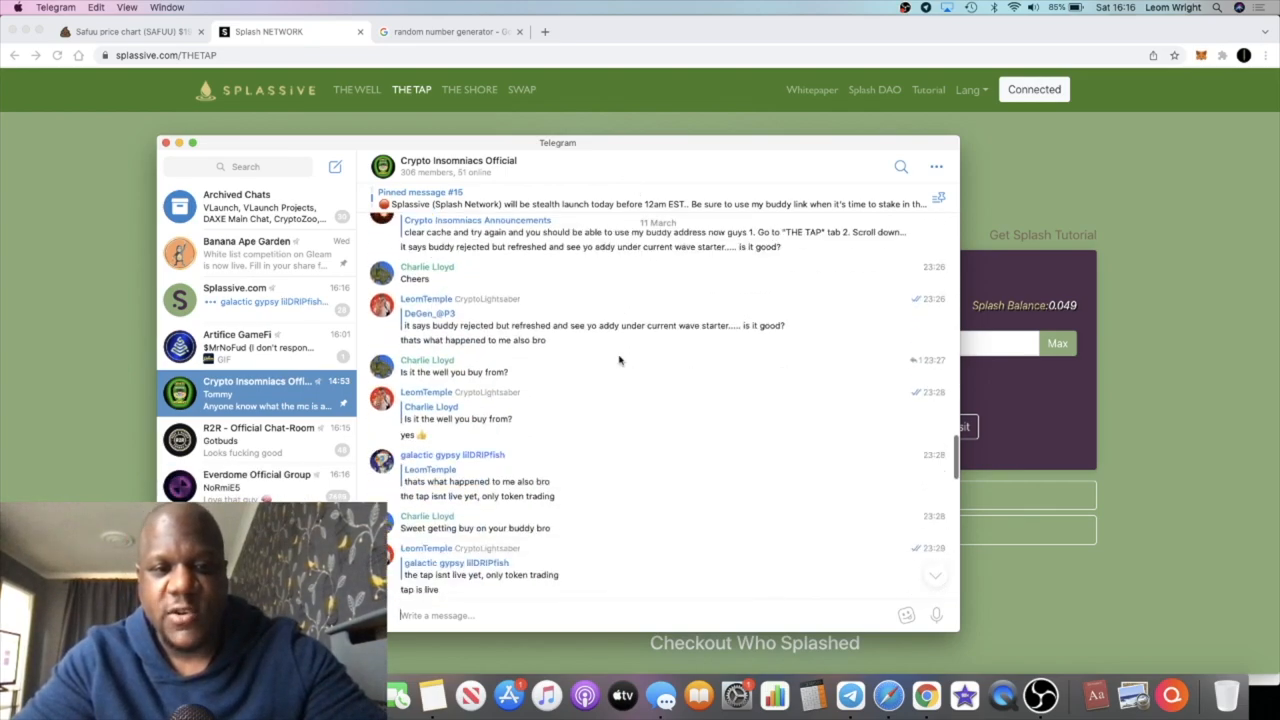